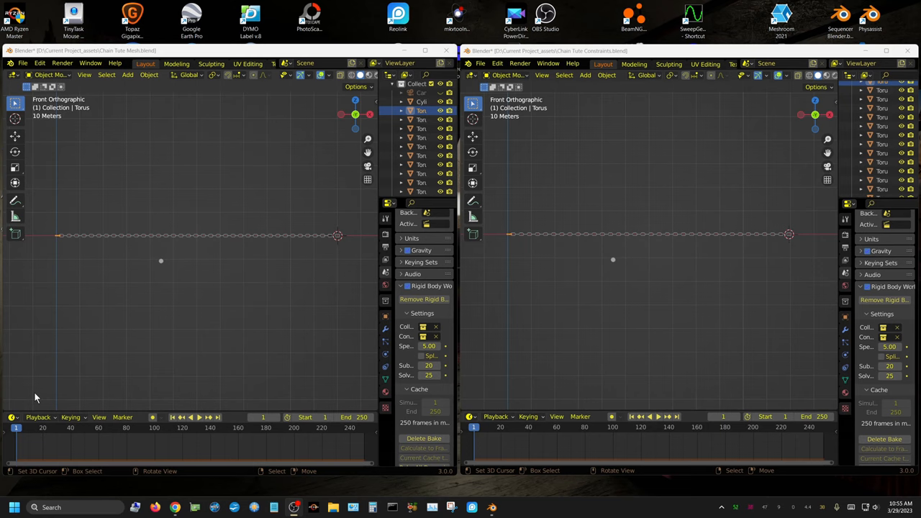
mouse_move(38, 395)
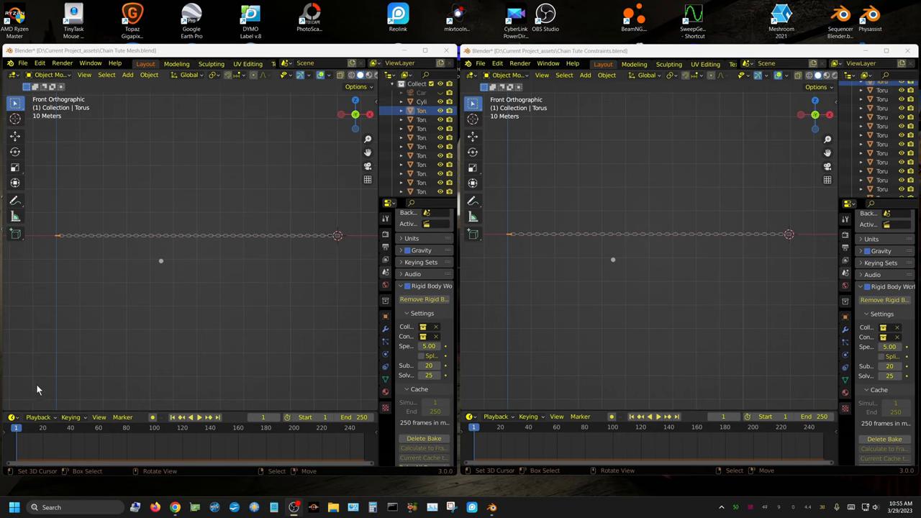
mouse_move(262, 252)
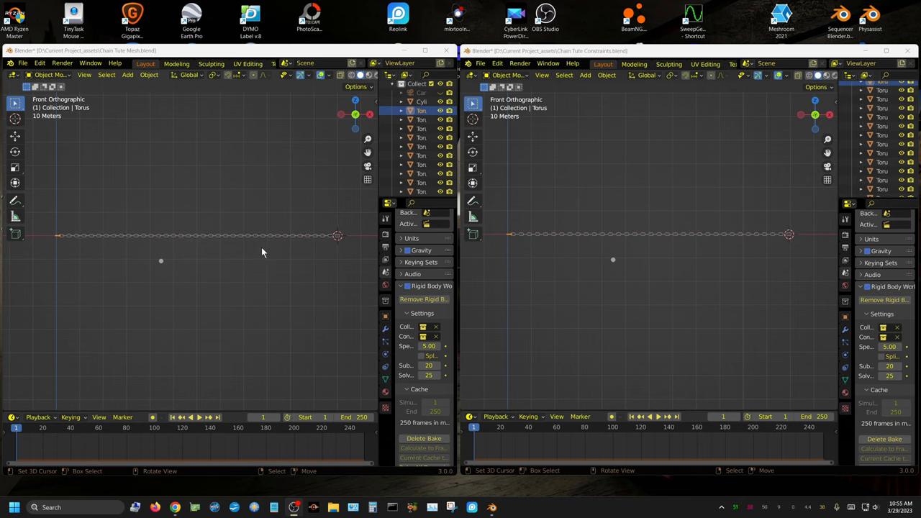
mouse_move(220, 278)
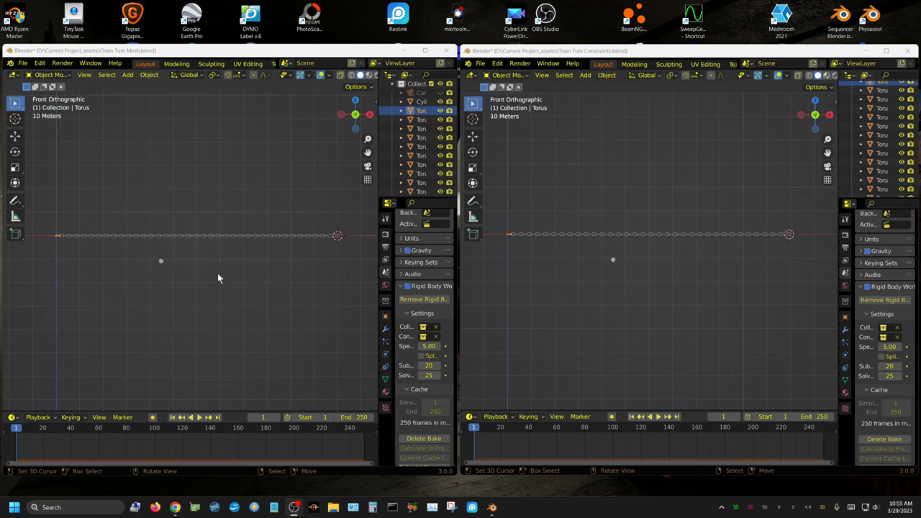
mouse_move(215, 274)
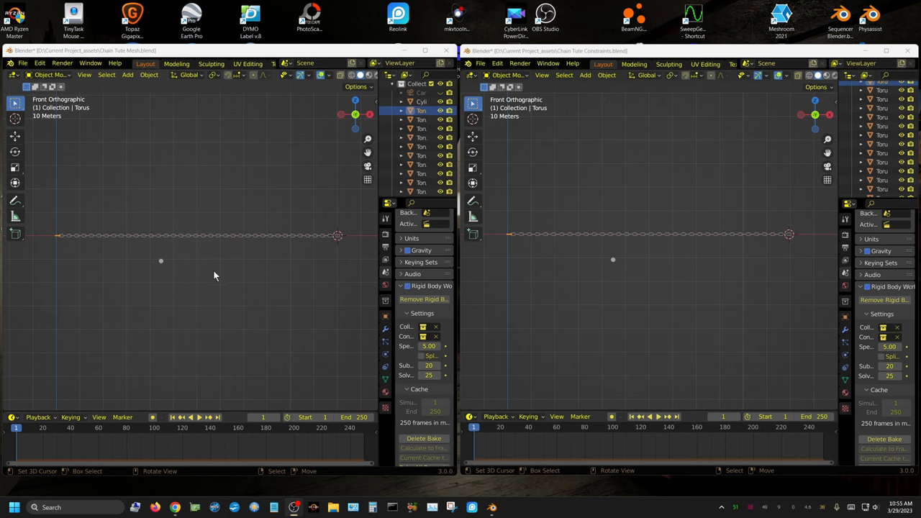
mouse_move(338, 243)
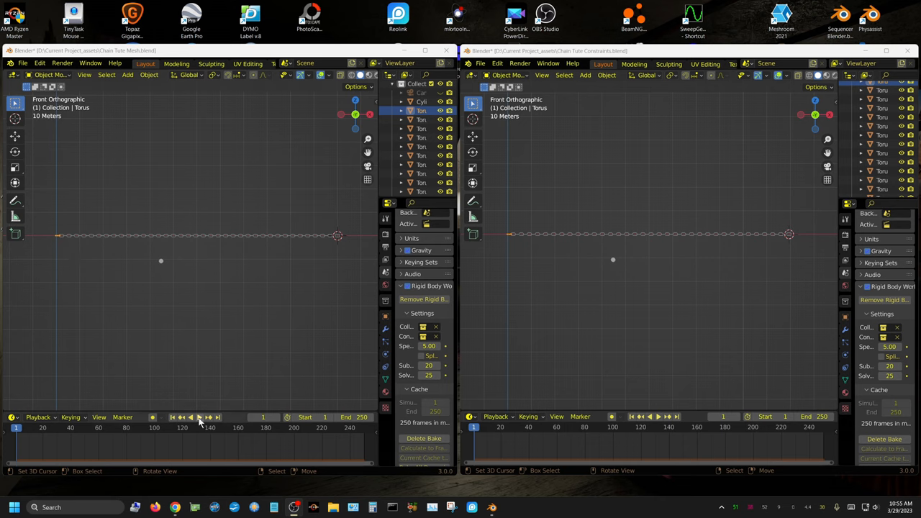
- Play both chain simulations, then close the Chain Tute Constraints file via the save prompt
left_click(208, 418)
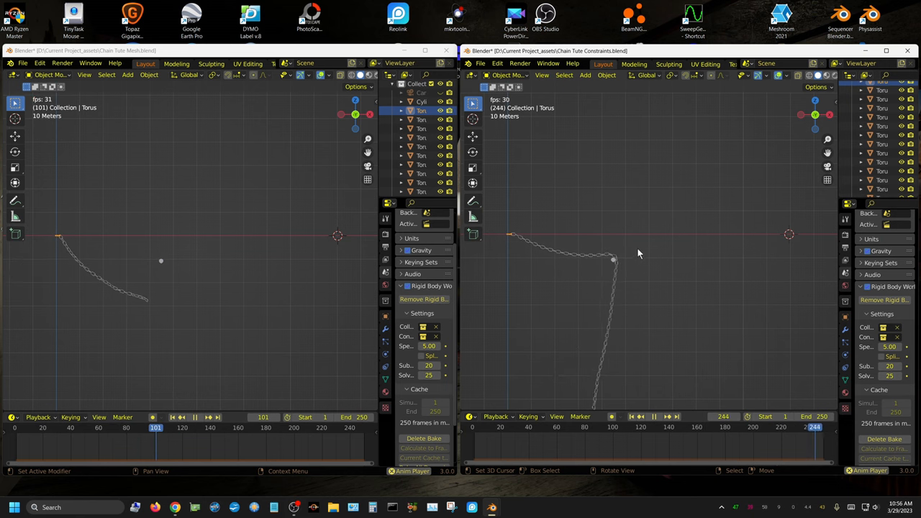
left_click(907, 51)
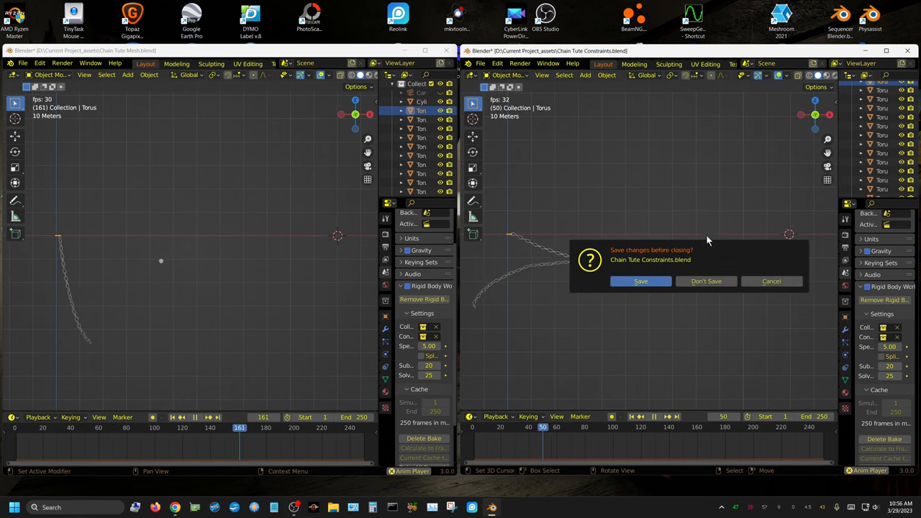
left_click(706, 281)
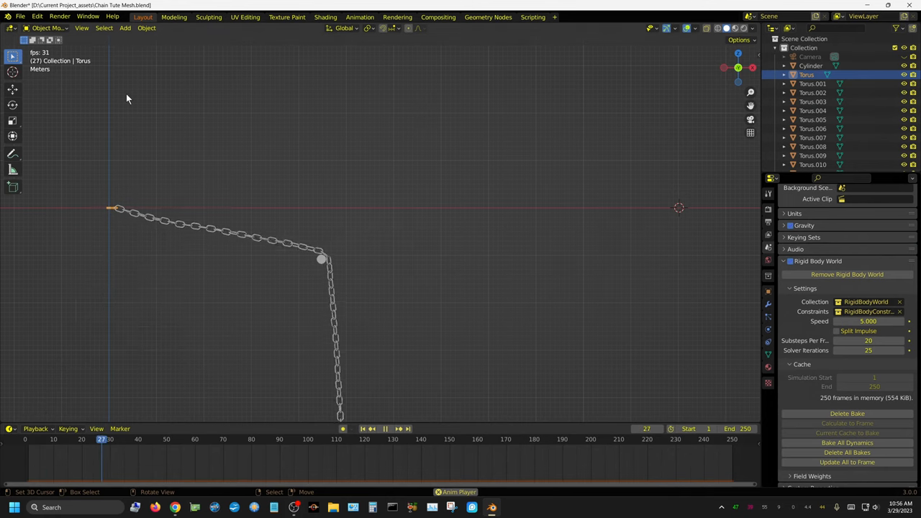
- Stop playback, start a new General scene, and hide its camera
left_click(397, 429)
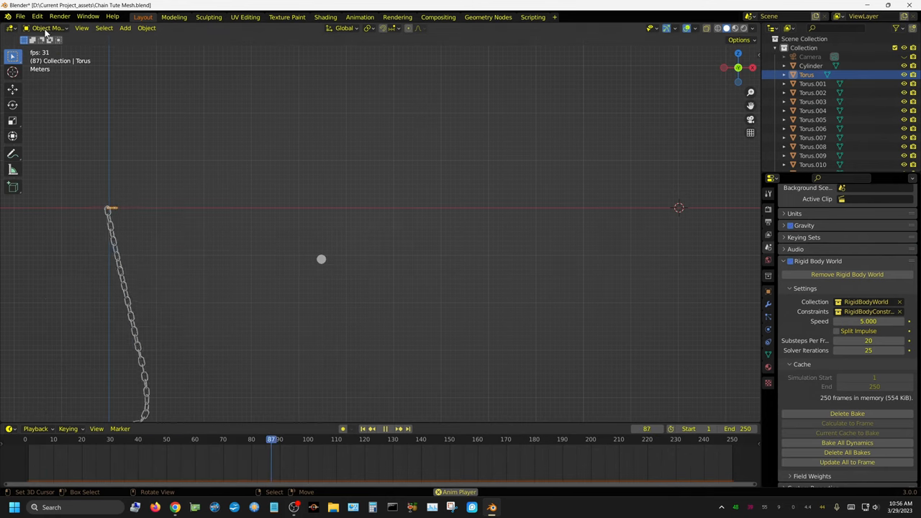
left_click(19, 16)
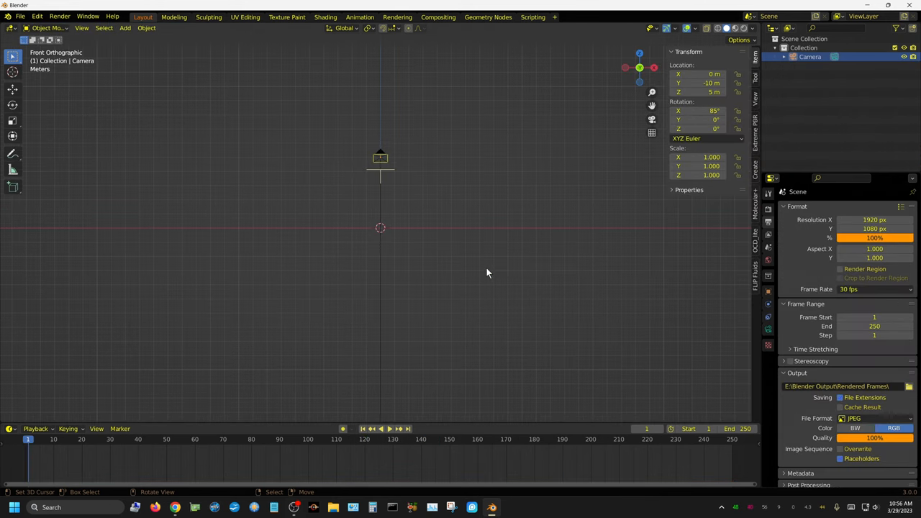
mouse_move(141, 367)
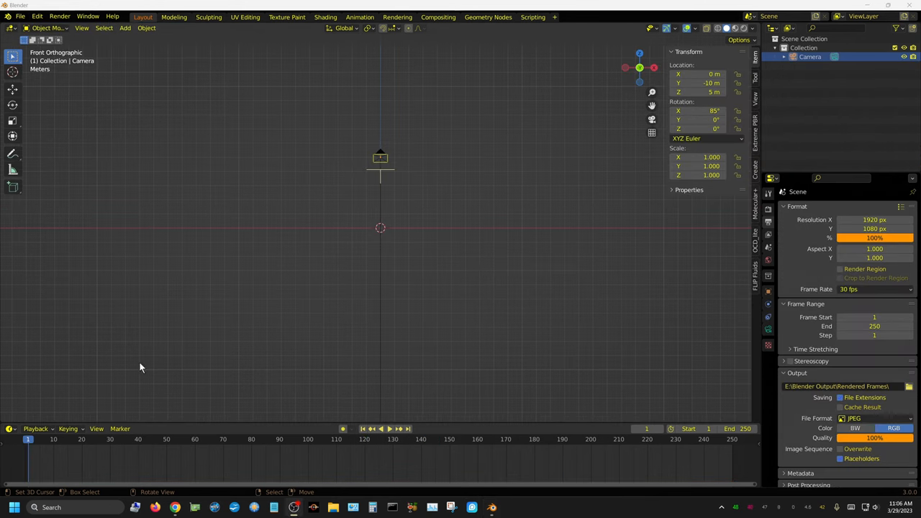
mouse_move(837, 105)
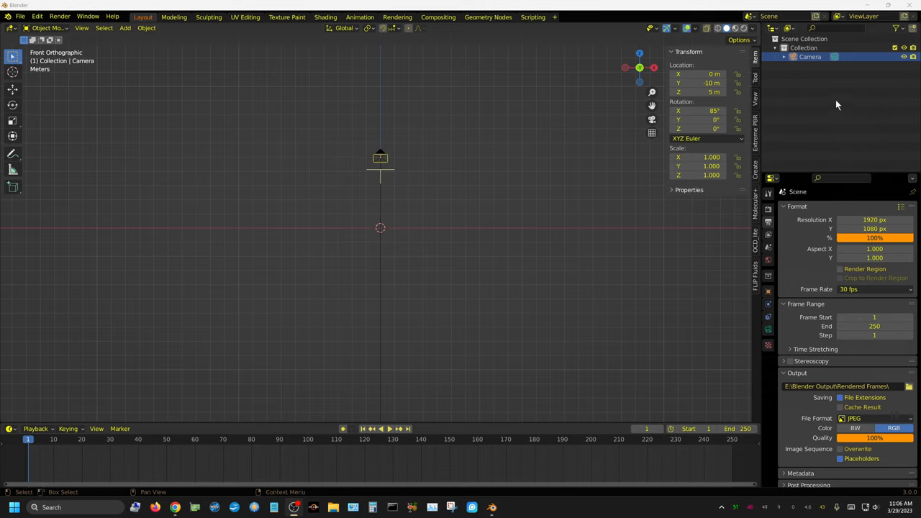
left_click(452, 262)
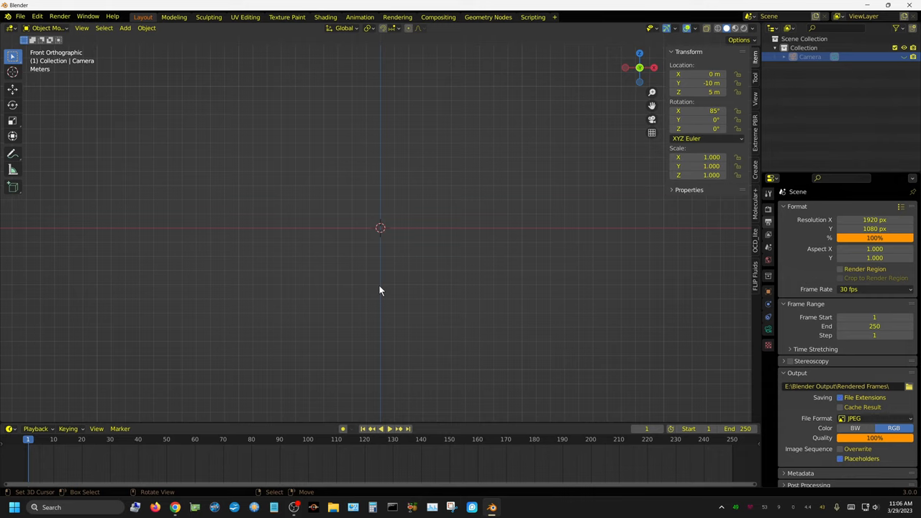
mouse_move(126, 58)
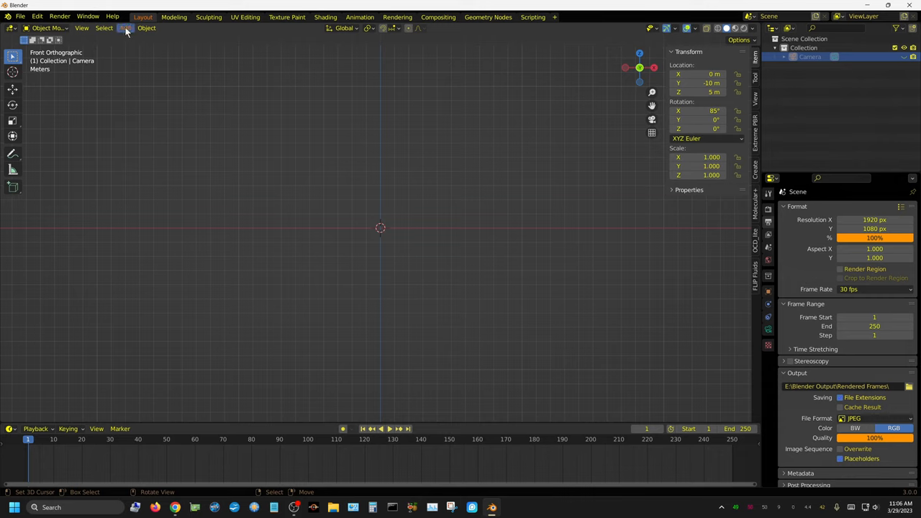
- Add a torus mesh at the origin and show it in Wireframe shading
left_click(126, 27)
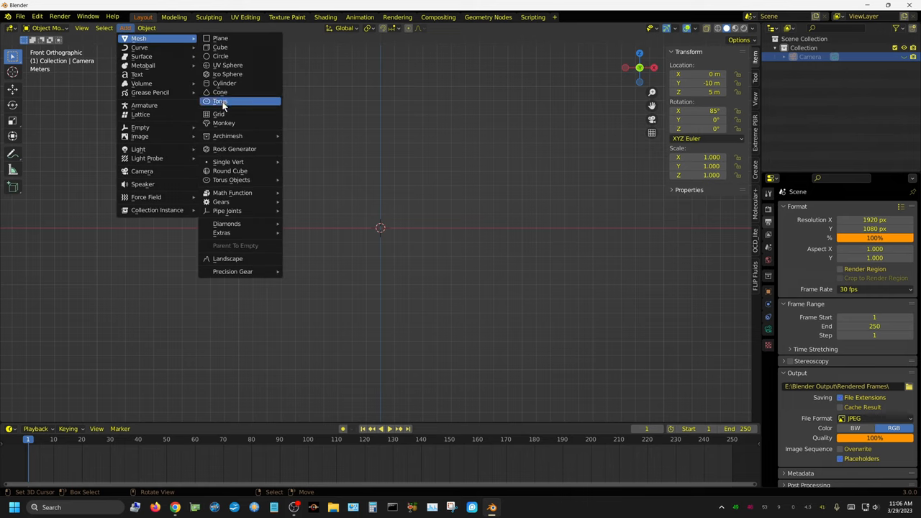
left_click(221, 100)
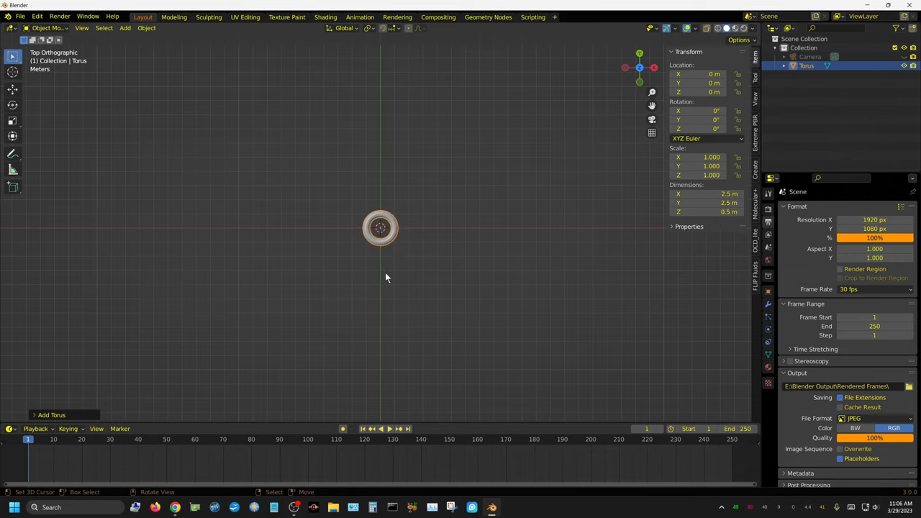
mouse_move(401, 221)
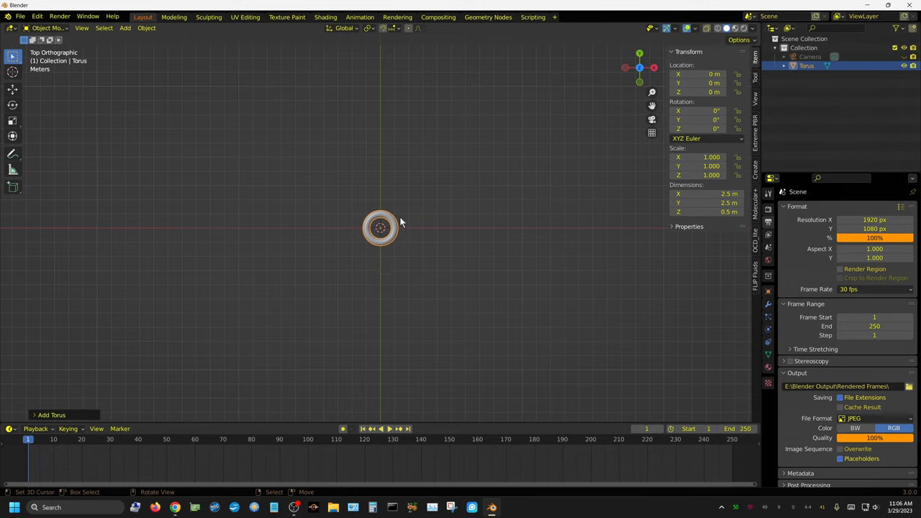
mouse_move(524, 329)
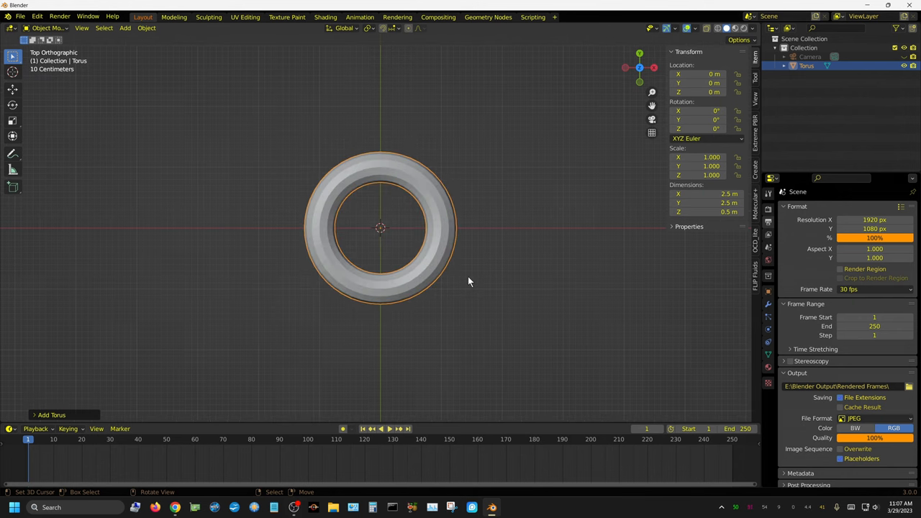
left_click(718, 28)
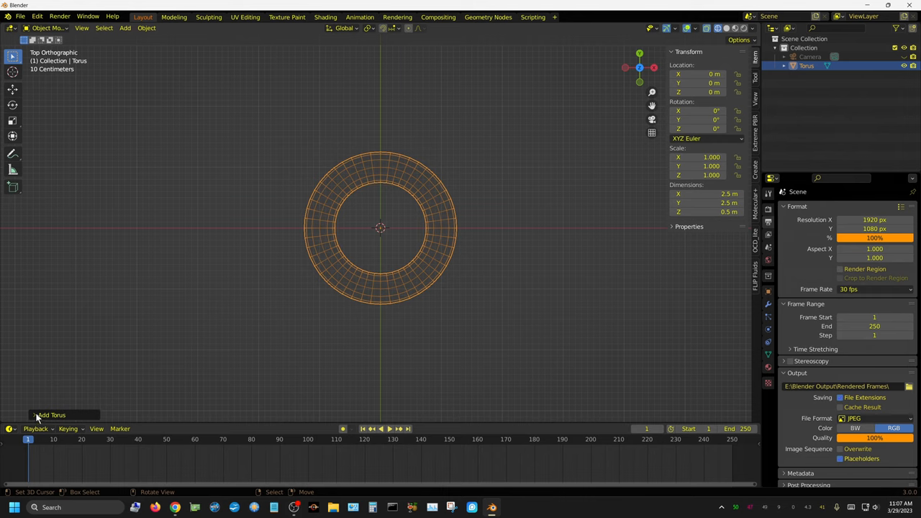
- Rebuild the torus low-poly with 10 major segments and 8 minor segments
left_click(51, 414)
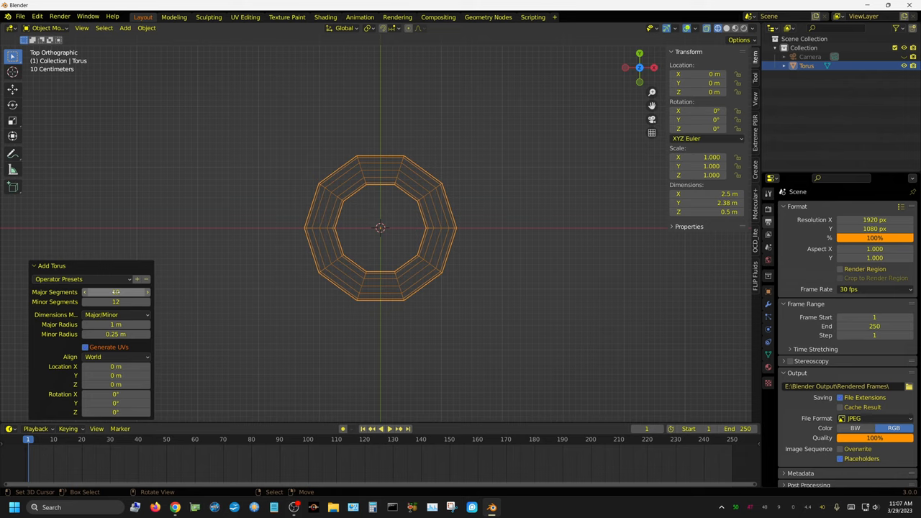
left_click(115, 292)
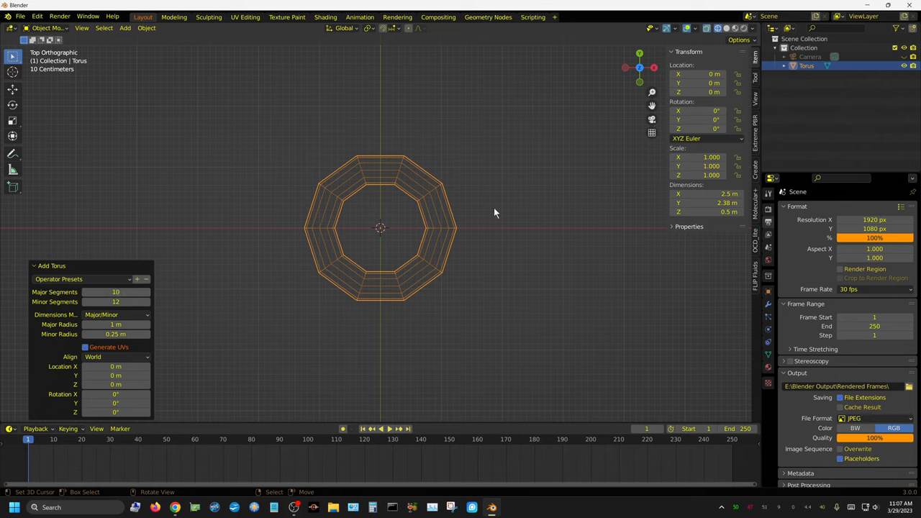
mouse_move(460, 371)
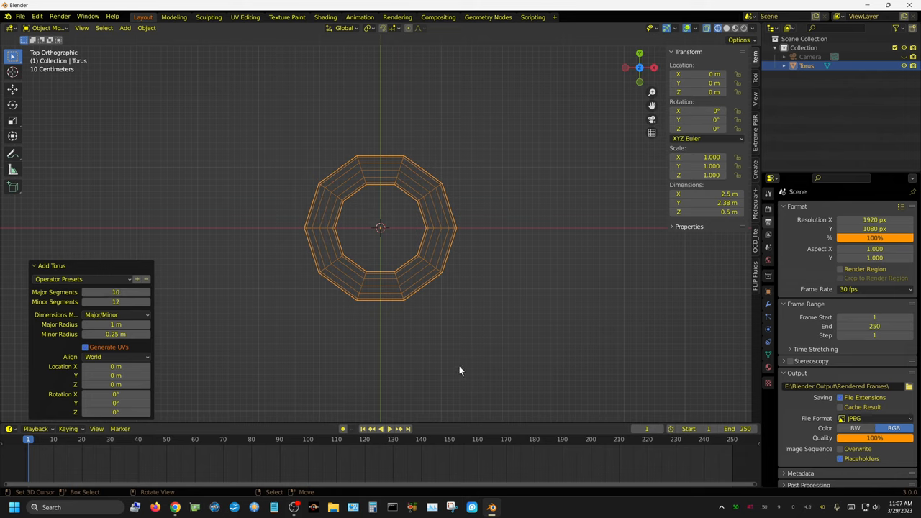
mouse_move(465, 368)
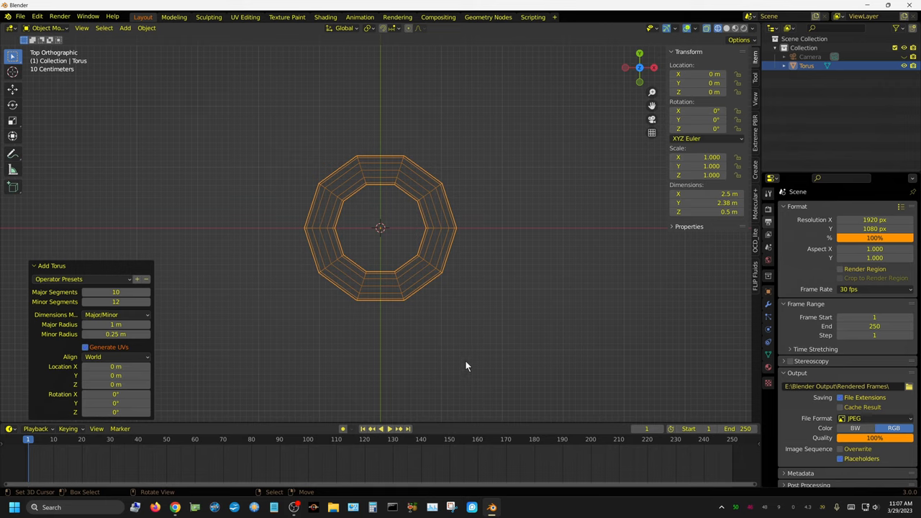
mouse_move(441, 343)
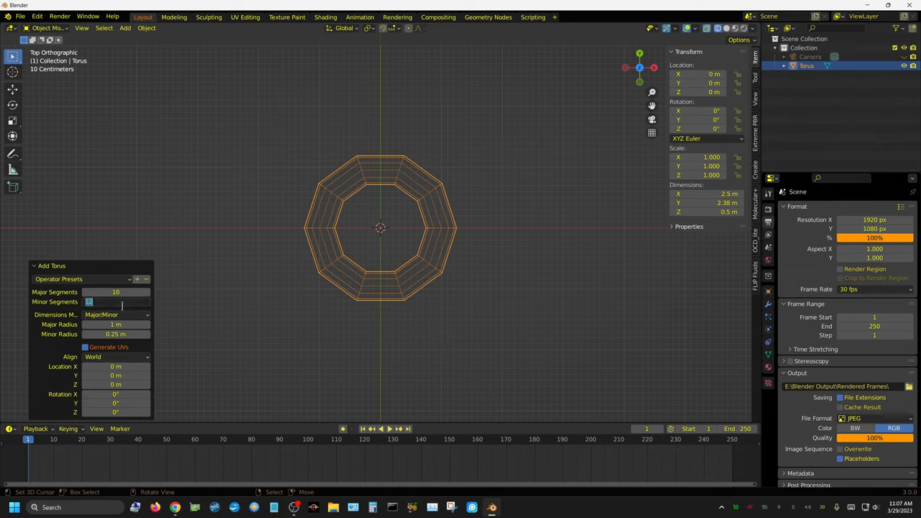
type("8")
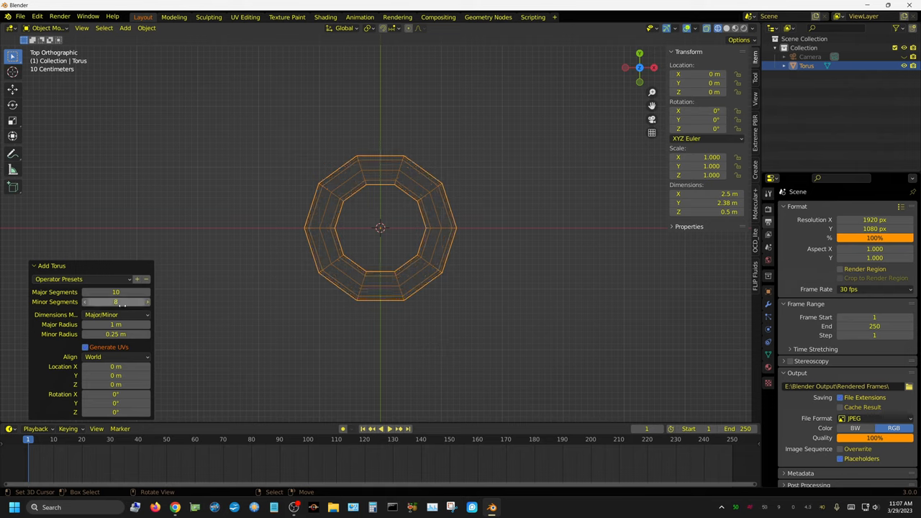
left_click(51, 414)
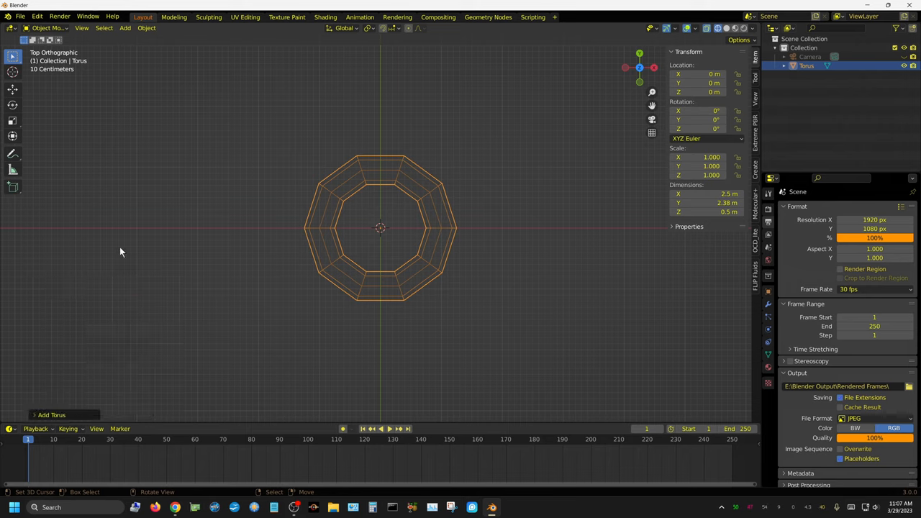
mouse_move(475, 233)
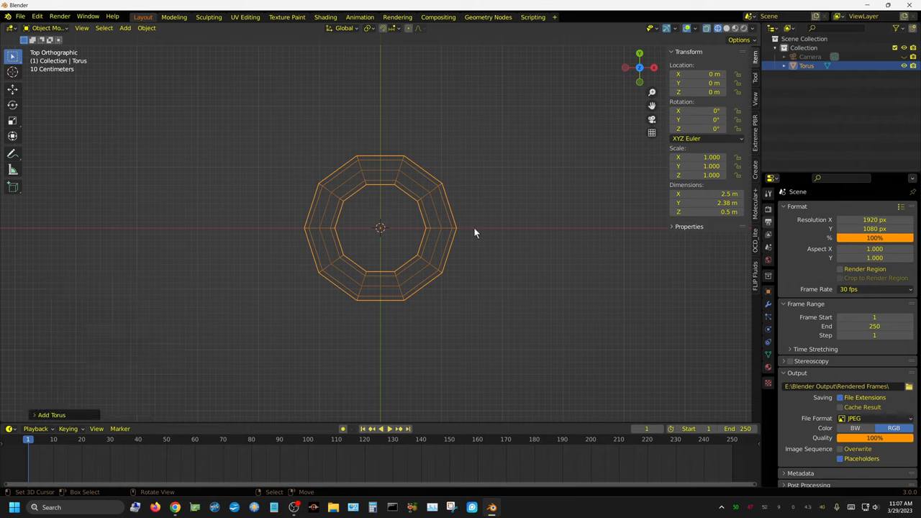
mouse_move(529, 277)
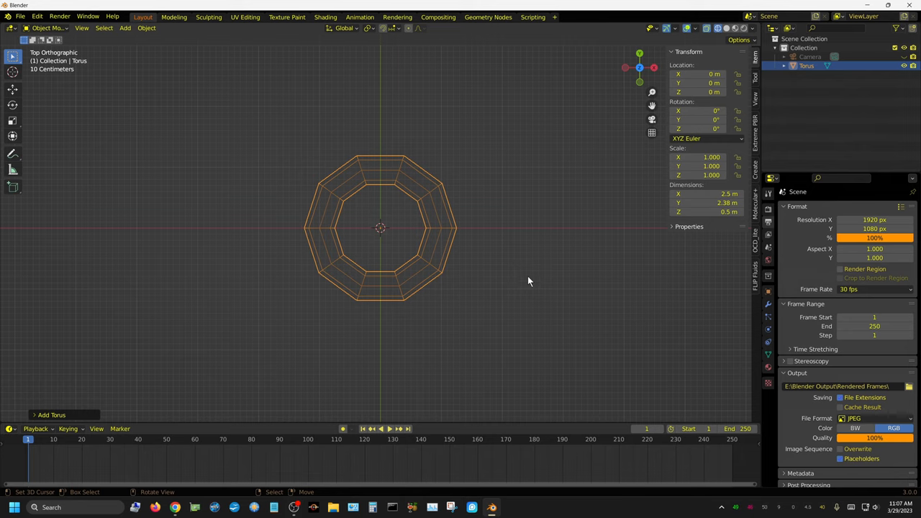
mouse_move(535, 288)
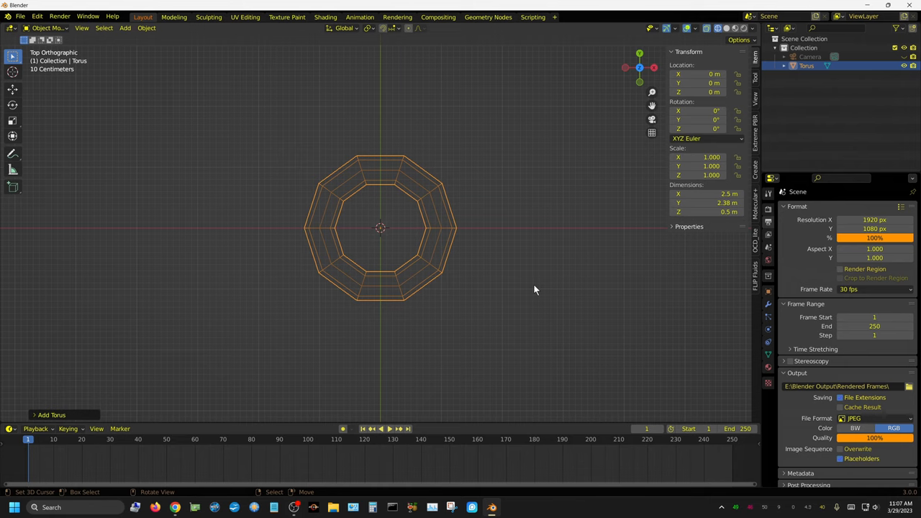
- In Edit Mode, move the torus's right-half vertices along X into an oval link
key("Tab")
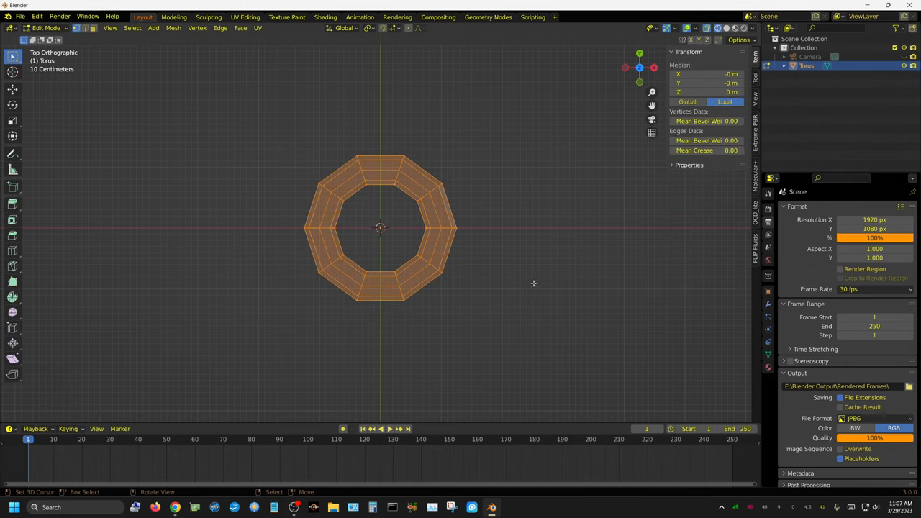
left_click(533, 283)
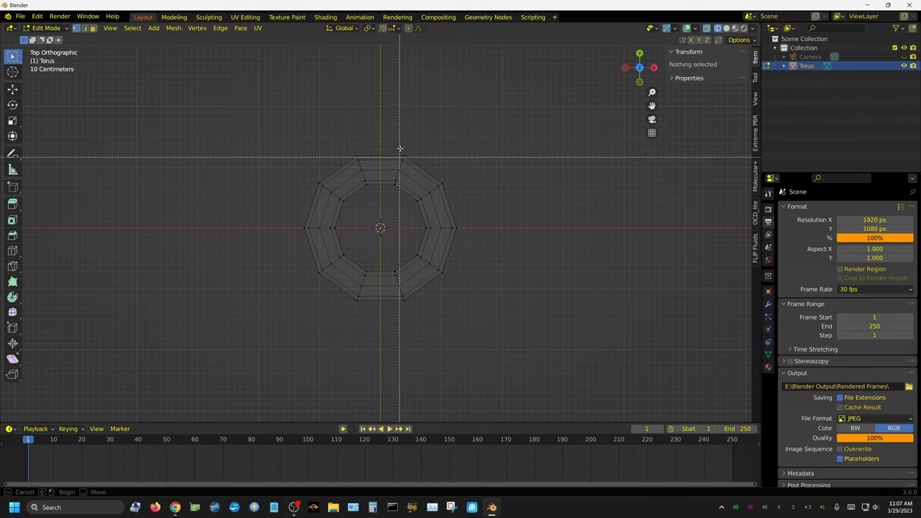
left_click_drag(386, 128, 465, 331)
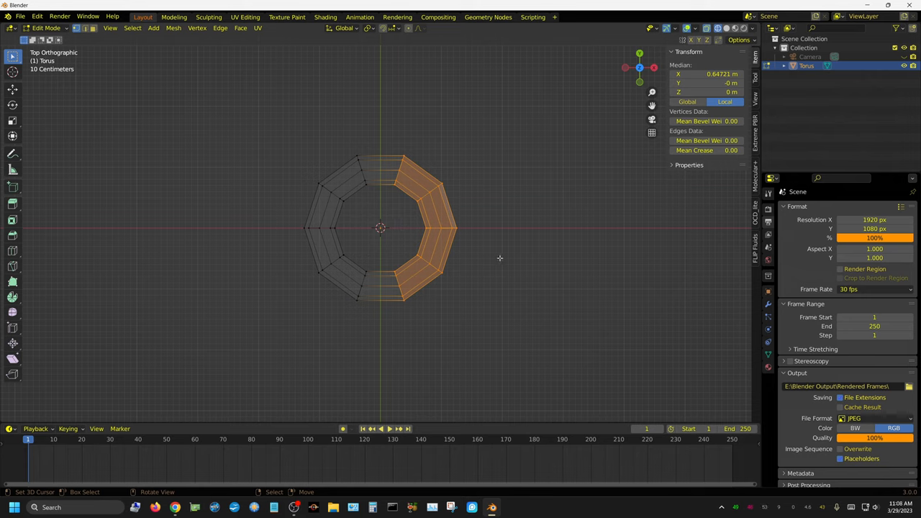
key("g")
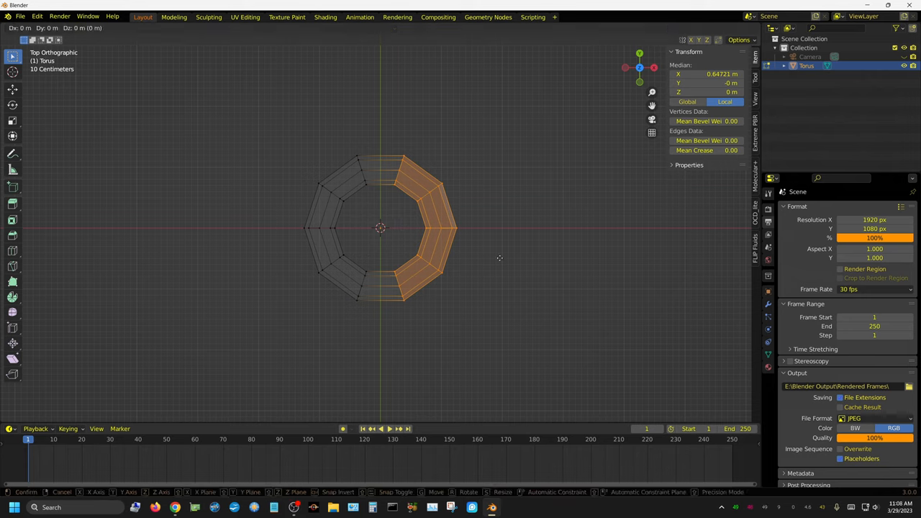
mouse_move(518, 258)
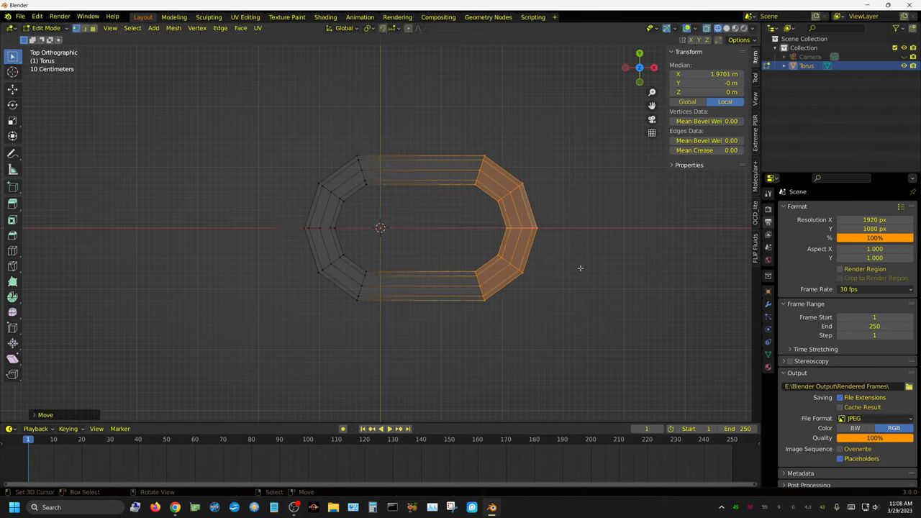
mouse_move(574, 332)
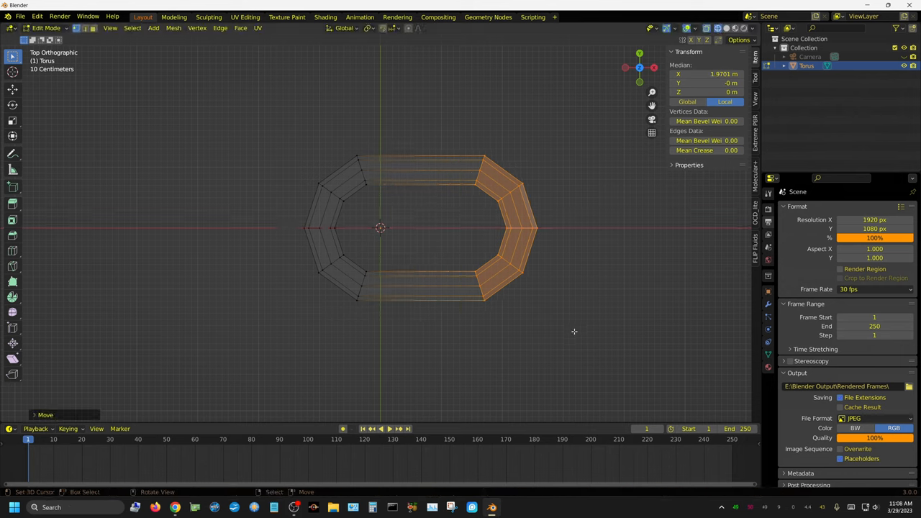
key("Tab")
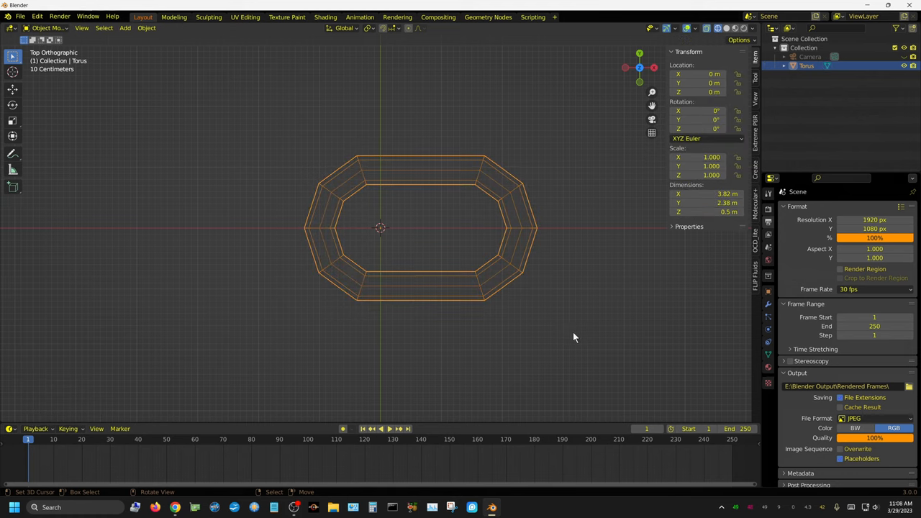
mouse_move(384, 231)
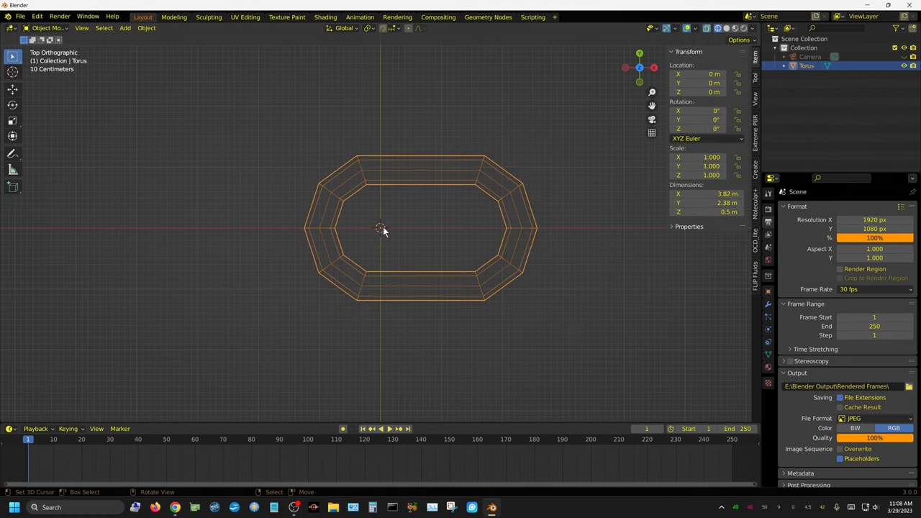
mouse_move(422, 233)
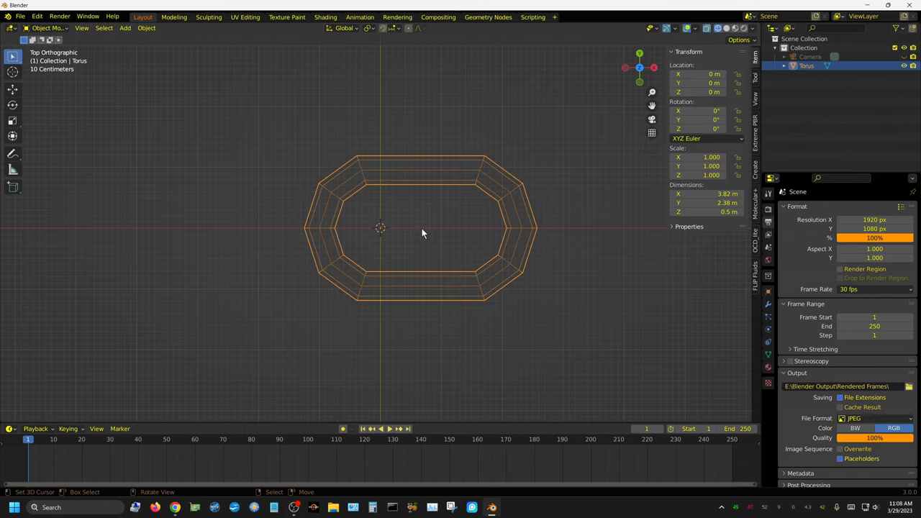
mouse_move(174, 62)
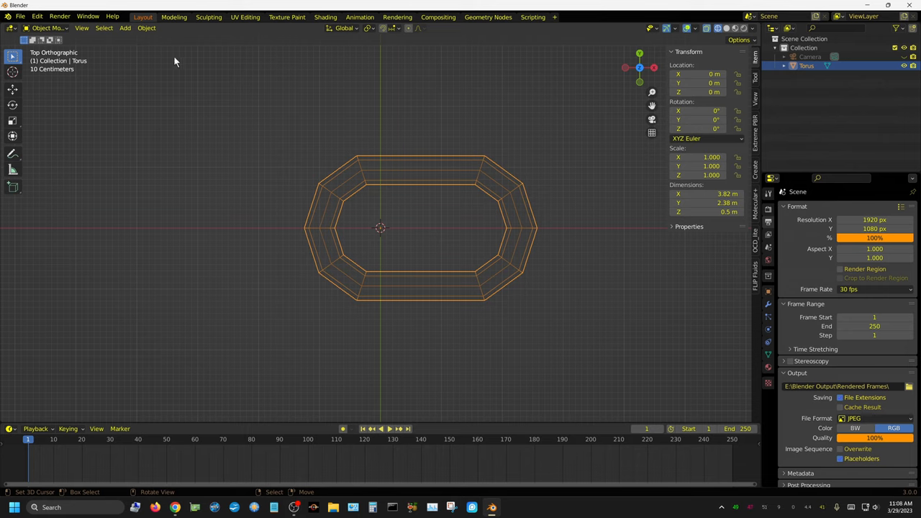
- Set the torus origin to its geometry centre, about 0.66 m along X
left_click(146, 27)
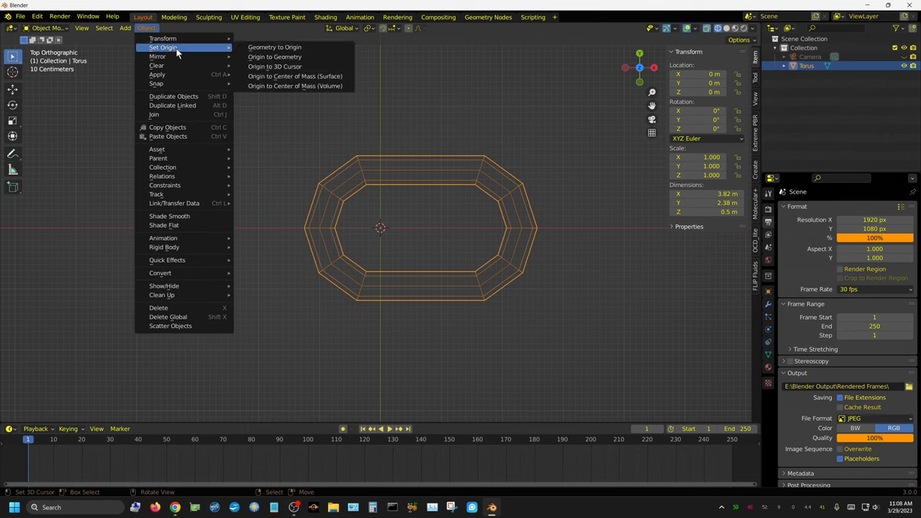
mouse_move(274, 57)
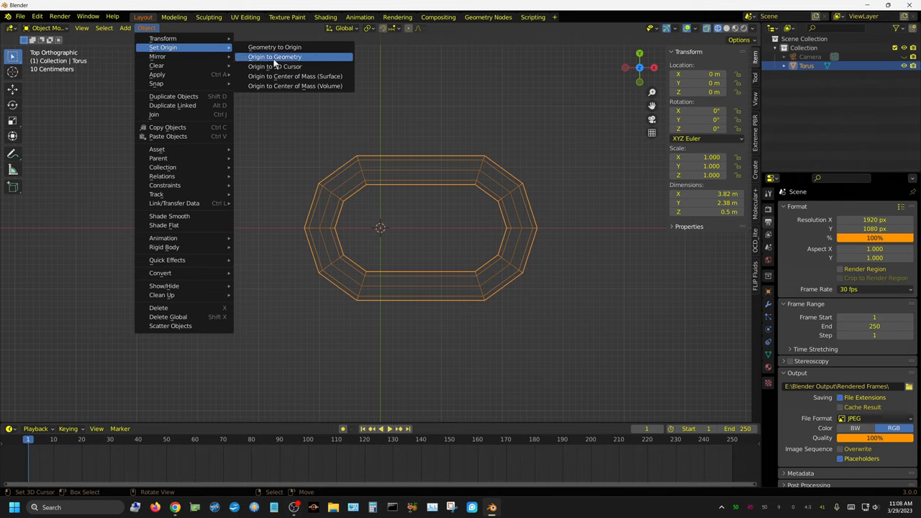
left_click(275, 57)
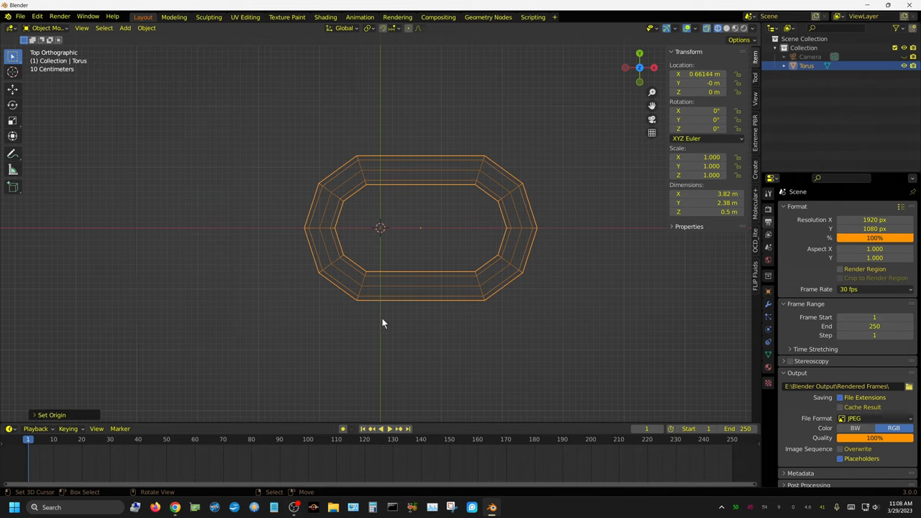
mouse_move(474, 284)
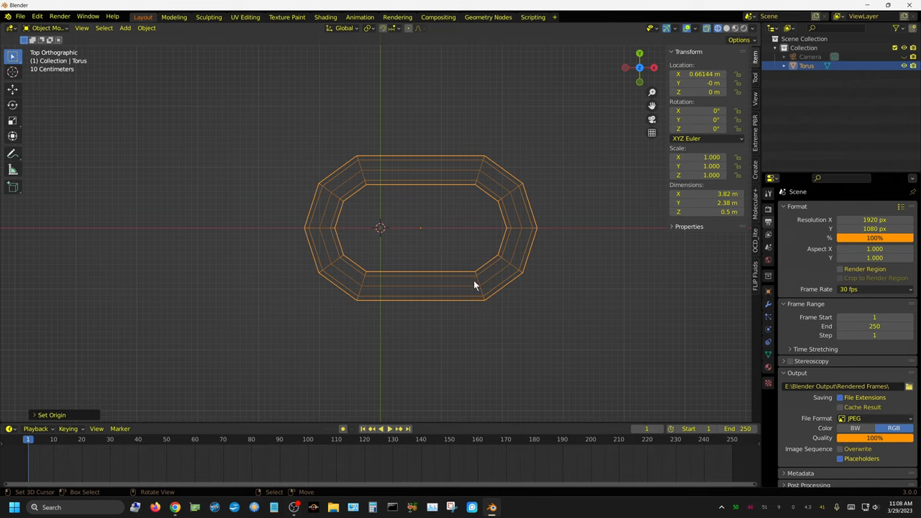
left_click(707, 203)
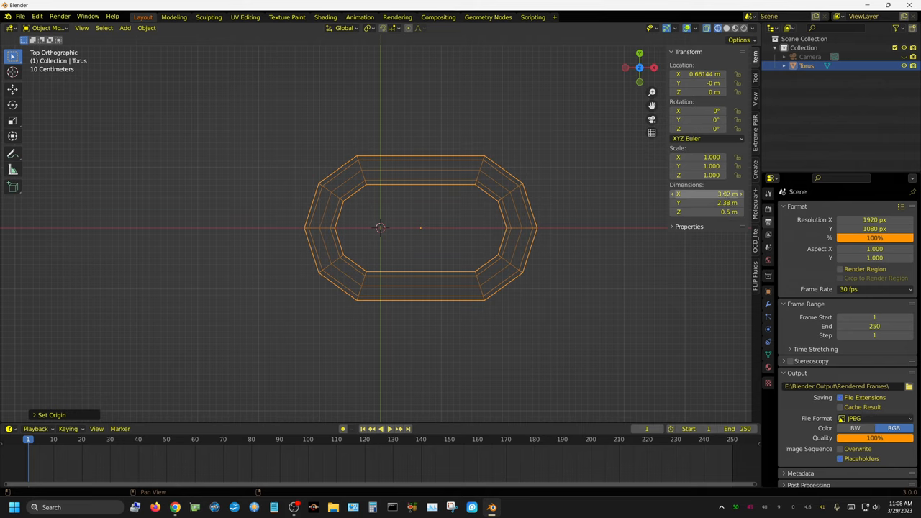
left_click(708, 193)
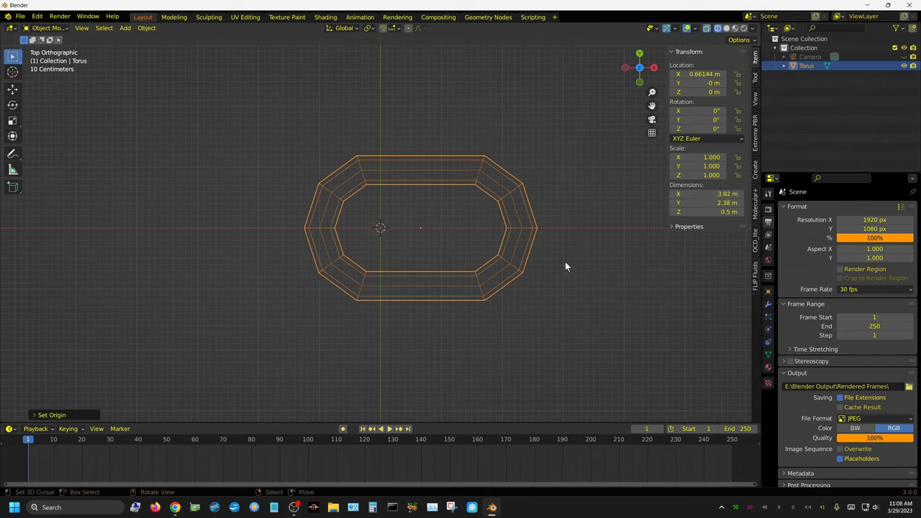
mouse_move(563, 262)
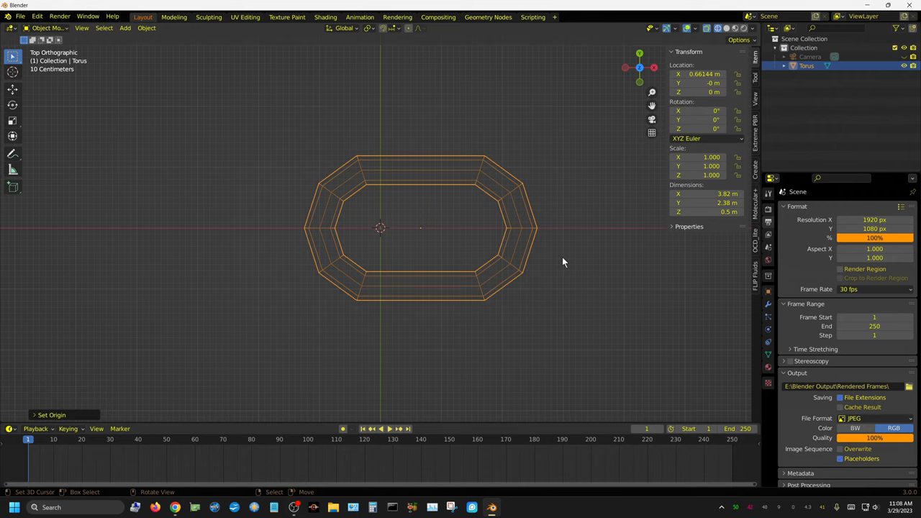
- Scale the torus link by 0.1 to about 0.38 m and apply the scale
key("s")
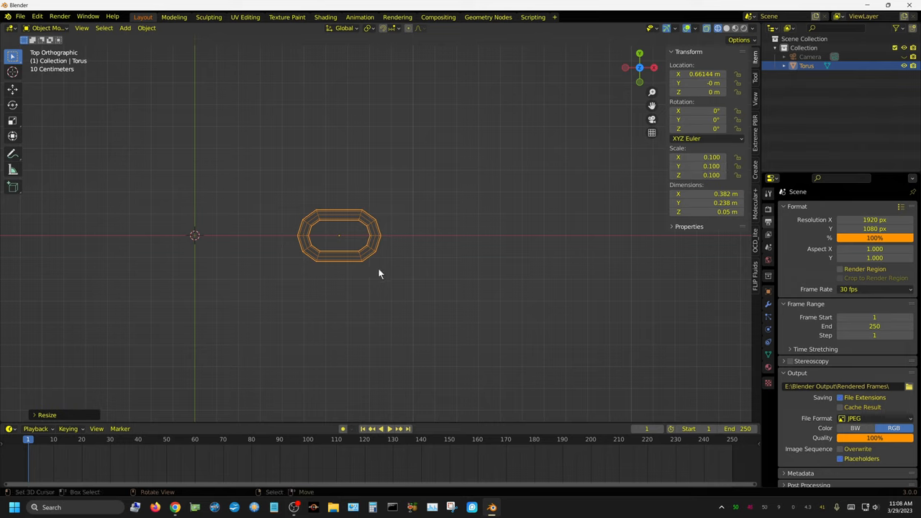
mouse_move(379, 305)
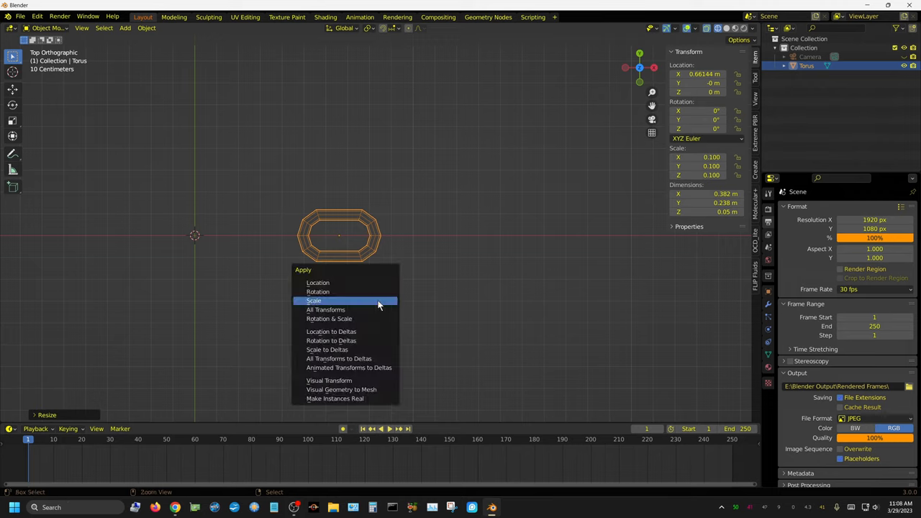
mouse_move(359, 301)
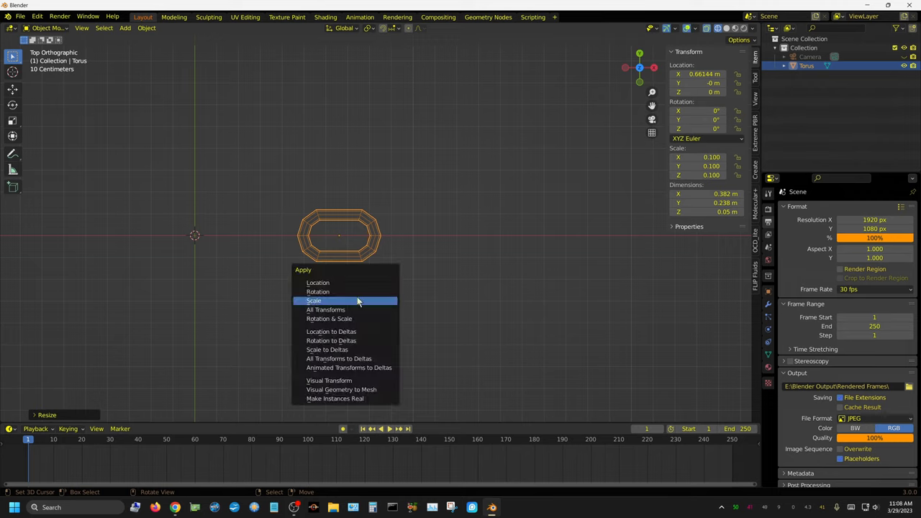
left_click(314, 300)
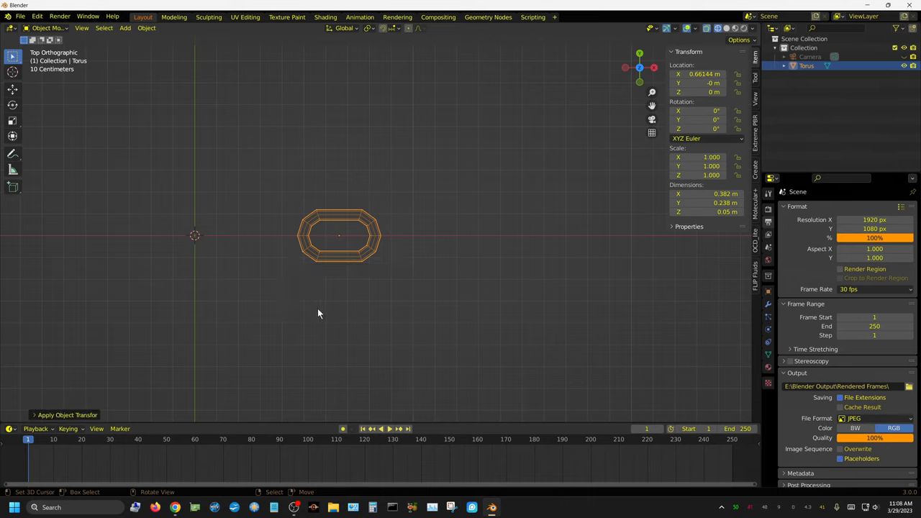
mouse_move(507, 267)
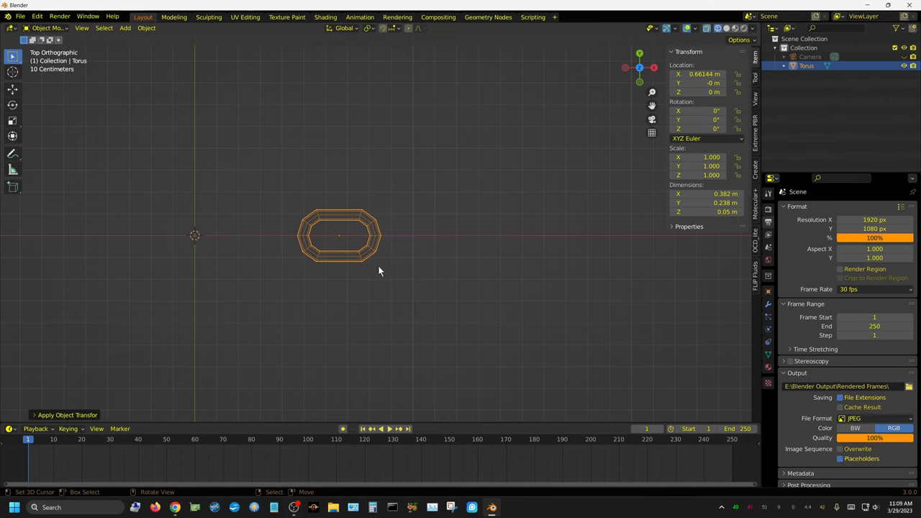
mouse_move(374, 273)
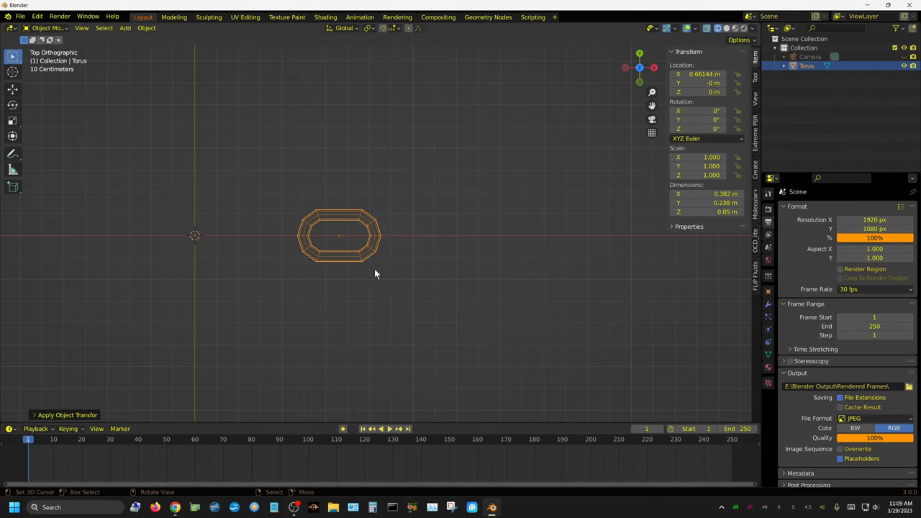
mouse_move(380, 274)
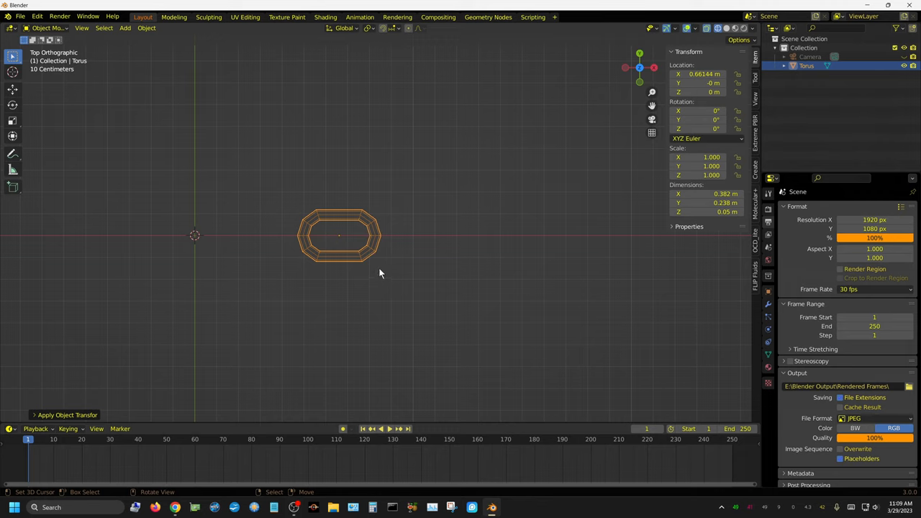
mouse_move(382, 264)
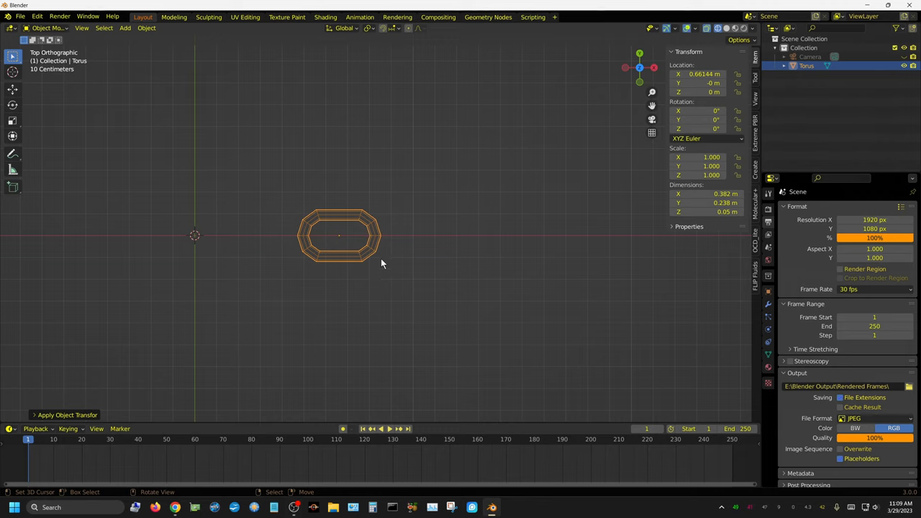
mouse_move(323, 247)
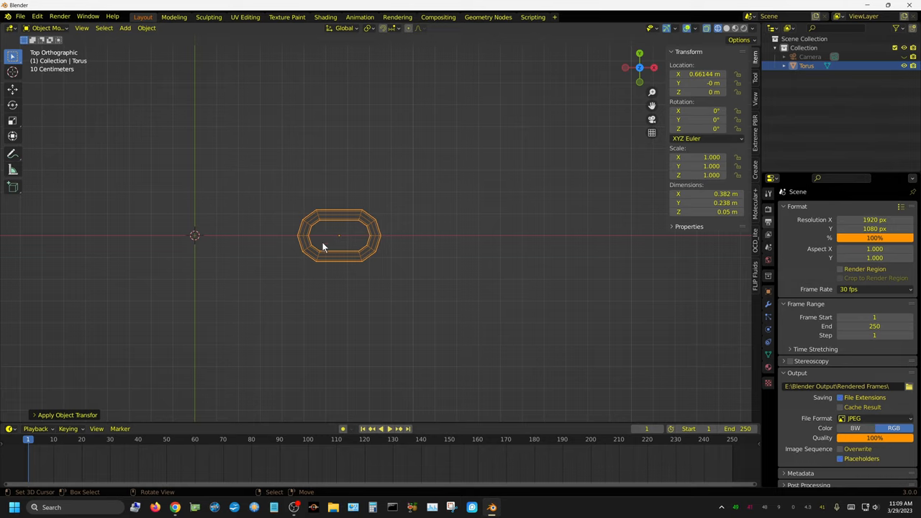
mouse_move(380, 275)
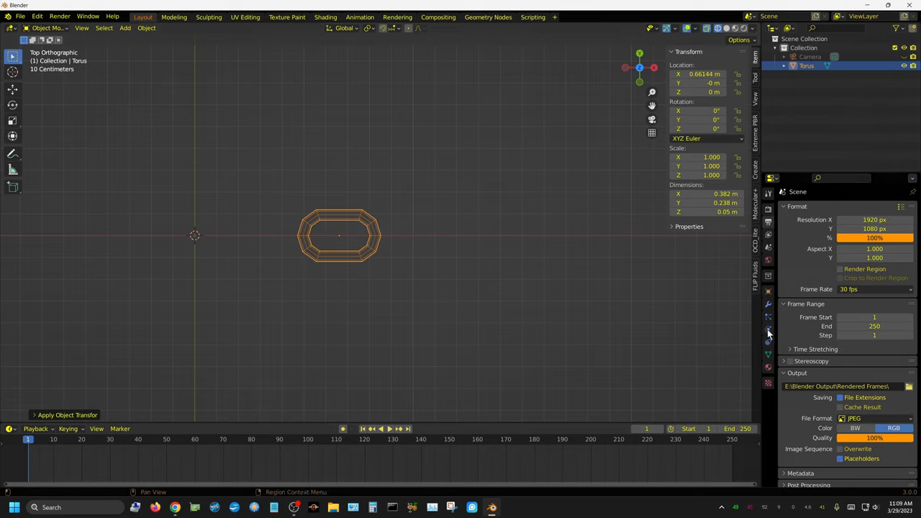
- Change the torus rigid body collision shape from Convex Hull to Mesh
left_click(767, 330)
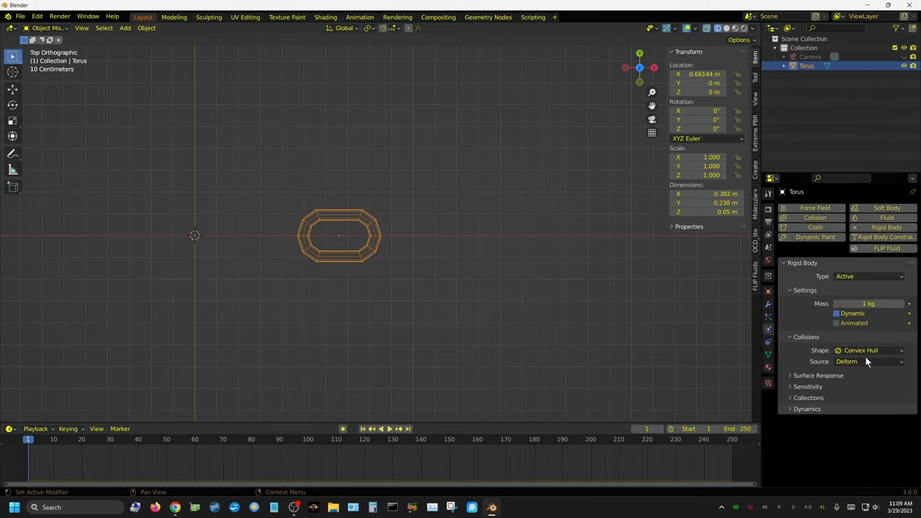
mouse_move(864, 350)
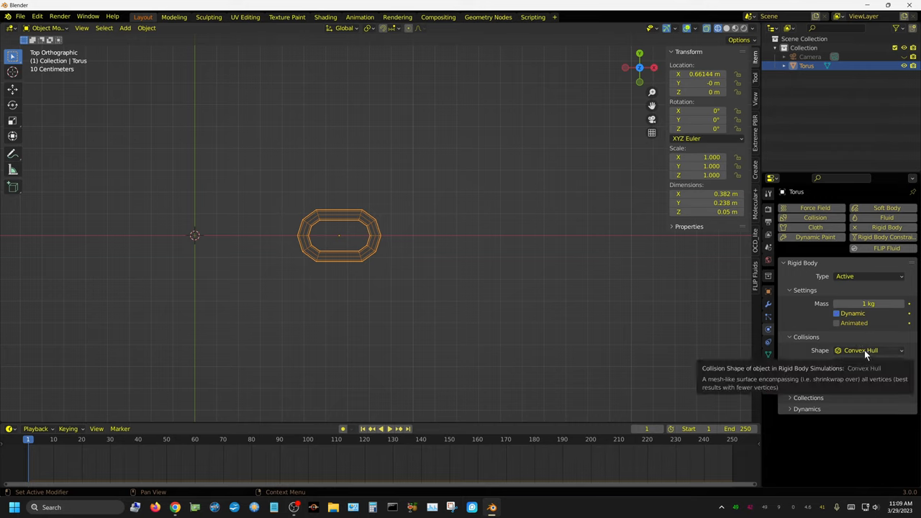
left_click(867, 351)
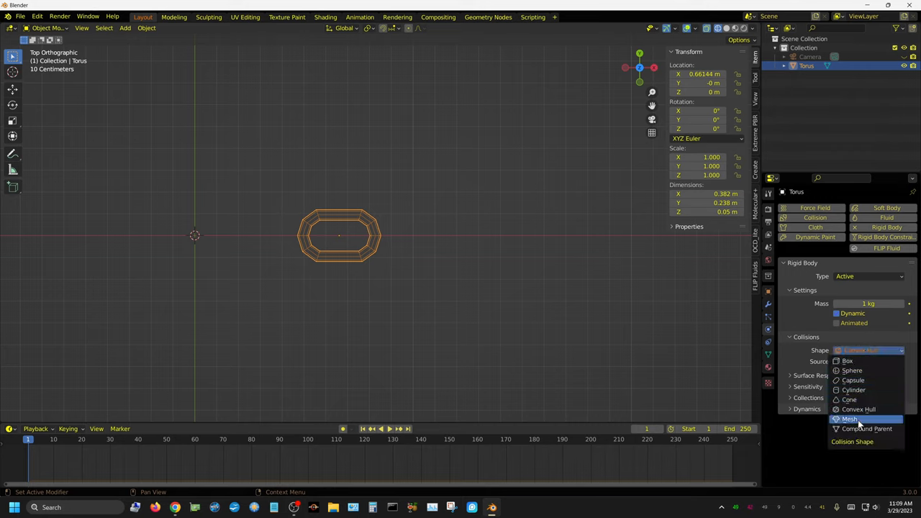
left_click(850, 418)
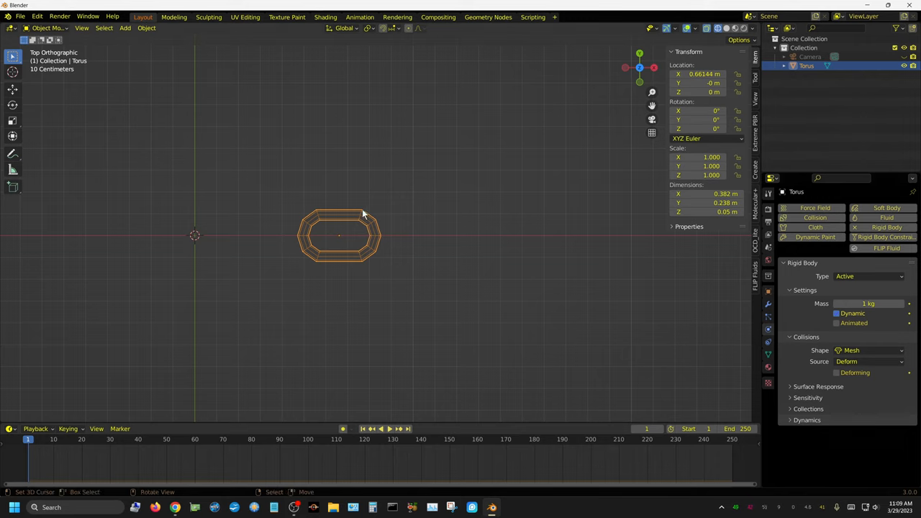
mouse_move(297, 236)
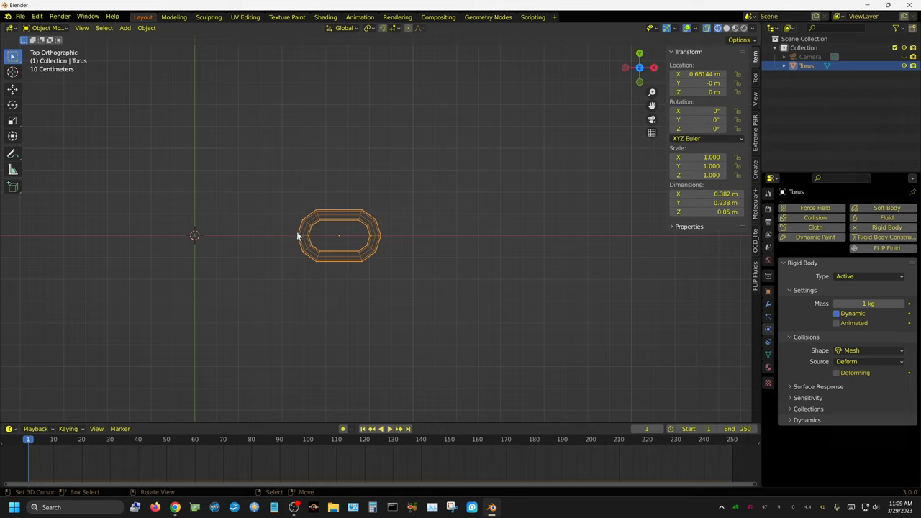
mouse_move(382, 304)
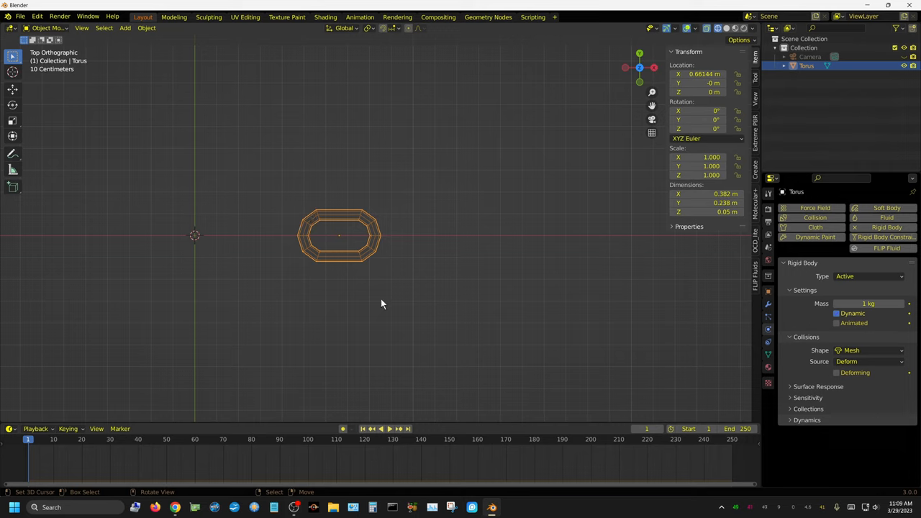
mouse_move(845, 360)
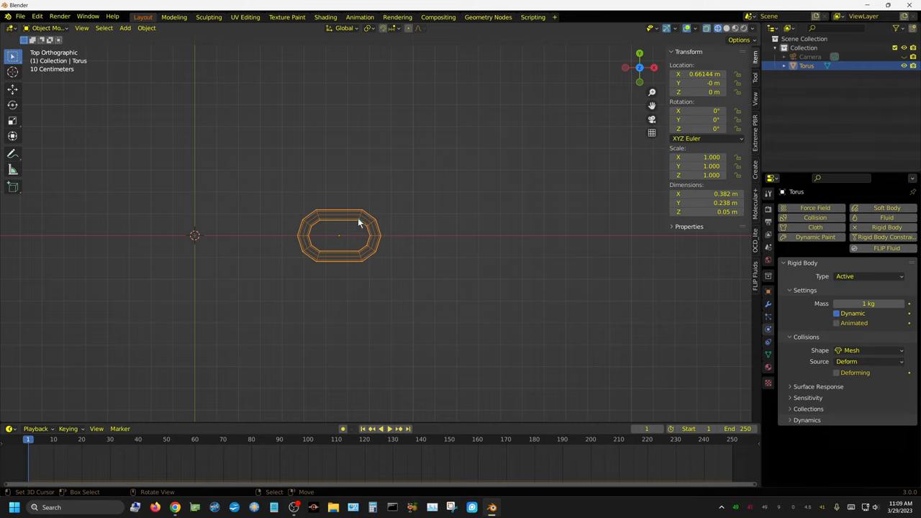
mouse_move(392, 283)
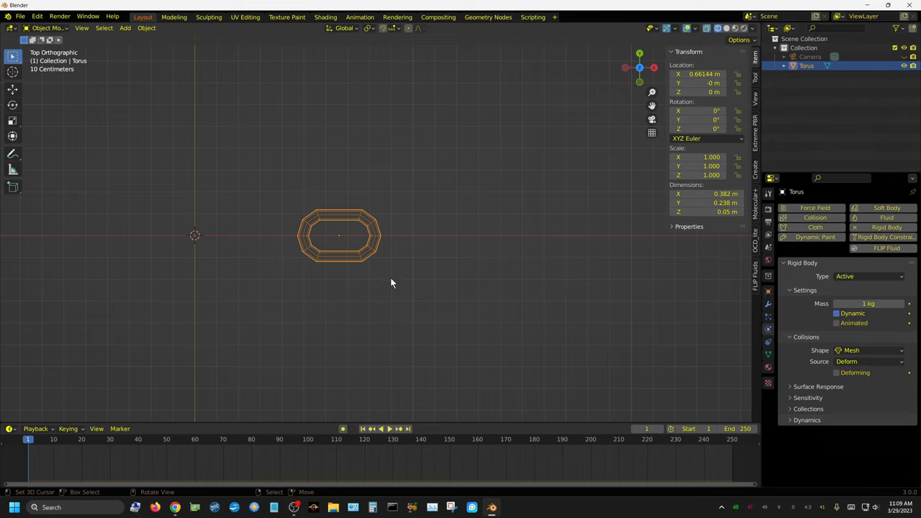
mouse_move(392, 241)
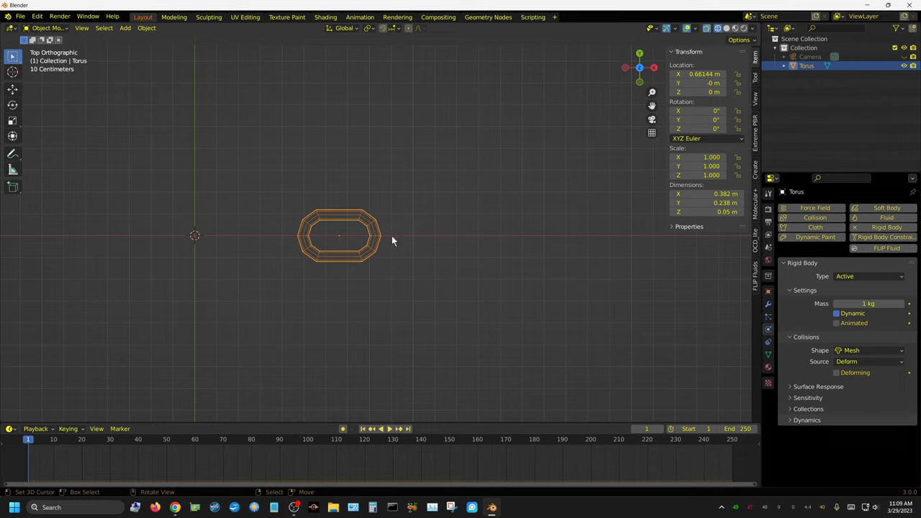
mouse_move(502, 292)
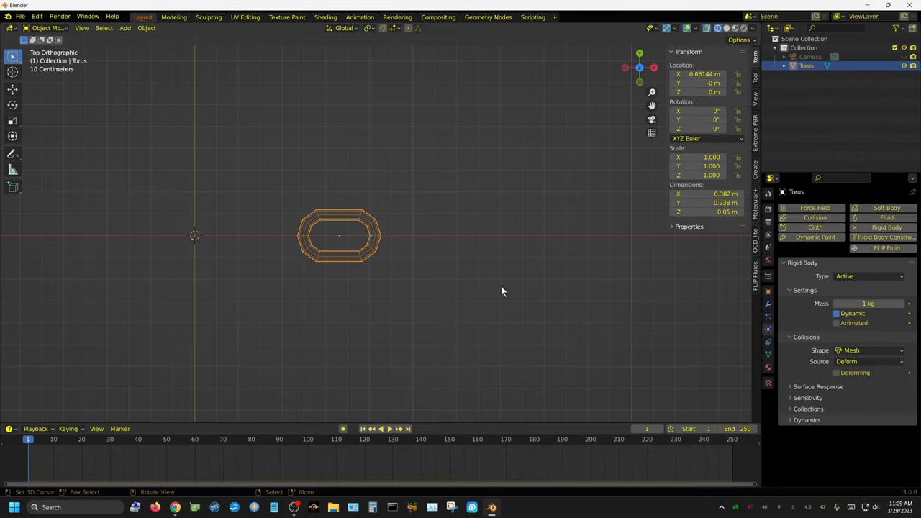
mouse_move(586, 315)
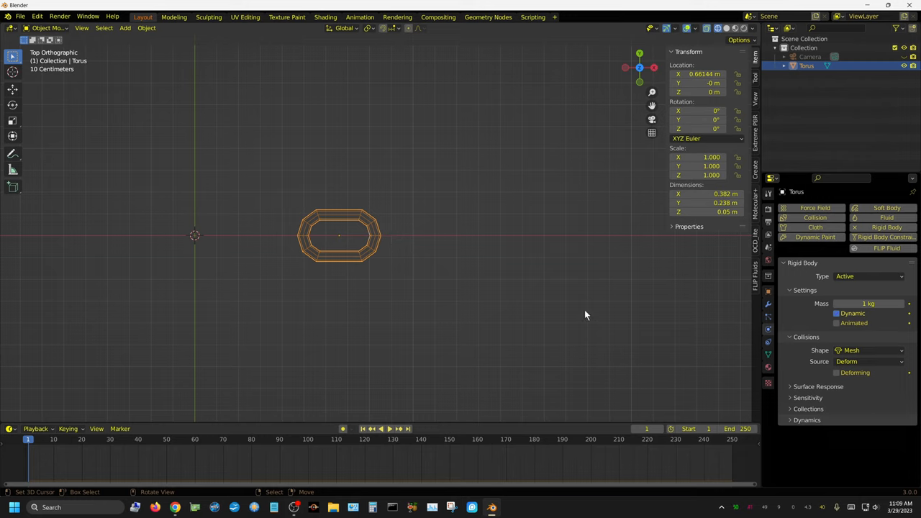
mouse_move(591, 313)
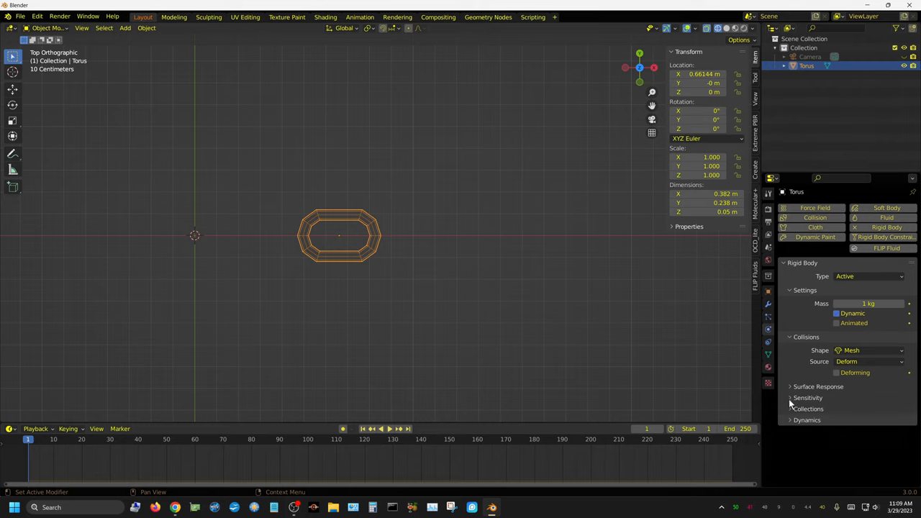
- Set the torus rigid body's Sensitivity margin from 0.04 m to 0 m
left_click(807, 397)
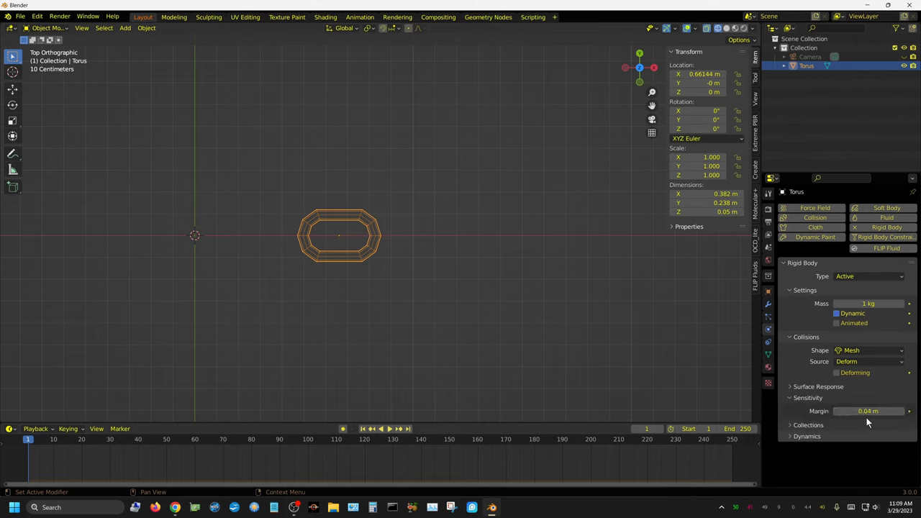
double_click(868, 410)
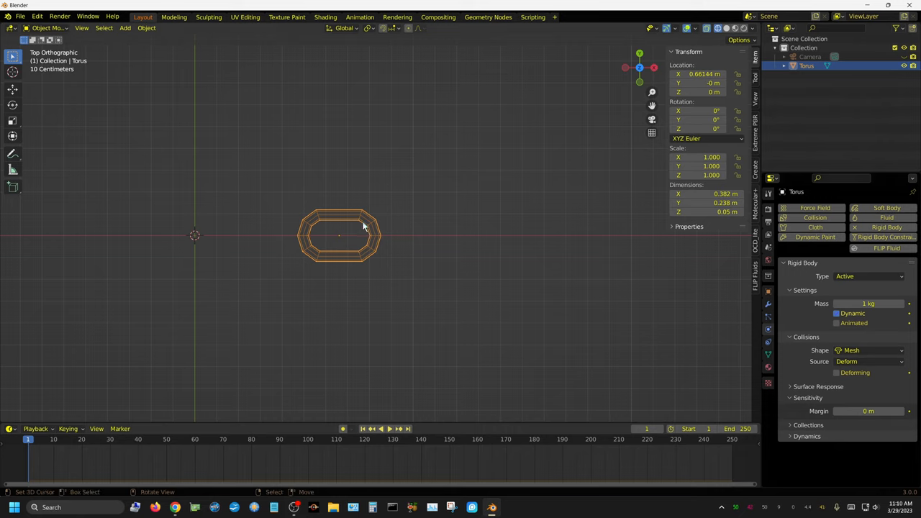
mouse_move(357, 227)
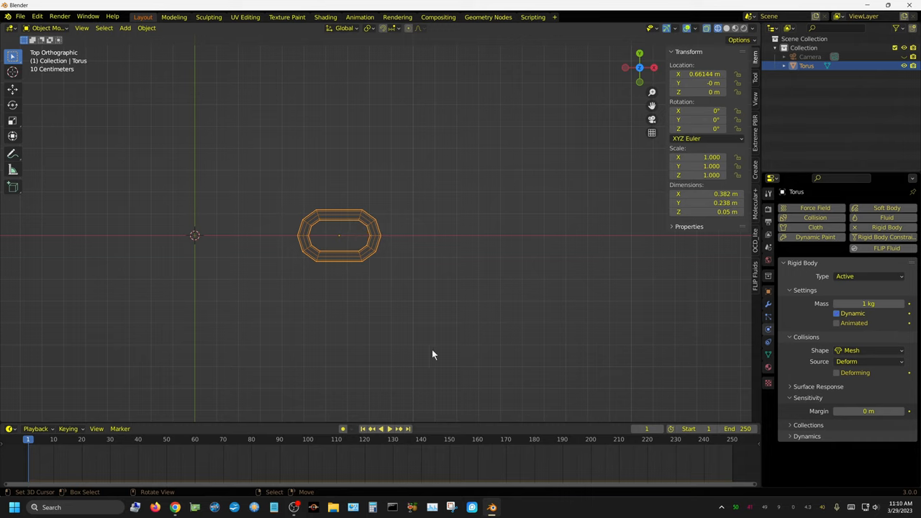
mouse_move(400, 291)
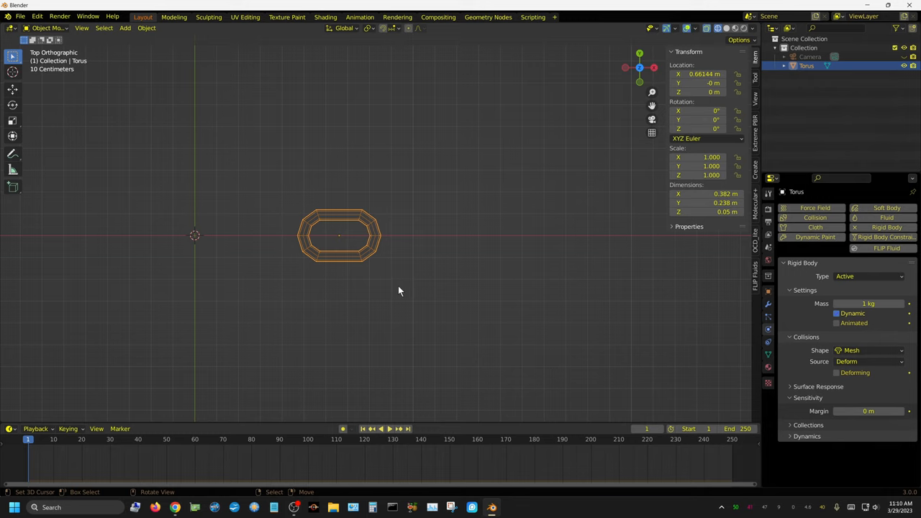
mouse_move(403, 291)
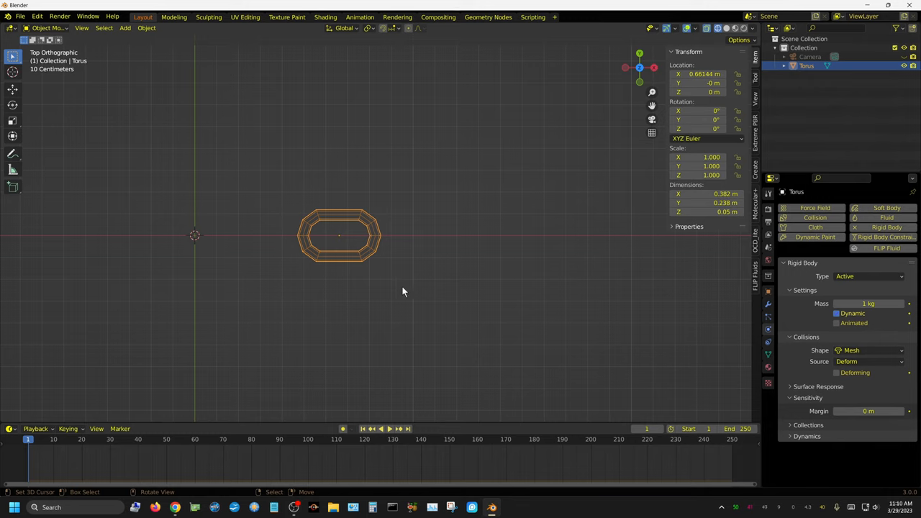
mouse_move(392, 291)
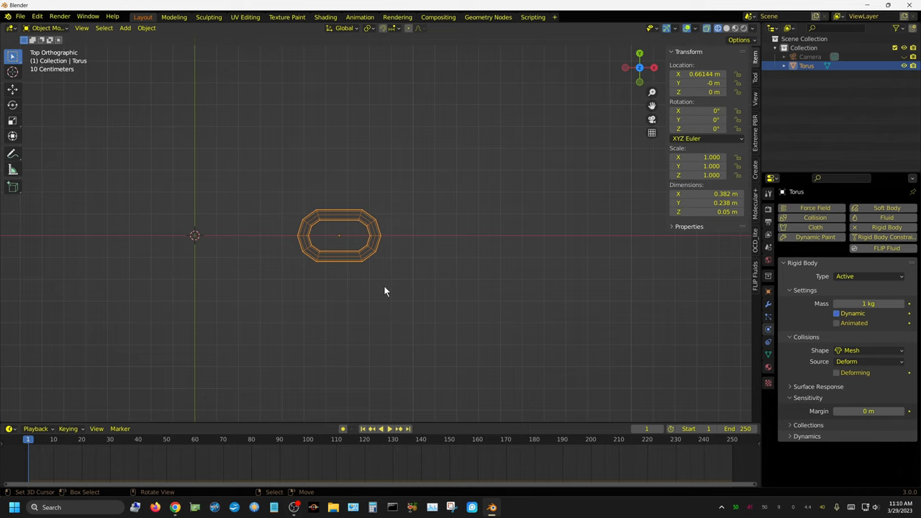
- Create linked duplicate Torus.001, shifted about 0.26 m along X to overlap the first link
scroll("up", 3)
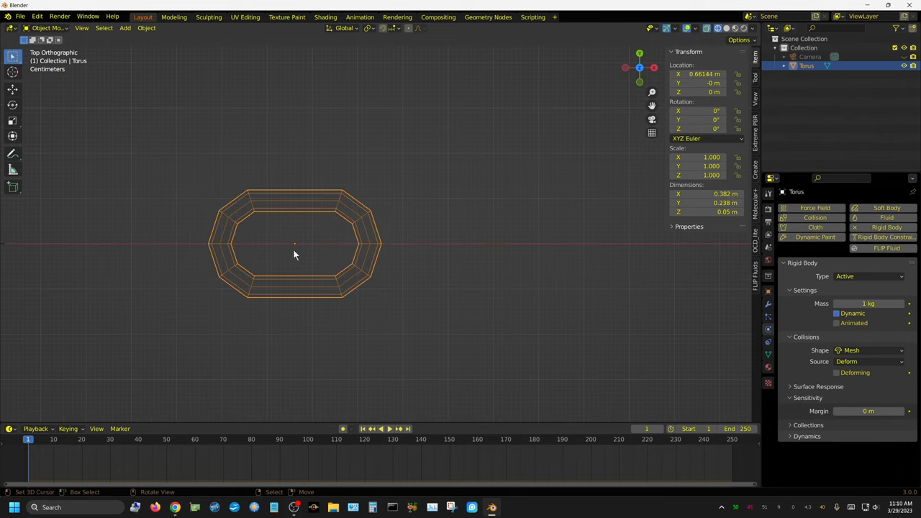
mouse_move(357, 287)
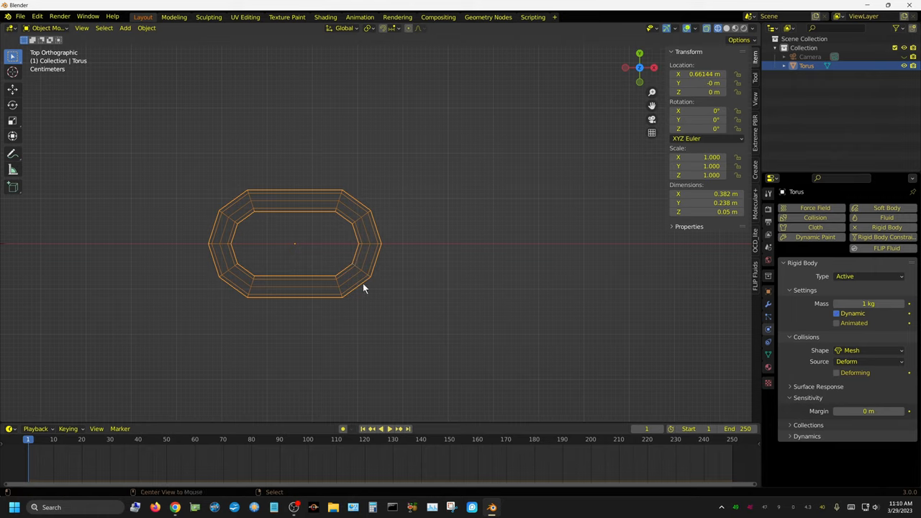
key("shift+d")
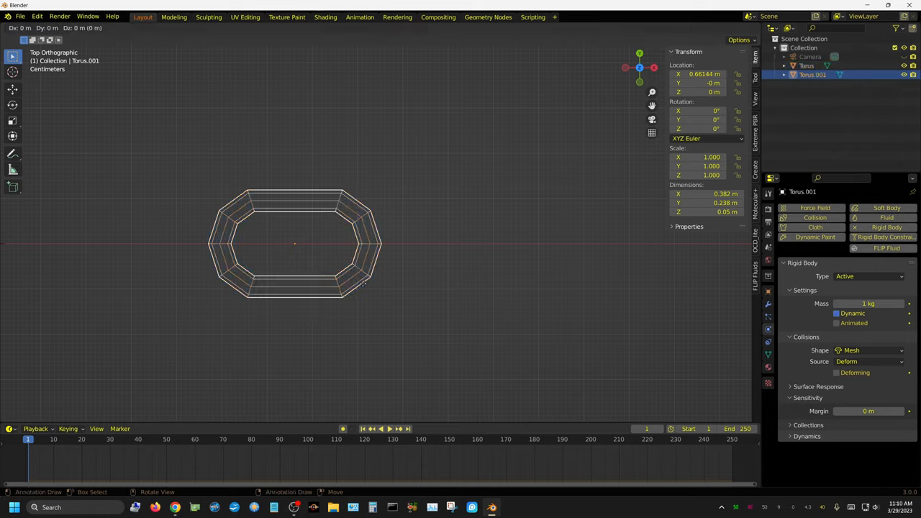
left_click_drag(294, 245, 305, 245)
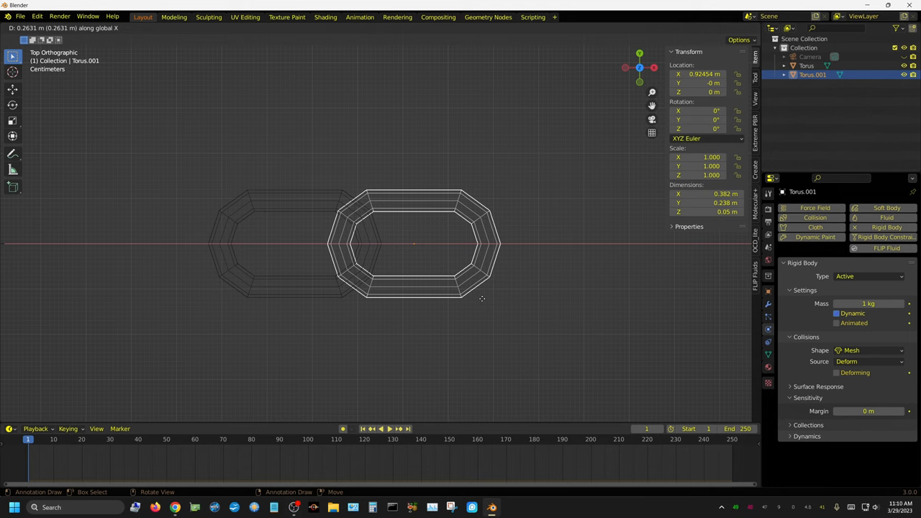
left_click(358, 247)
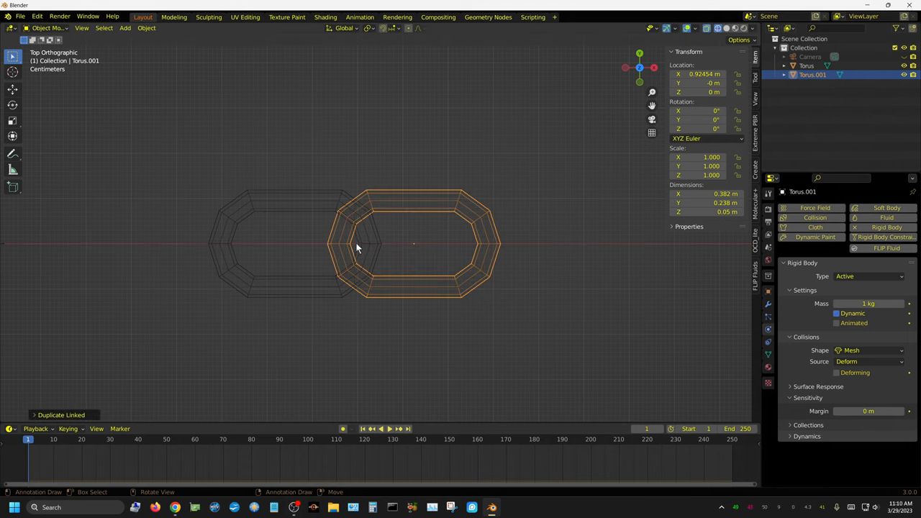
mouse_move(353, 248)
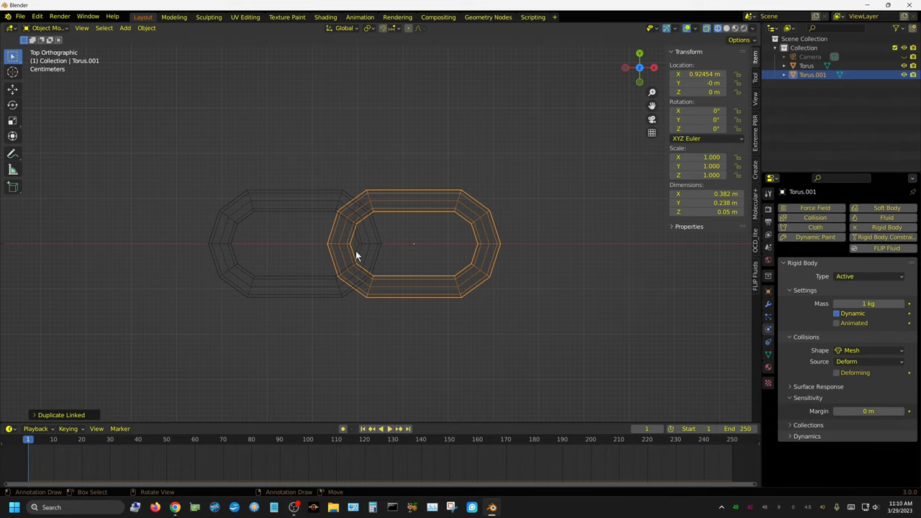
mouse_move(438, 363)
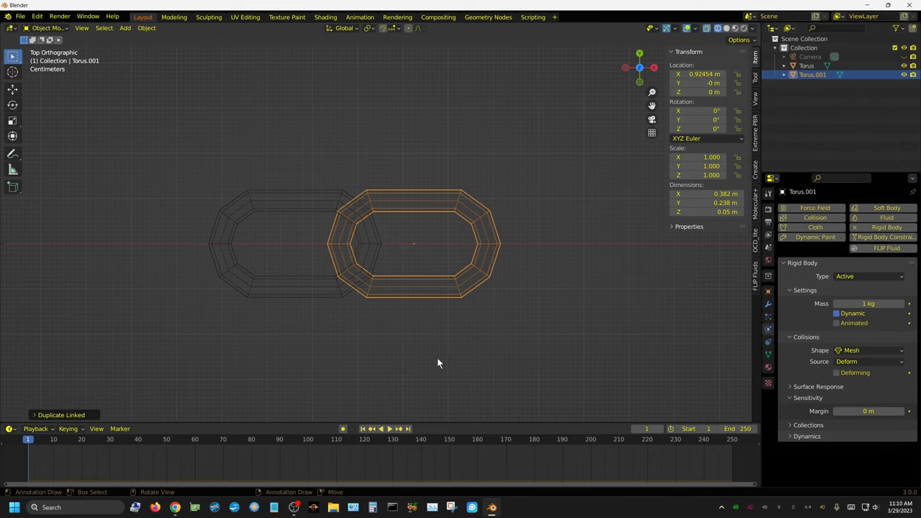
mouse_move(503, 381)
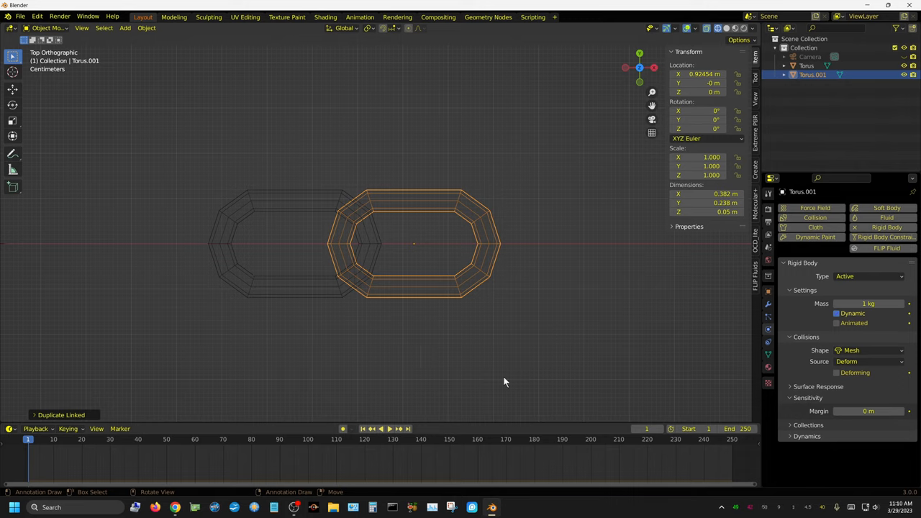
mouse_move(485, 307)
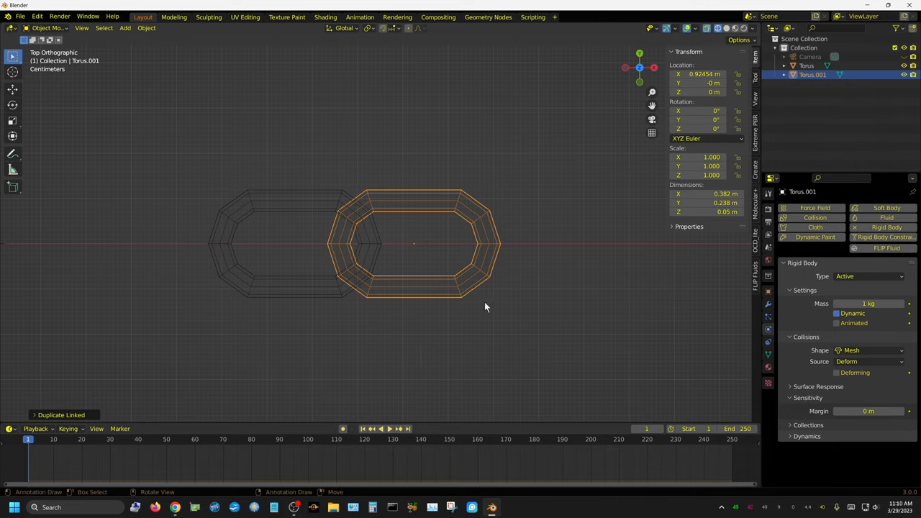
- Rotate Torus.001 by 90° about X so it interlocks edge-on with the first link
key("r")
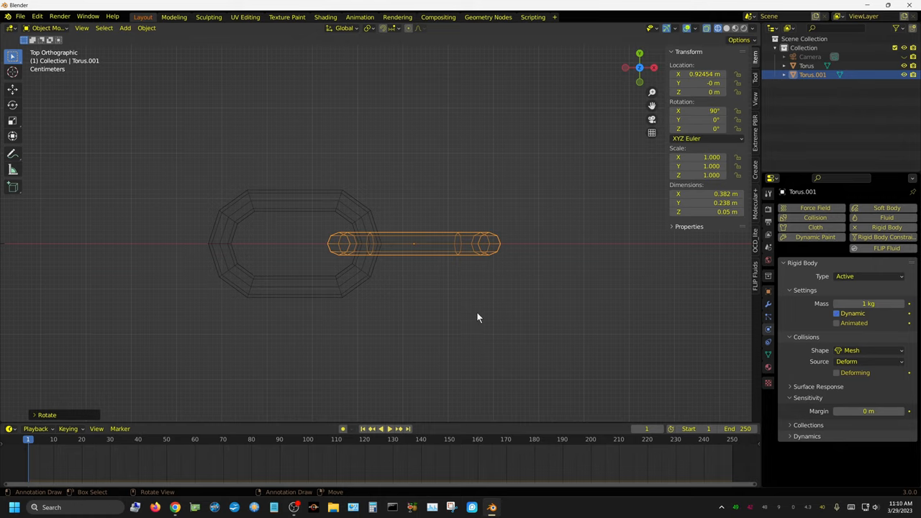
mouse_move(473, 315)
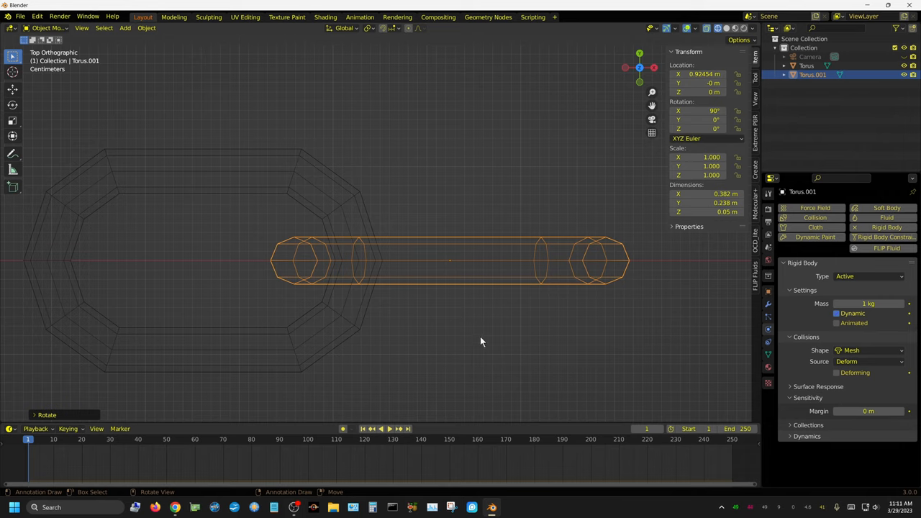
mouse_move(339, 209)
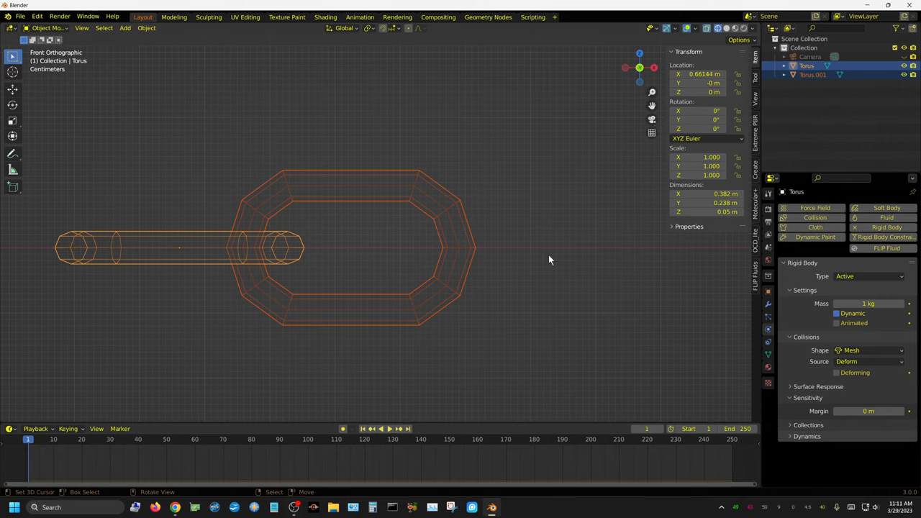
mouse_move(89, 251)
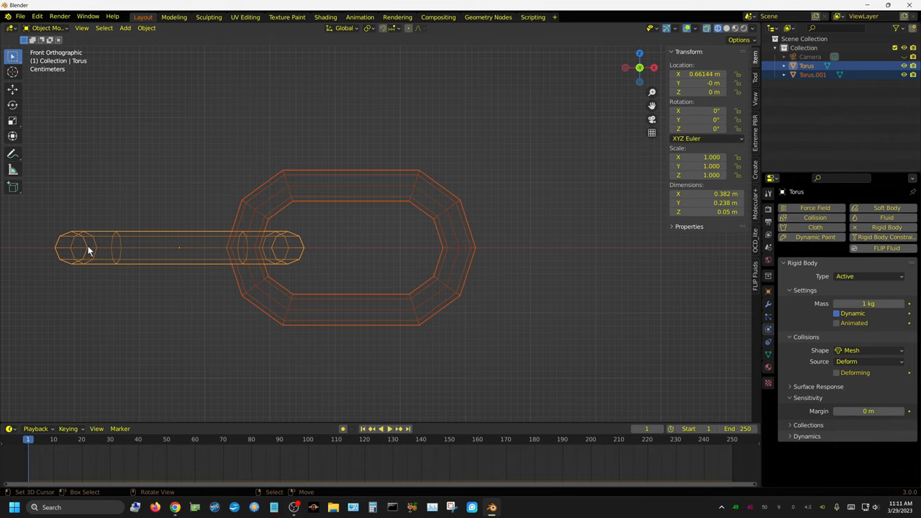
mouse_move(433, 253)
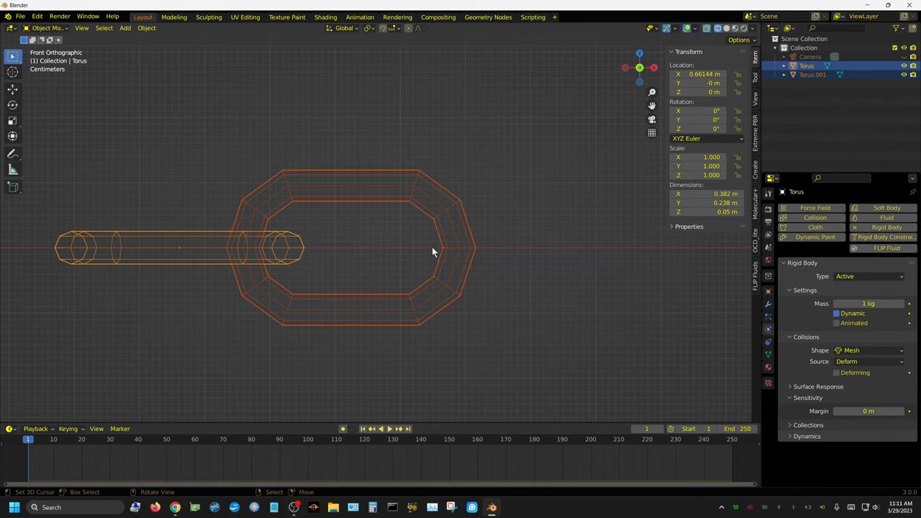
mouse_move(425, 301)
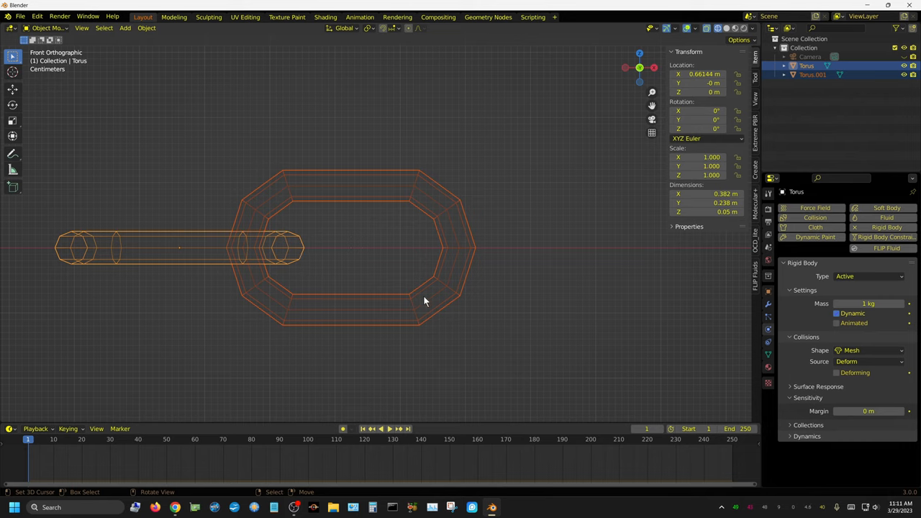
mouse_move(239, 382)
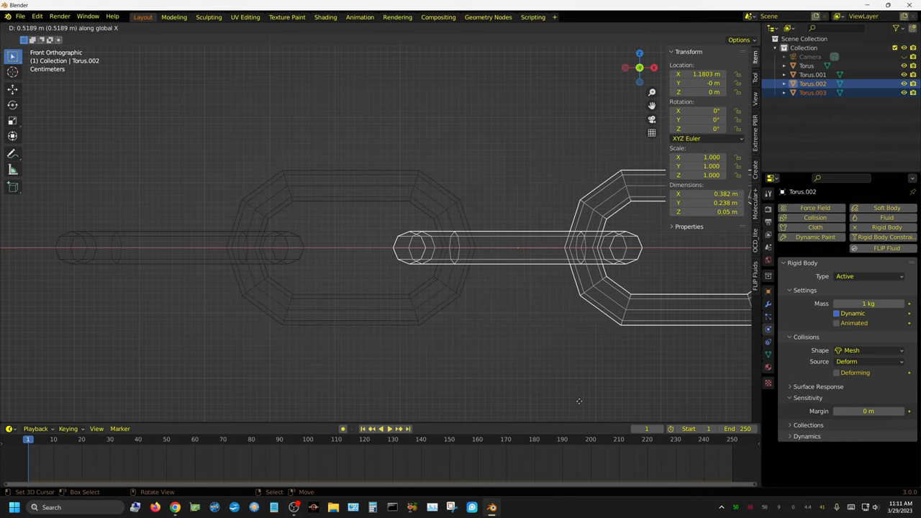
mouse_move(588, 402)
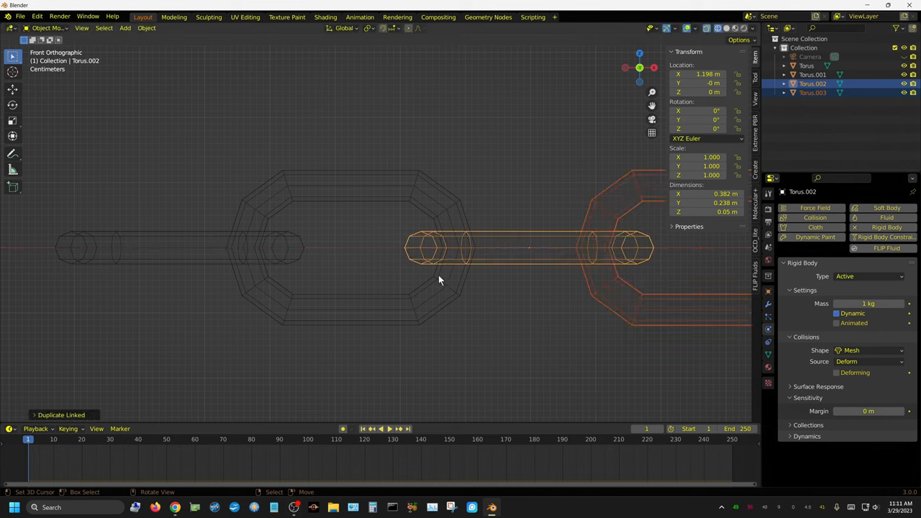
mouse_move(435, 251)
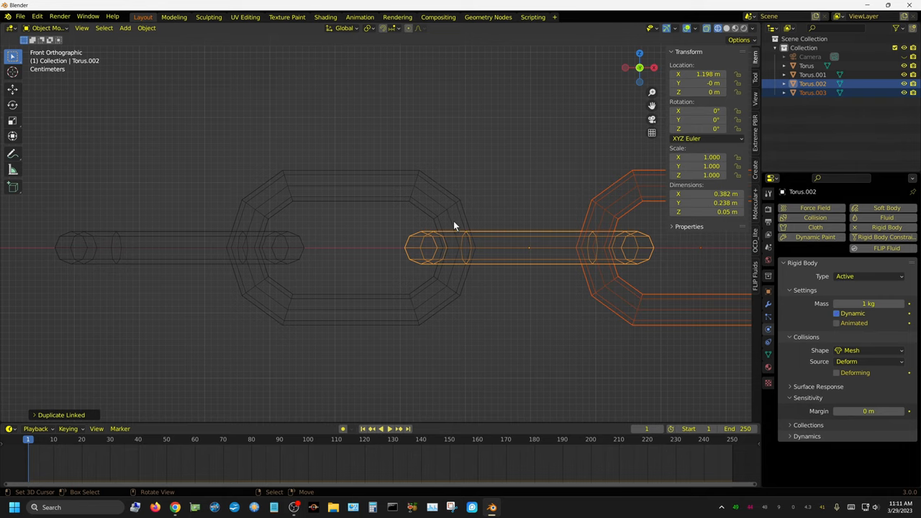
mouse_move(525, 318)
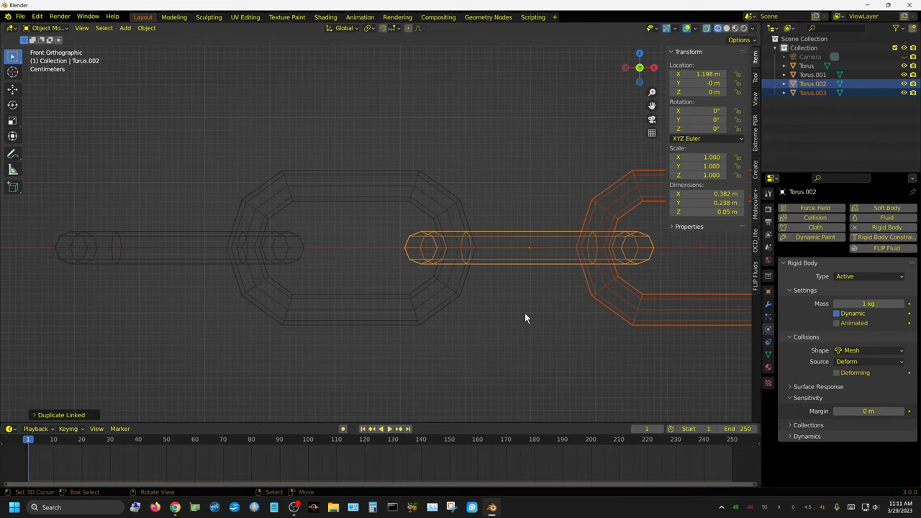
- Zoom out to see the growing row of linked torus copies
scroll("down", 3)
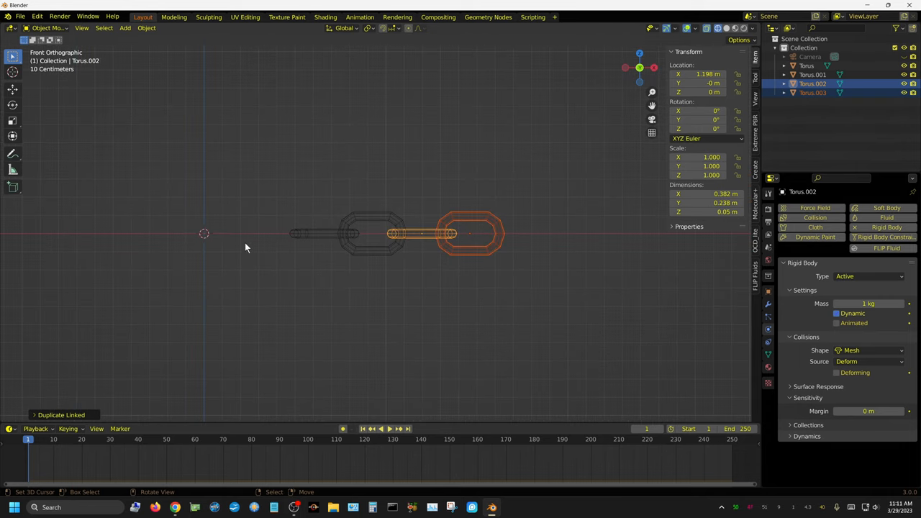
mouse_move(453, 259)
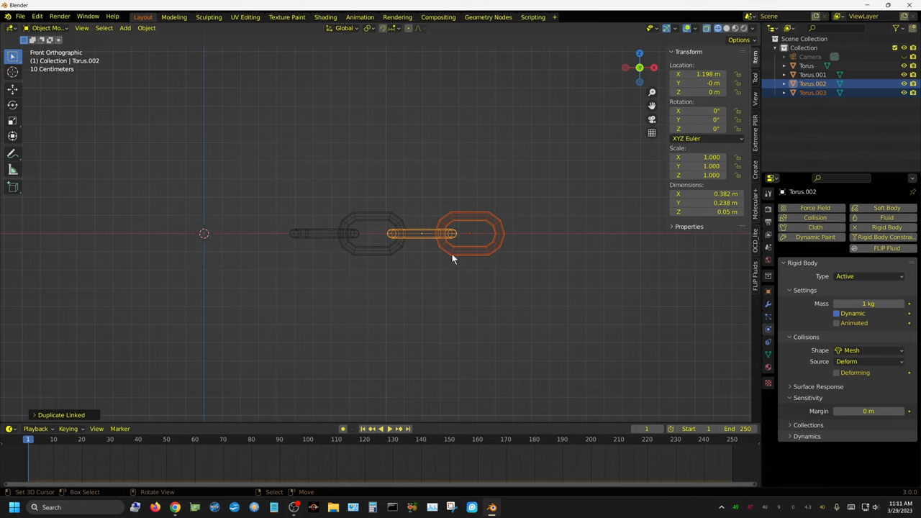
mouse_move(460, 270)
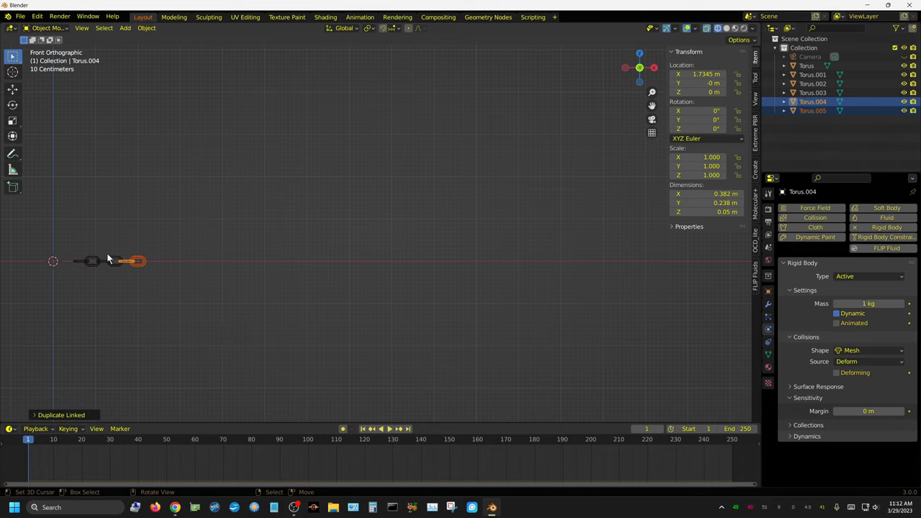
mouse_move(703, 261)
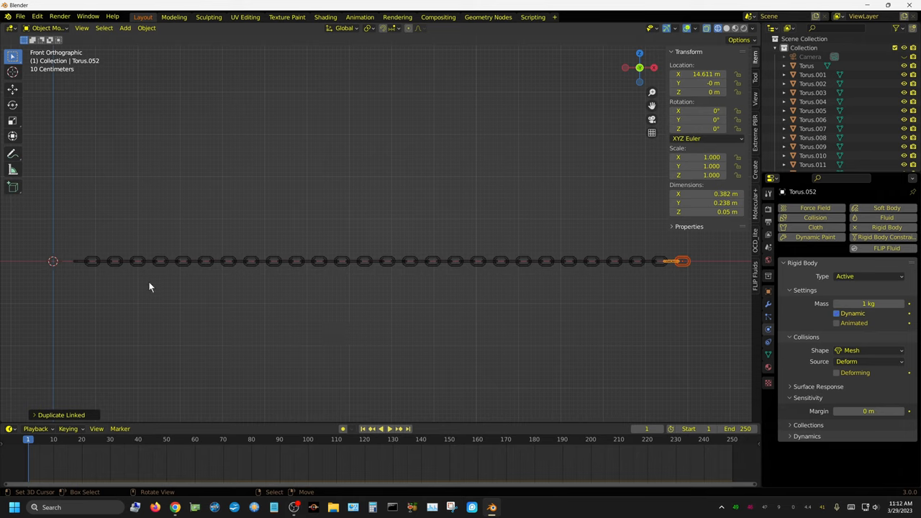
mouse_move(669, 269)
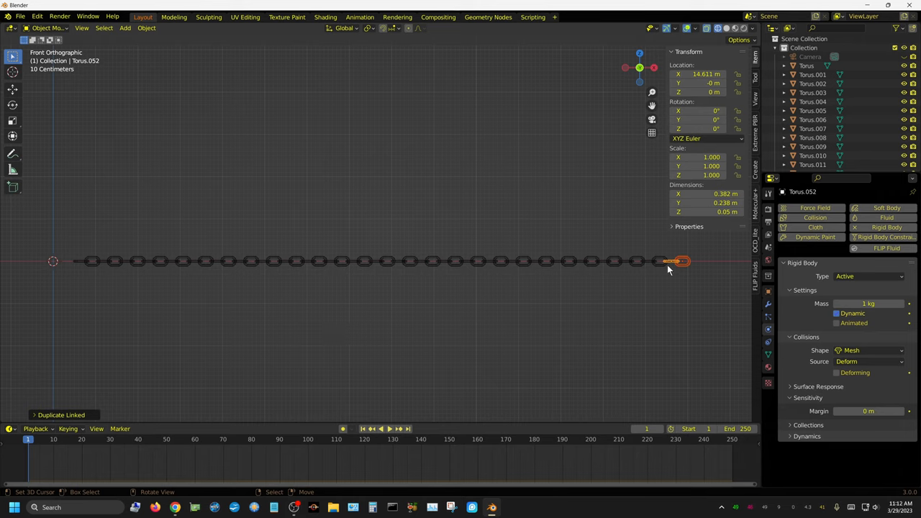
mouse_move(81, 265)
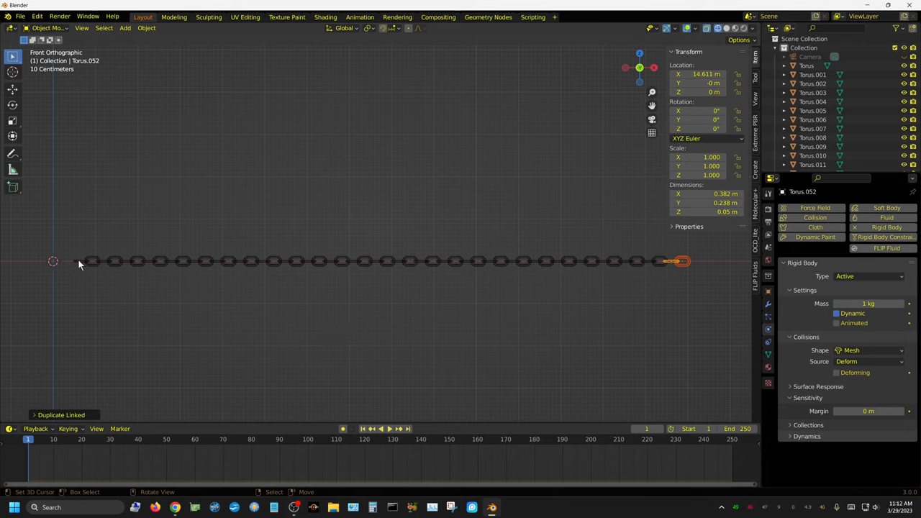
- Change the rigid body Type of the first link, Torus, from Active to Passive
left_click(79, 261)
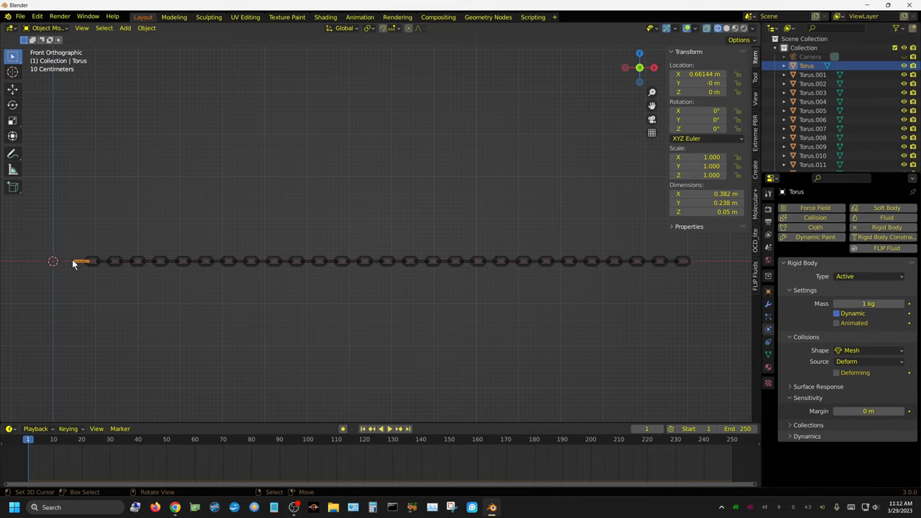
mouse_move(124, 272)
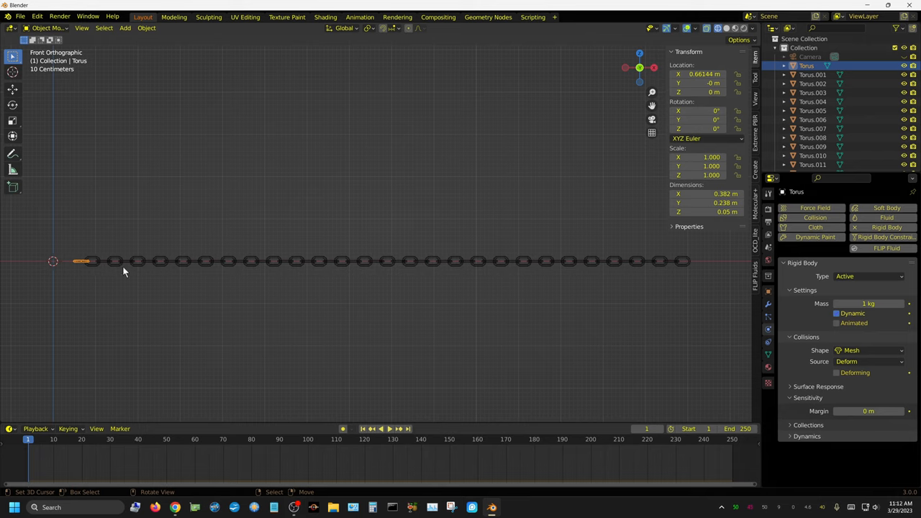
mouse_move(80, 271)
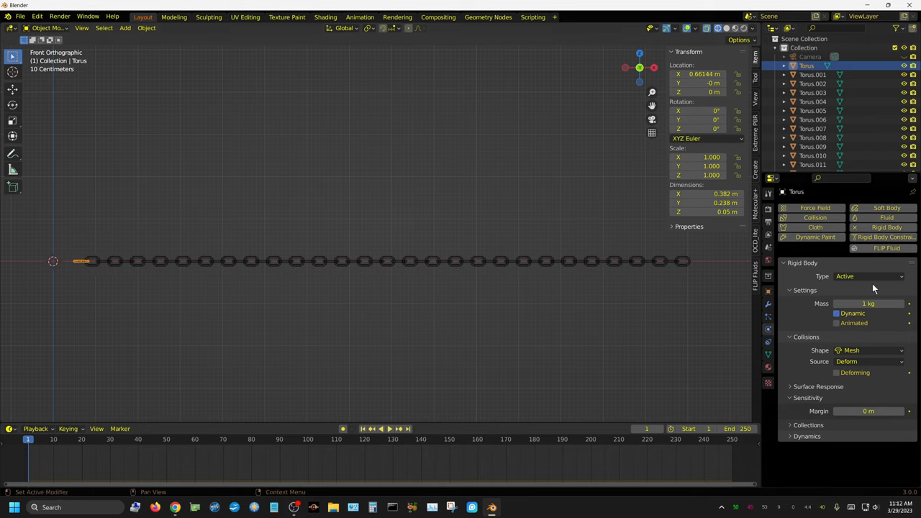
left_click(867, 275)
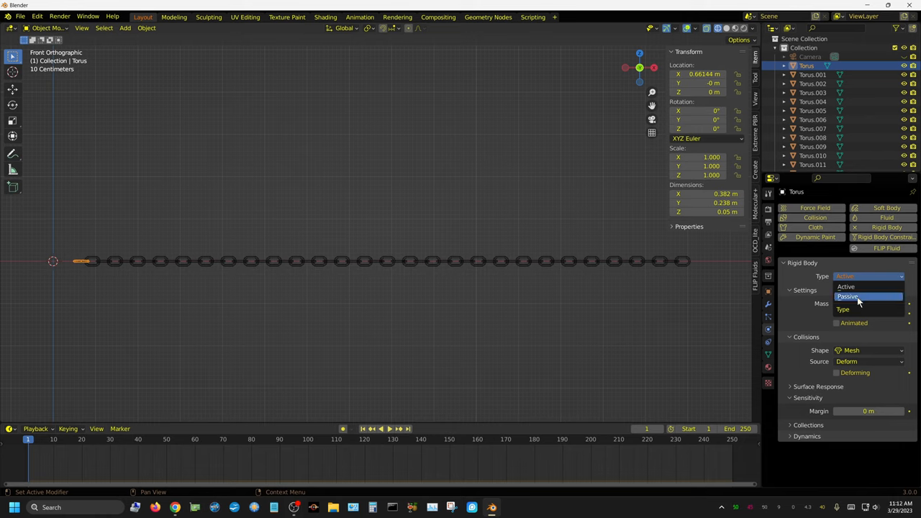
left_click(847, 297)
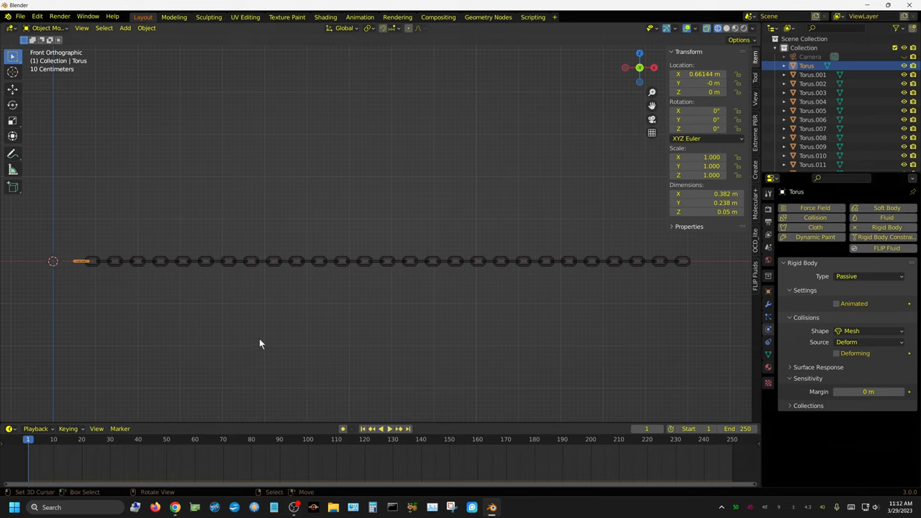
mouse_move(355, 318)
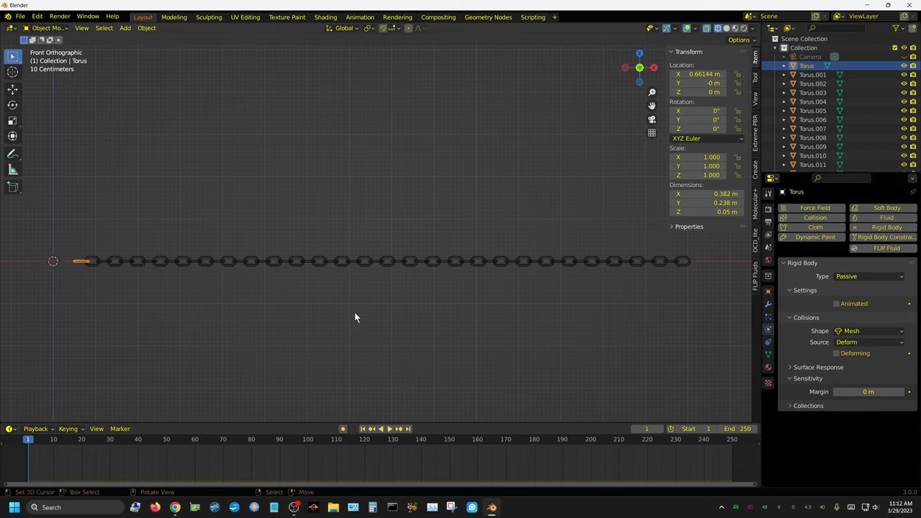
mouse_move(367, 372)
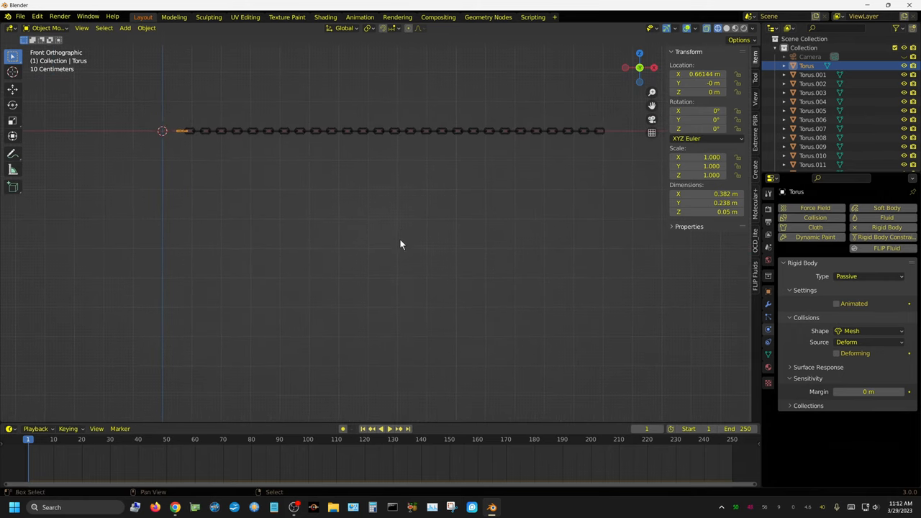
left_click(388, 429)
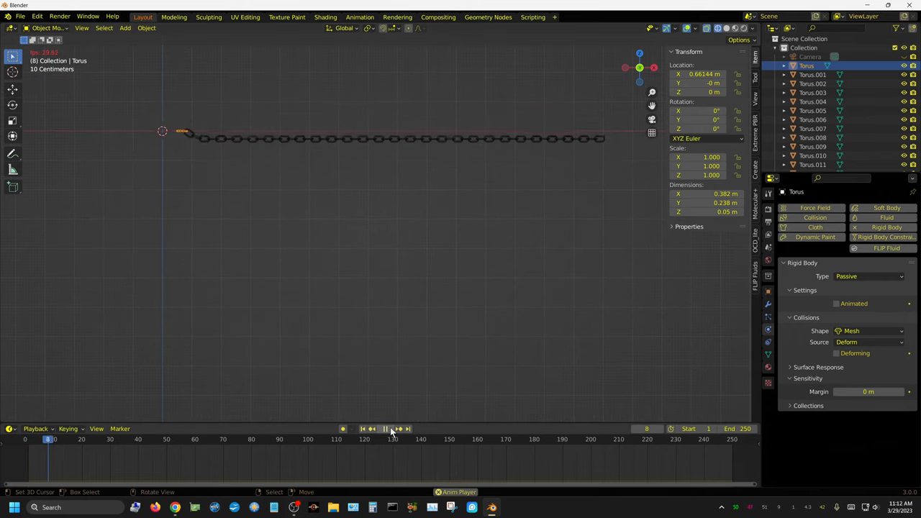
left_click(385, 429)
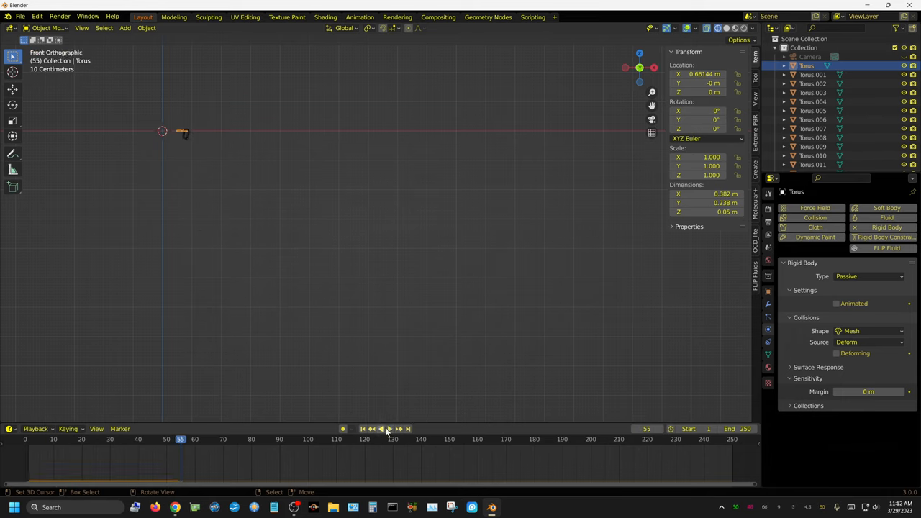
left_click(362, 428)
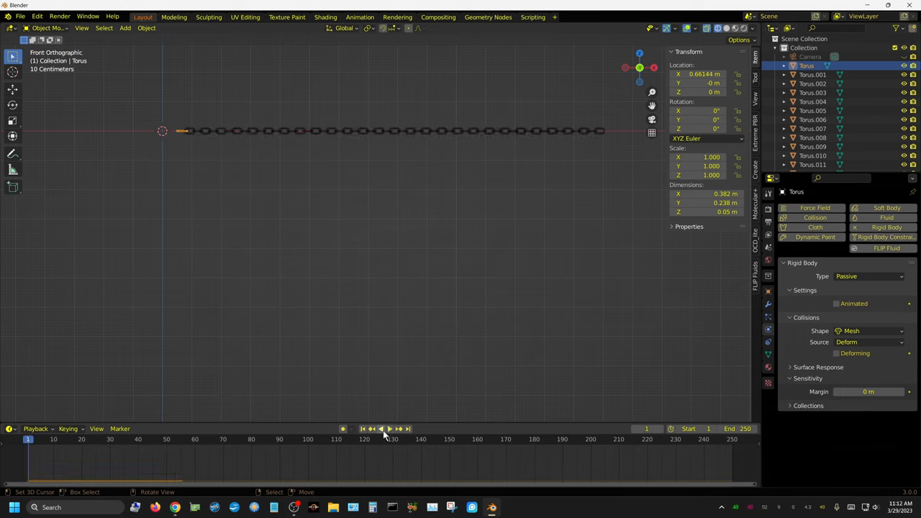
left_click(389, 428)
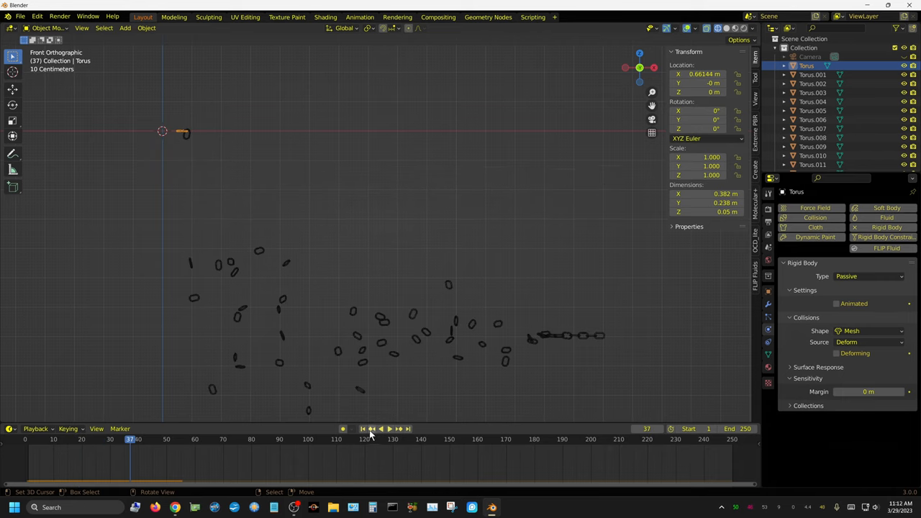
left_click(363, 429)
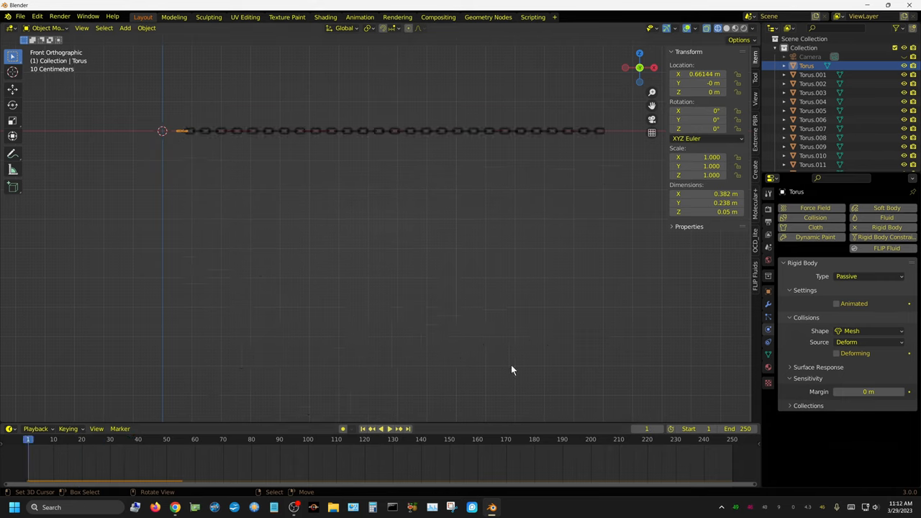
mouse_move(797, 359)
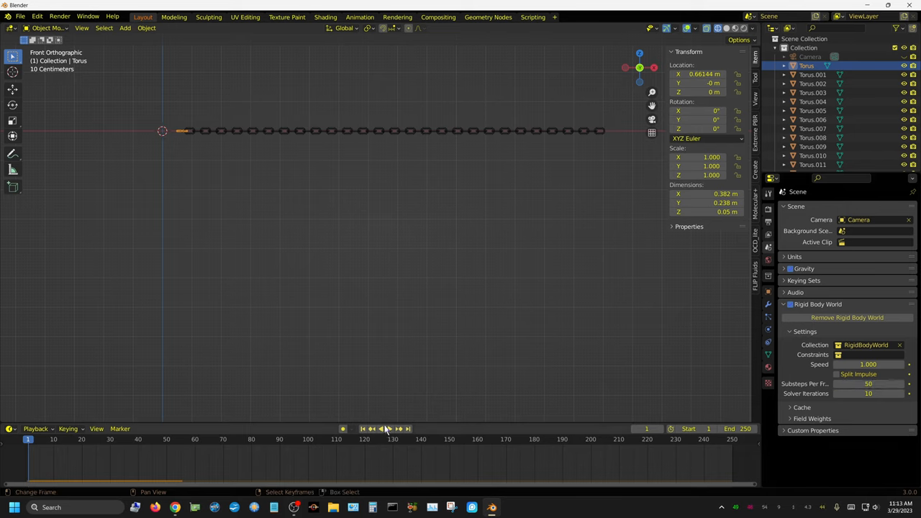
- Replay the simulation to check the chain, then rewind to frame 1
left_click(385, 428)
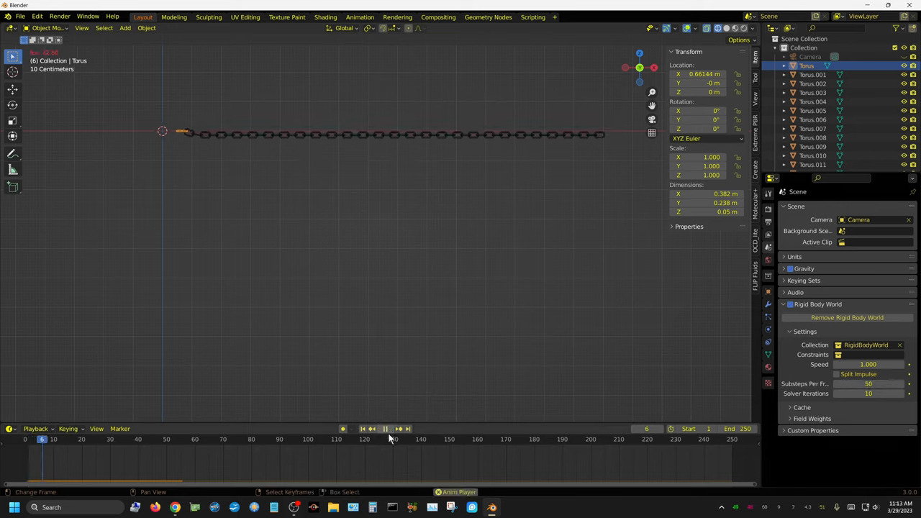
left_click(385, 429)
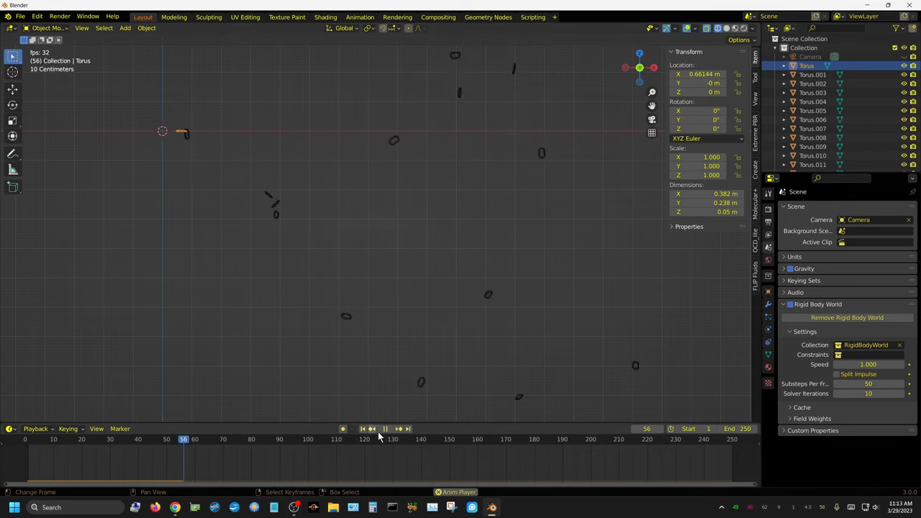
left_click(363, 428)
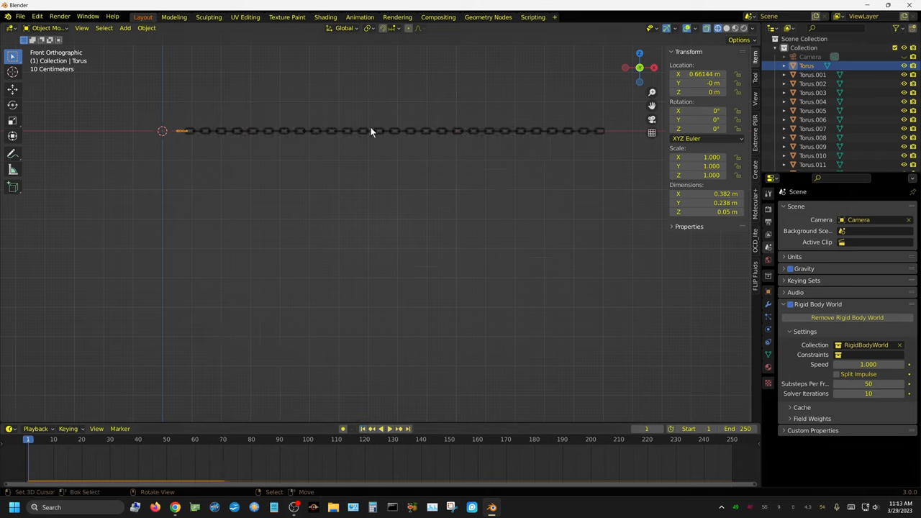
mouse_move(444, 313)
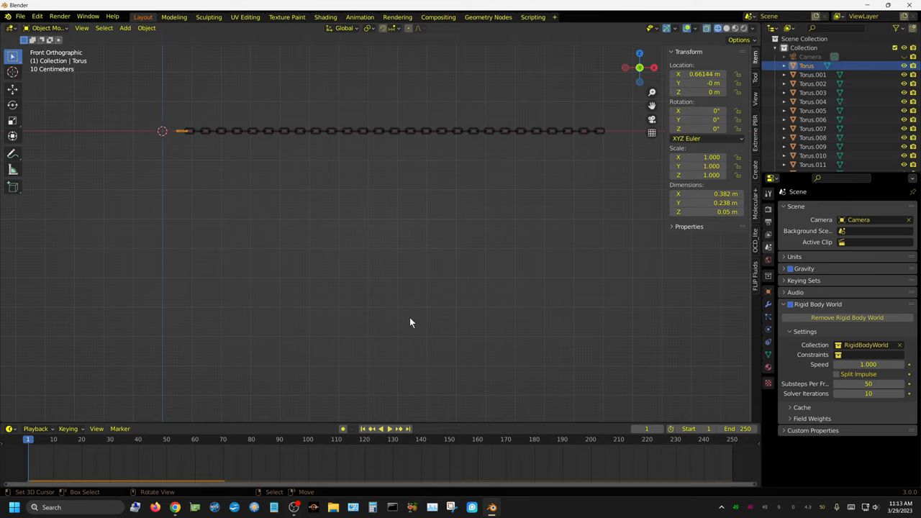
mouse_move(401, 322)
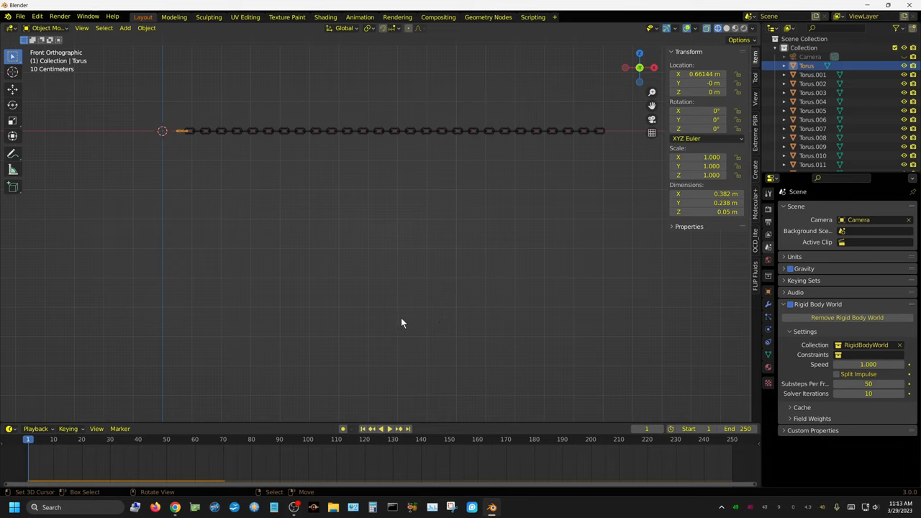
mouse_move(620, 133)
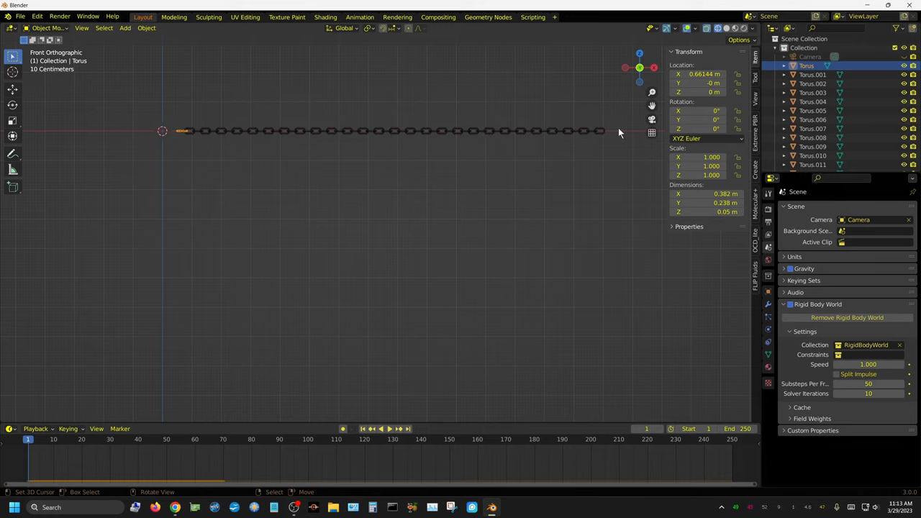
mouse_move(335, 209)
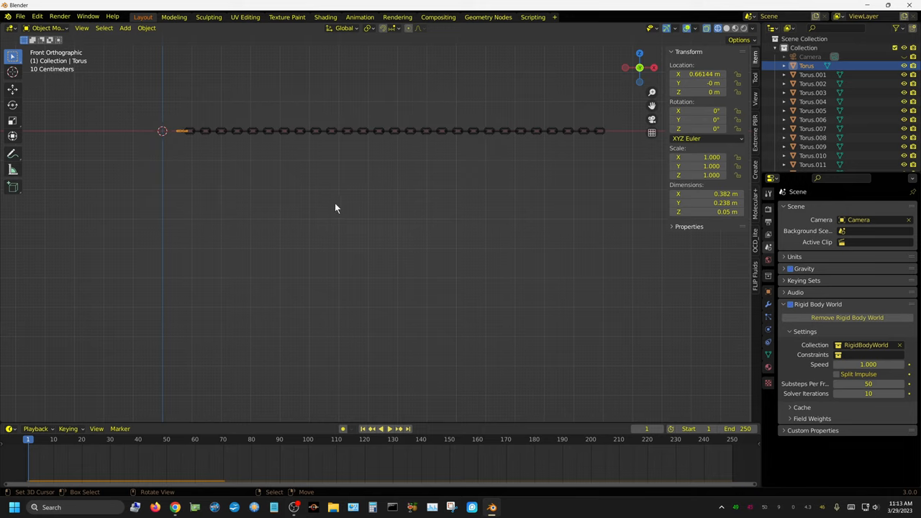
mouse_move(446, 141)
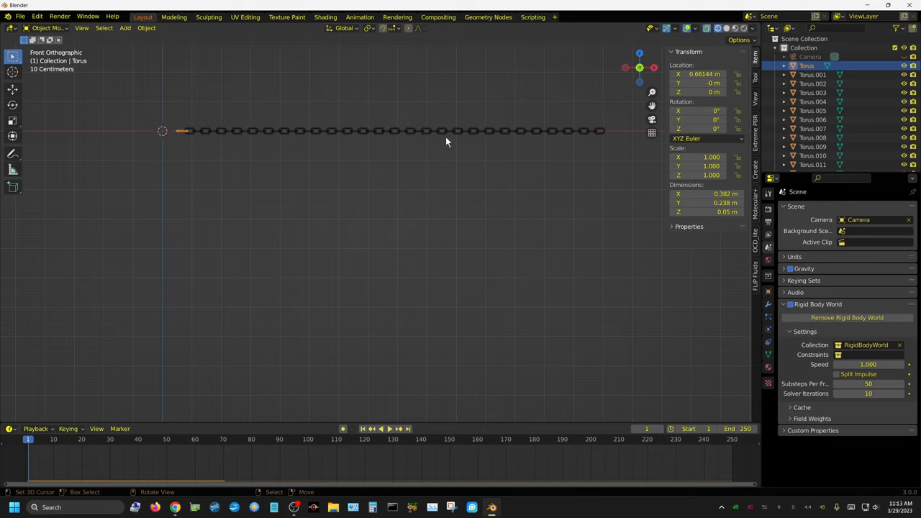
mouse_move(489, 145)
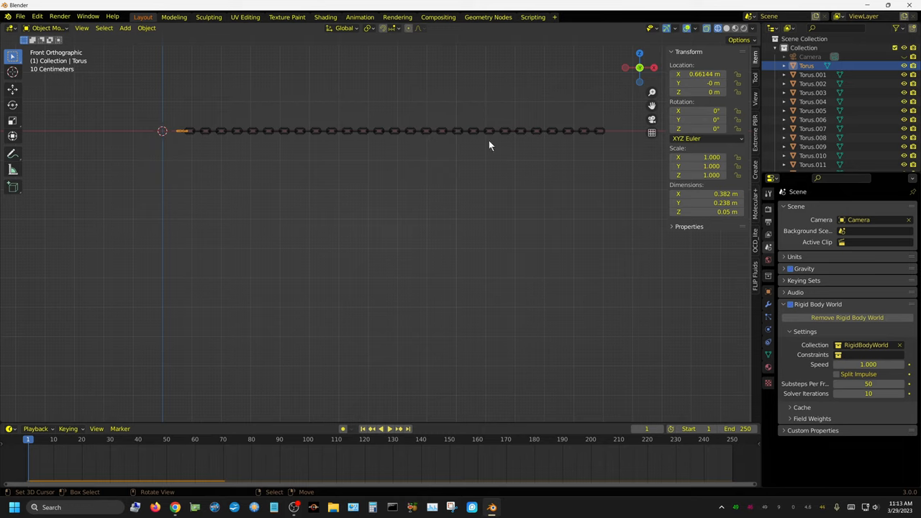
mouse_move(551, 175)
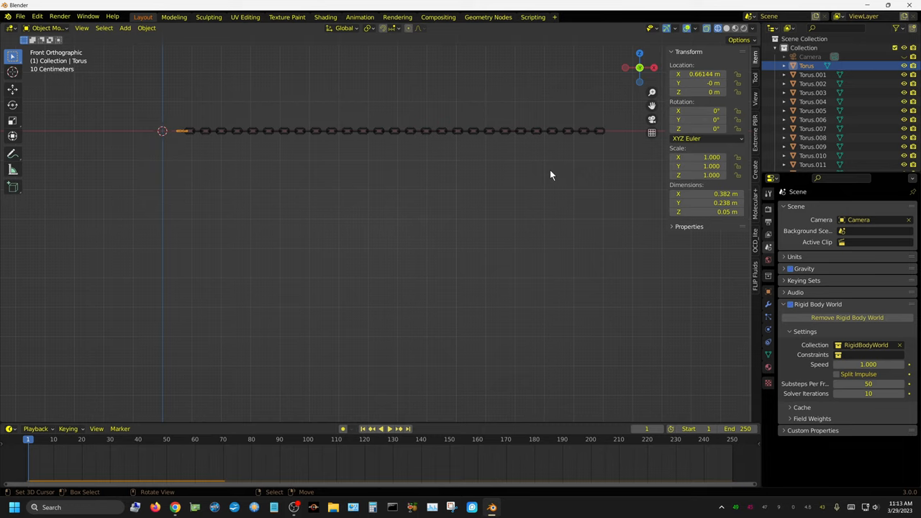
mouse_move(500, 161)
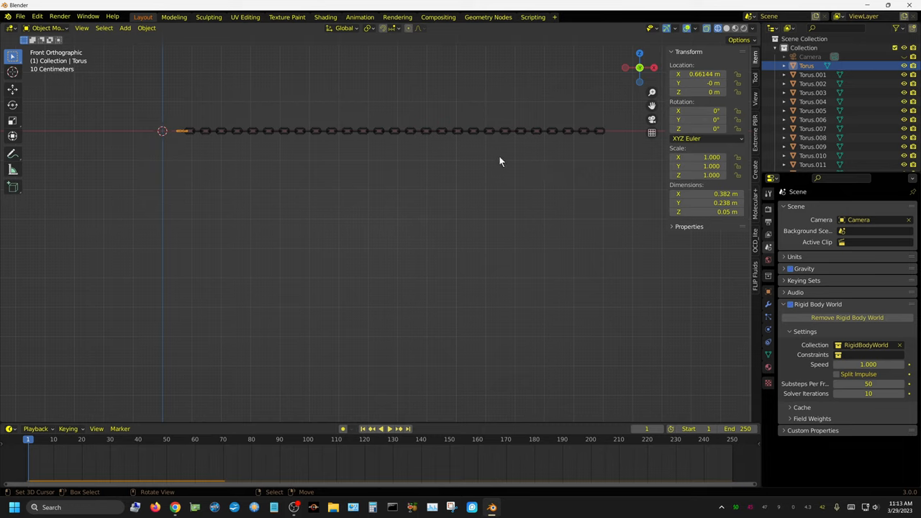
mouse_move(514, 156)
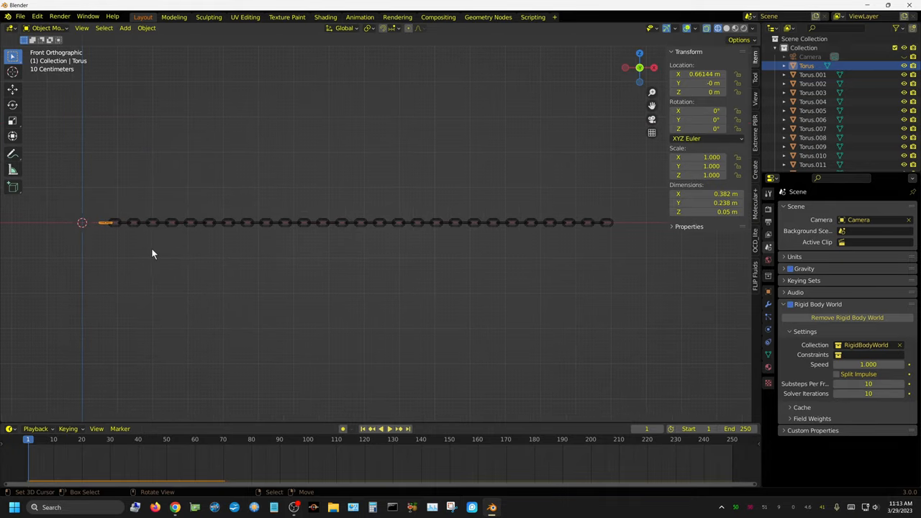
mouse_move(106, 231)
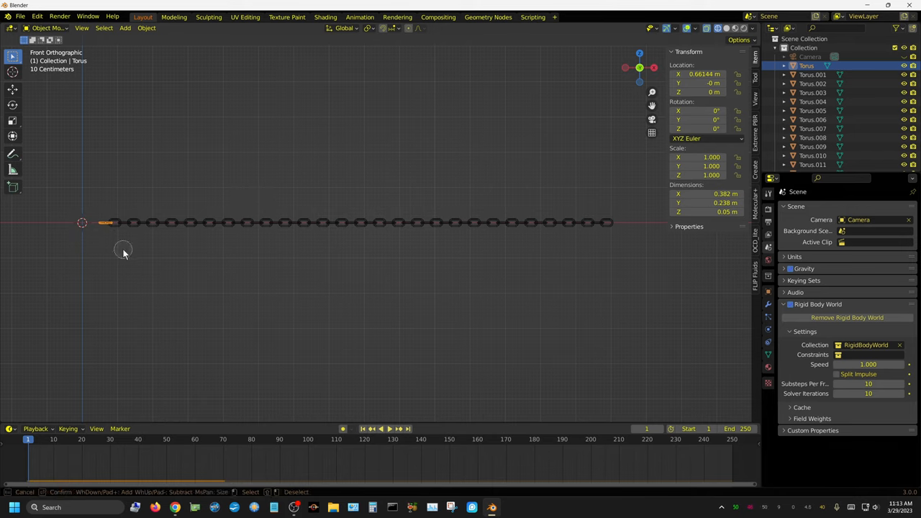
mouse_move(112, 236)
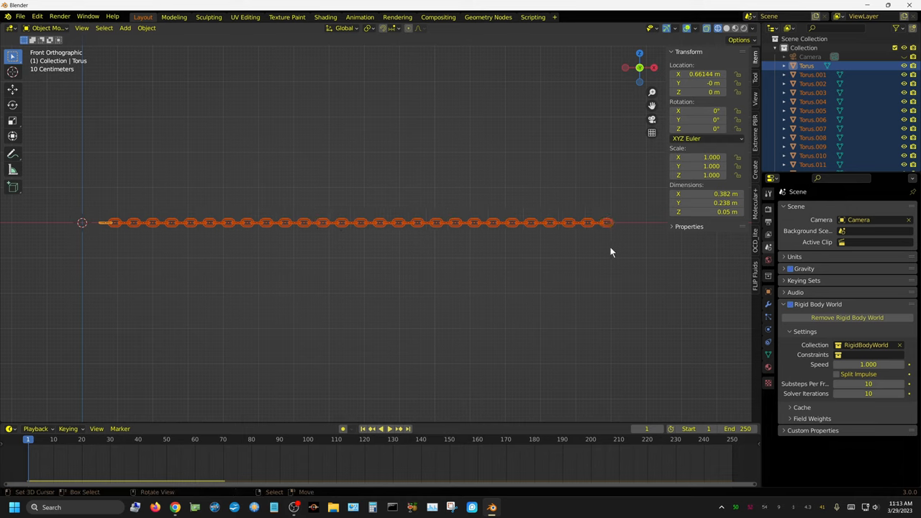
- Run Object > Rigid Body > Connect on the selected torus links
left_click(146, 27)
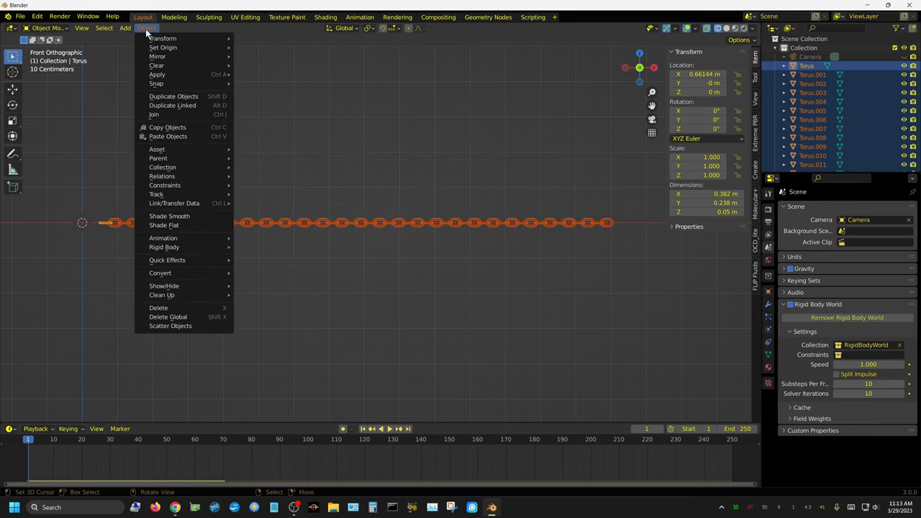
mouse_move(163, 137)
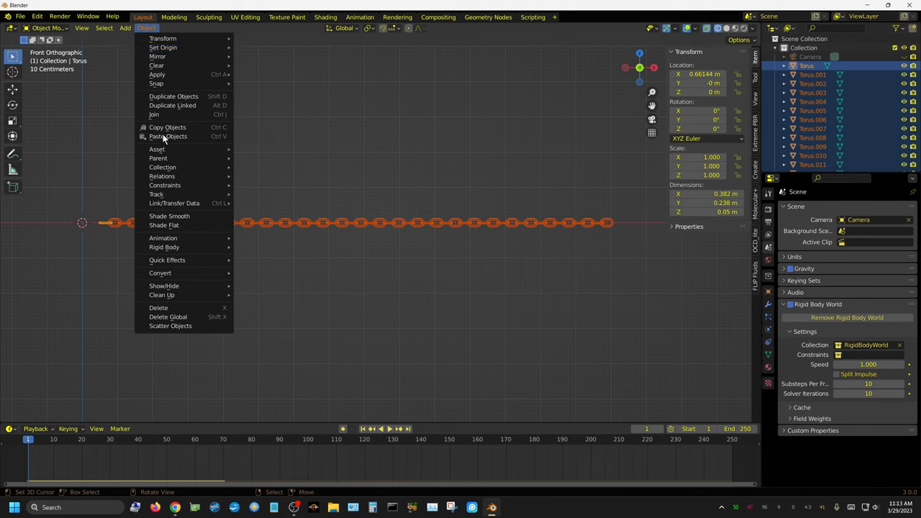
mouse_move(164, 226)
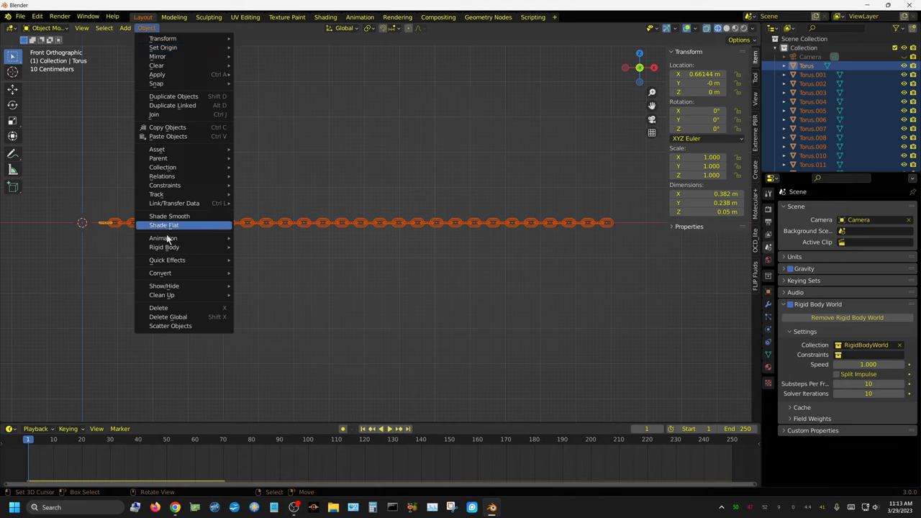
left_click(164, 224)
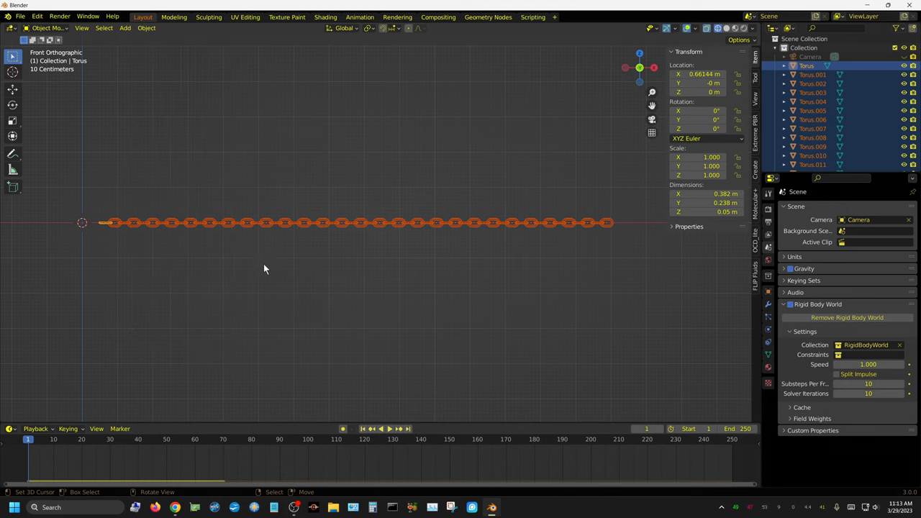
mouse_move(146, 28)
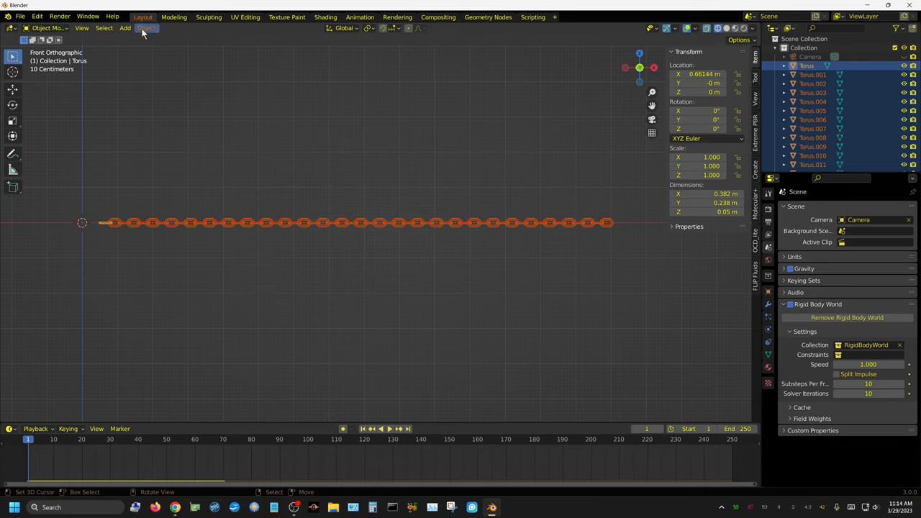
left_click(146, 28)
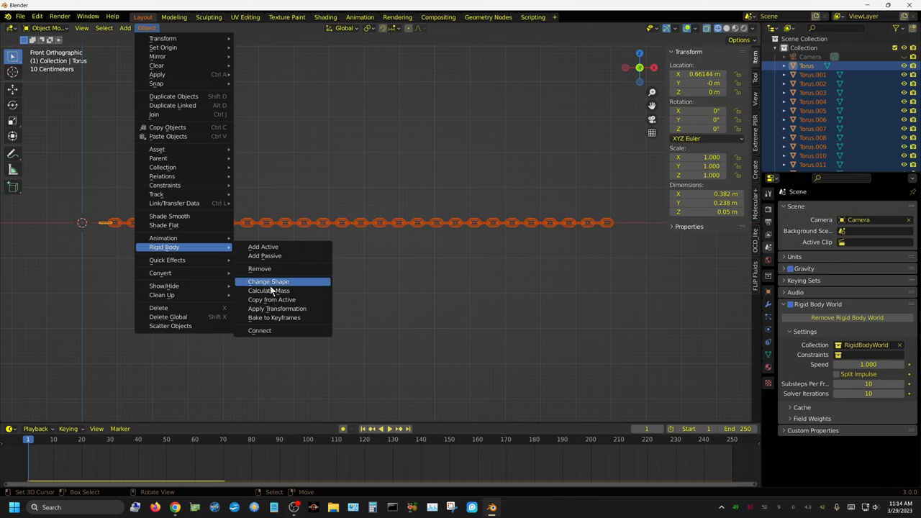
mouse_move(269, 331)
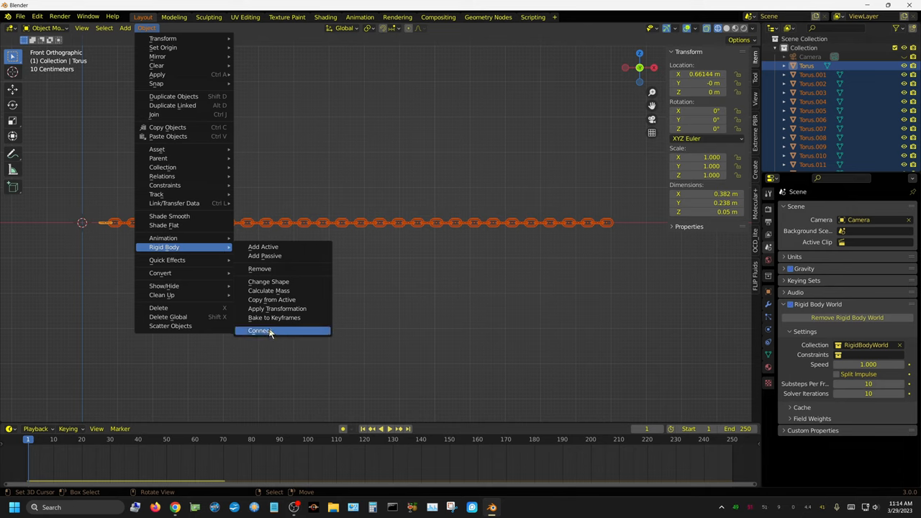
left_click(259, 330)
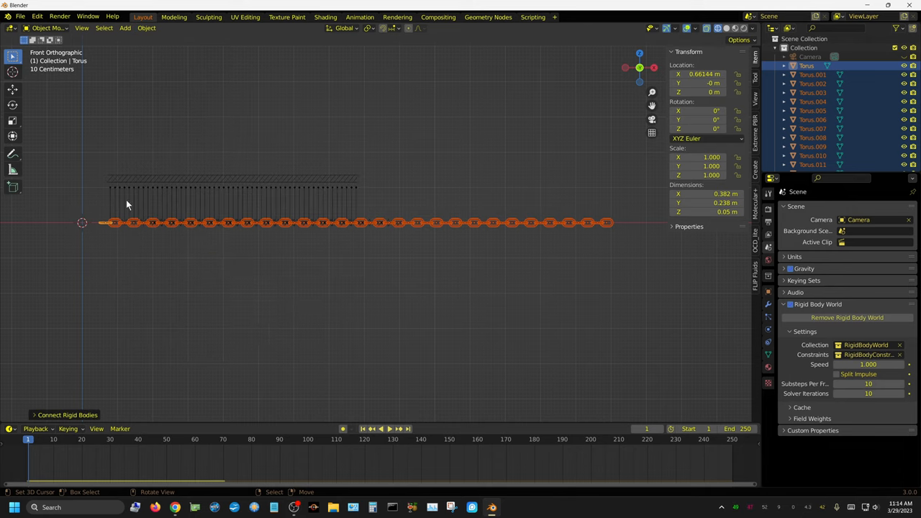
mouse_move(299, 214)
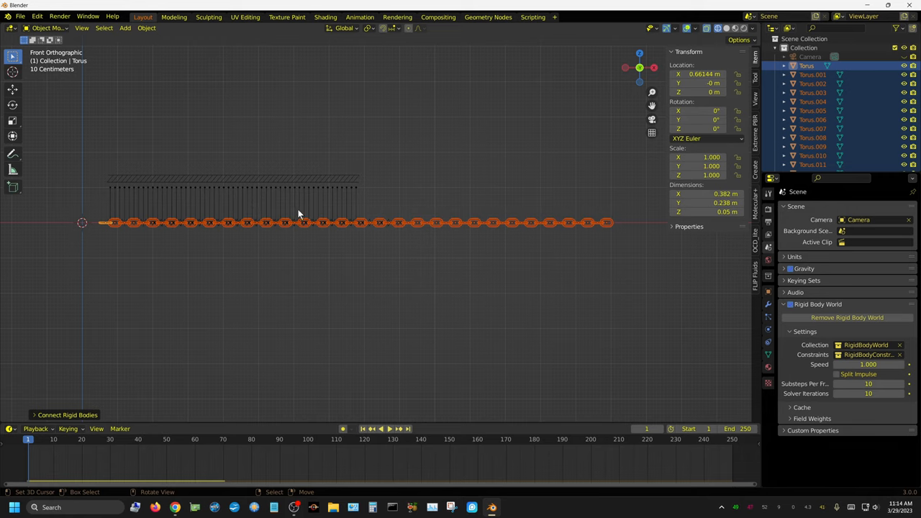
mouse_move(33, 421)
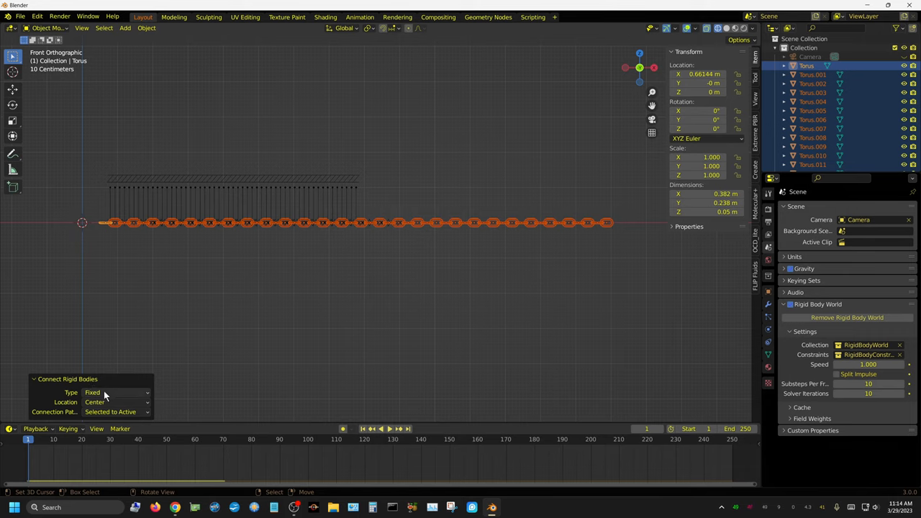
- Set the Connect operator's Type to Hinge and Connection Pattern to Chain by Distance
left_click(115, 392)
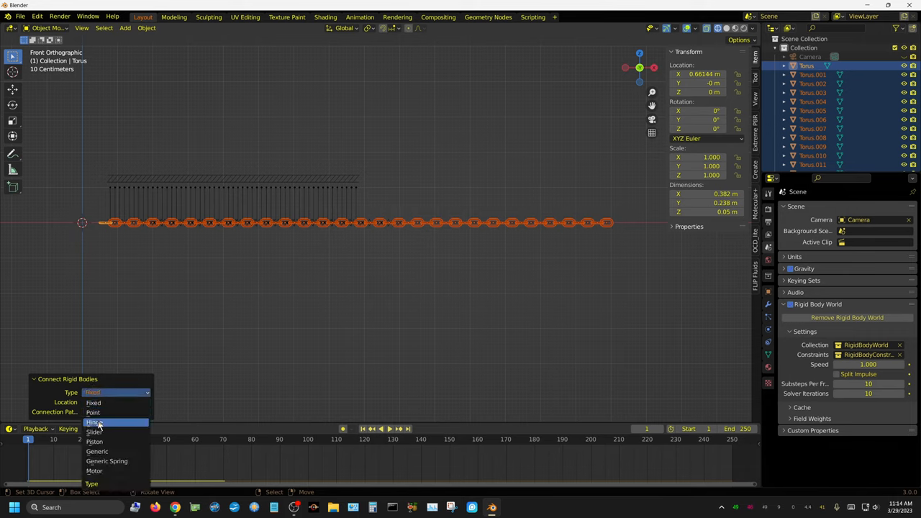
left_click(95, 423)
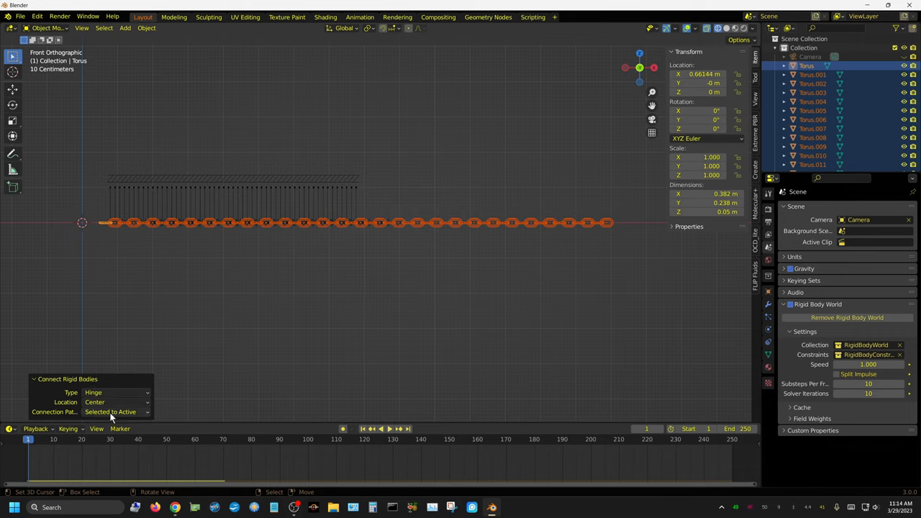
mouse_move(112, 411)
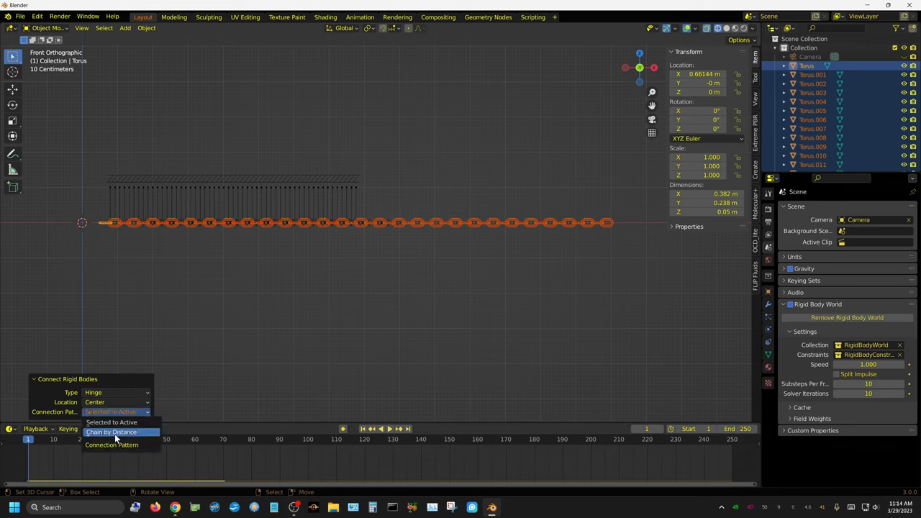
left_click(111, 431)
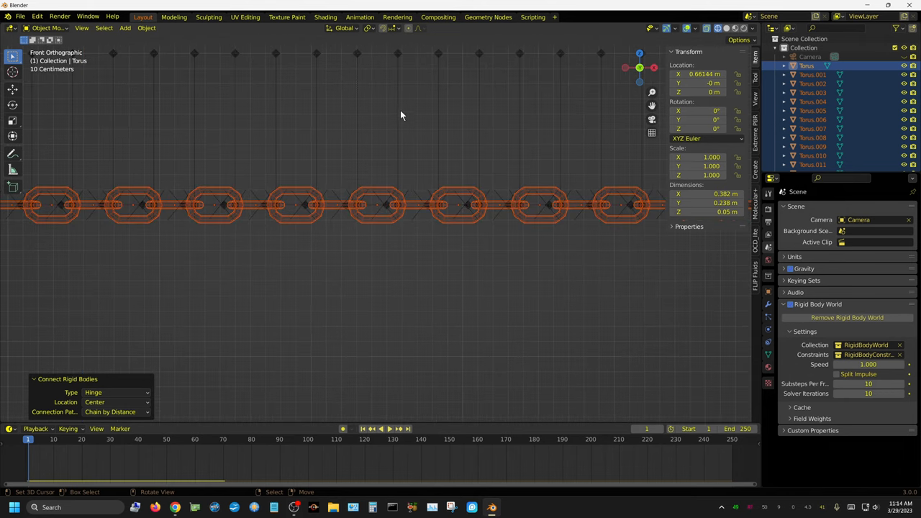
mouse_move(396, 141)
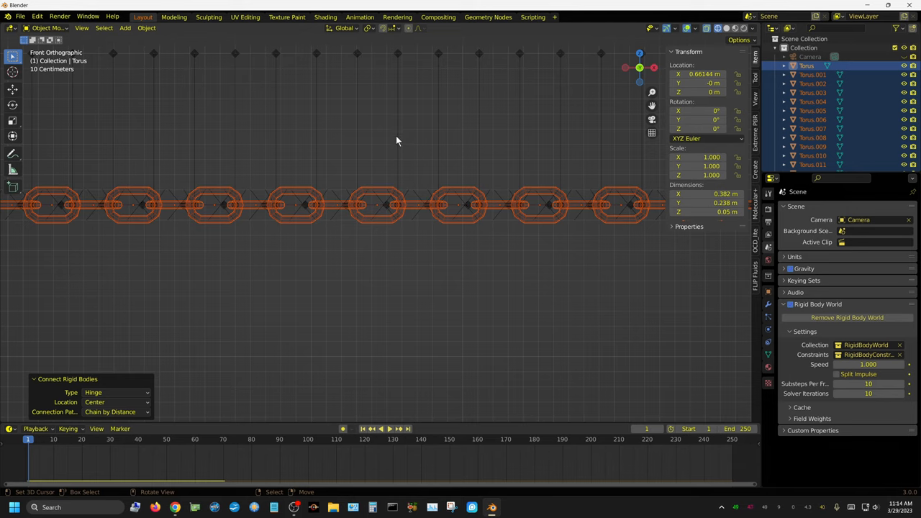
mouse_move(414, 211)
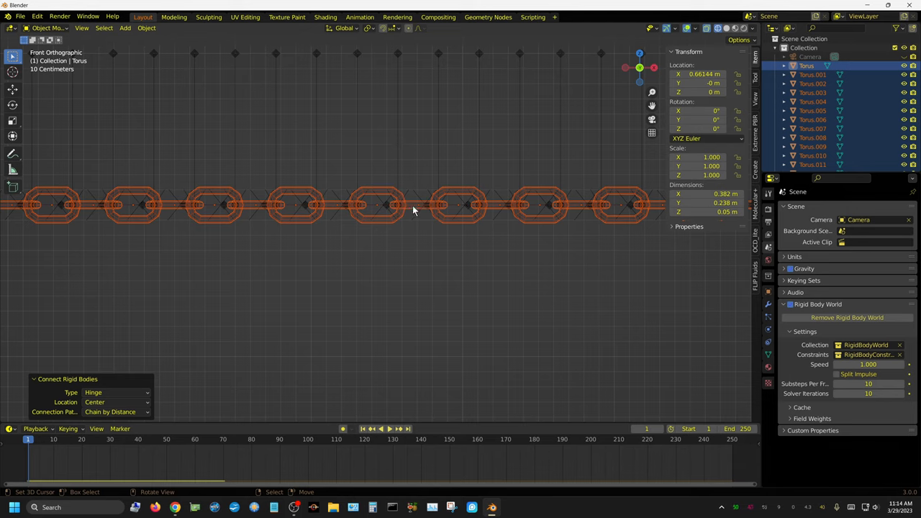
mouse_move(387, 204)
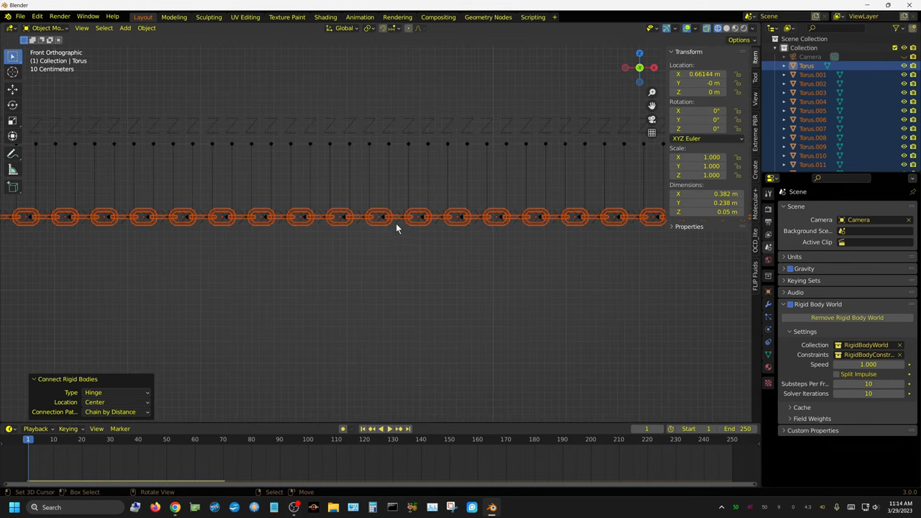
mouse_move(392, 160)
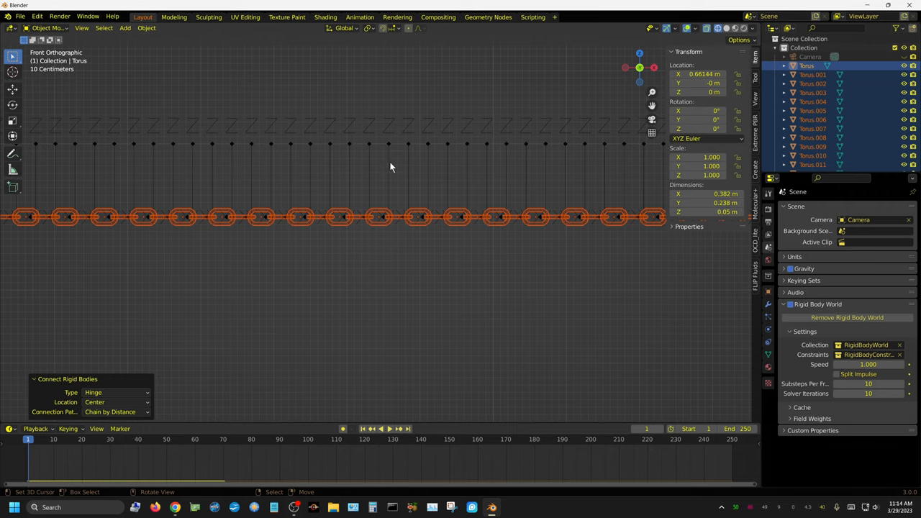
mouse_move(383, 235)
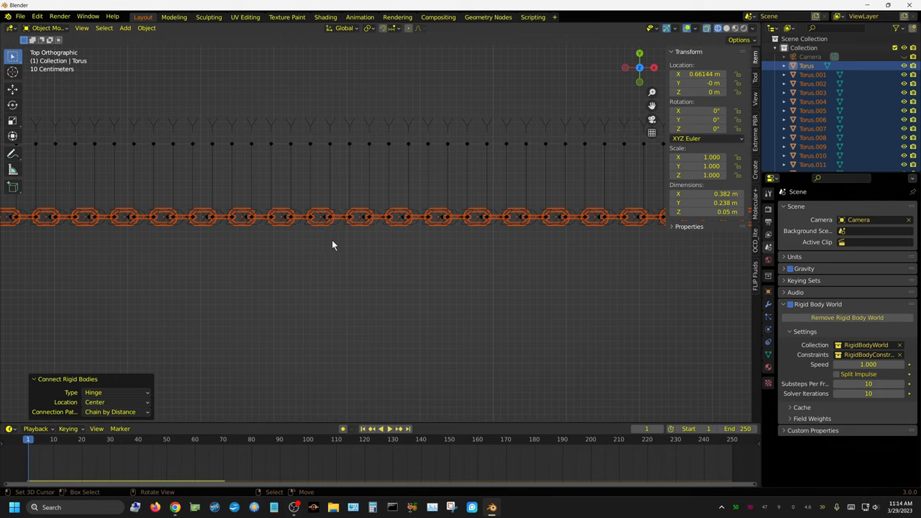
mouse_move(367, 229)
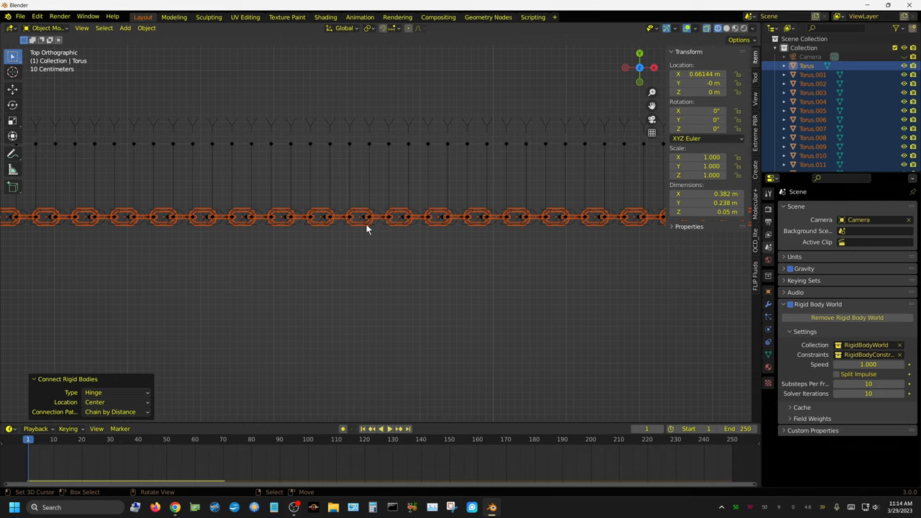
mouse_move(446, 236)
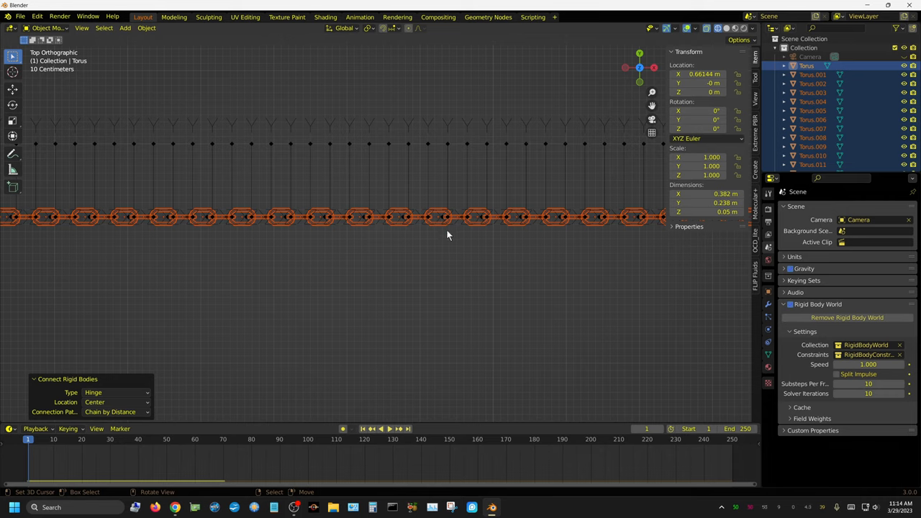
mouse_move(394, 219)
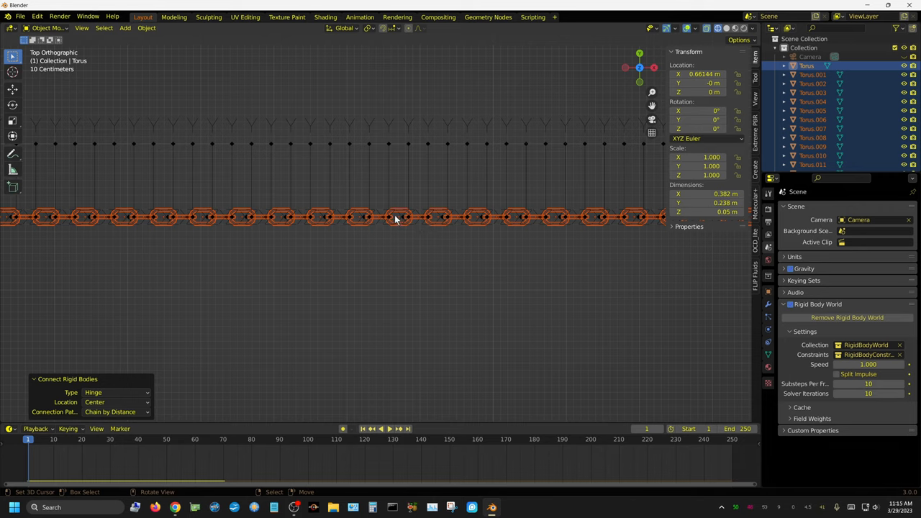
mouse_move(428, 226)
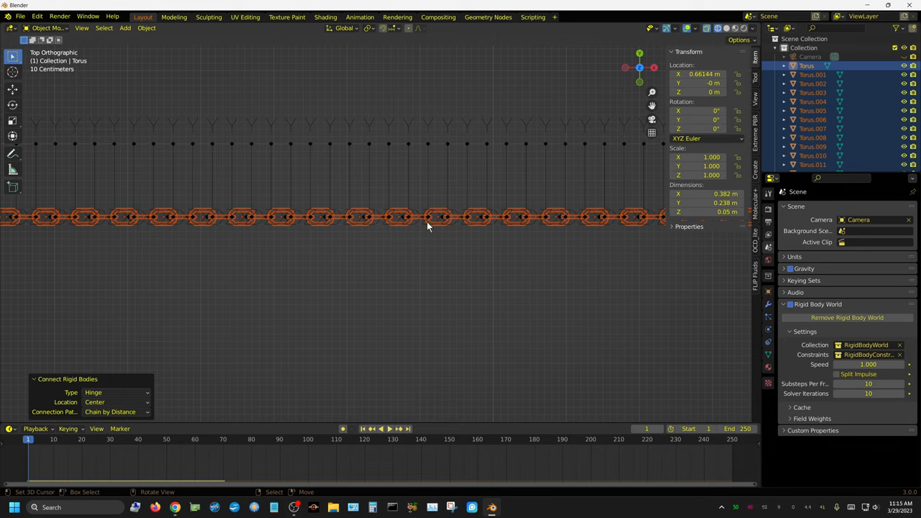
mouse_move(395, 338)
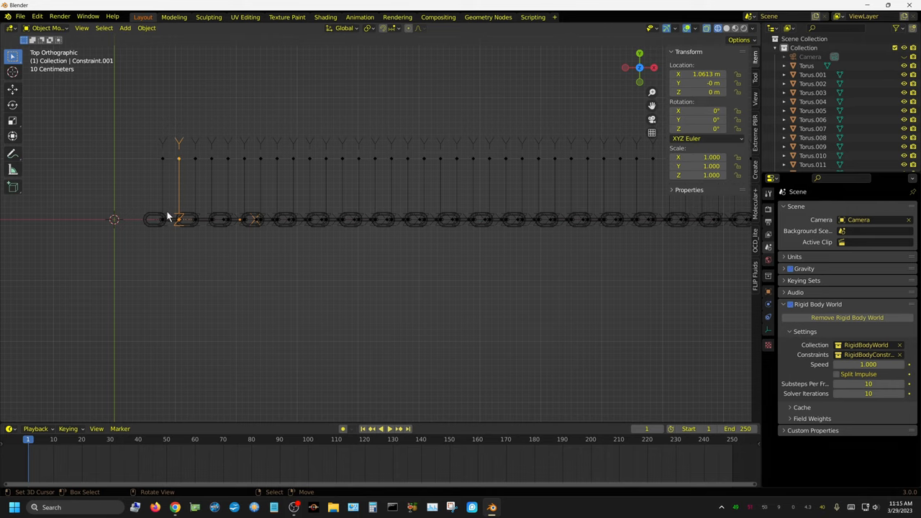
mouse_move(171, 223)
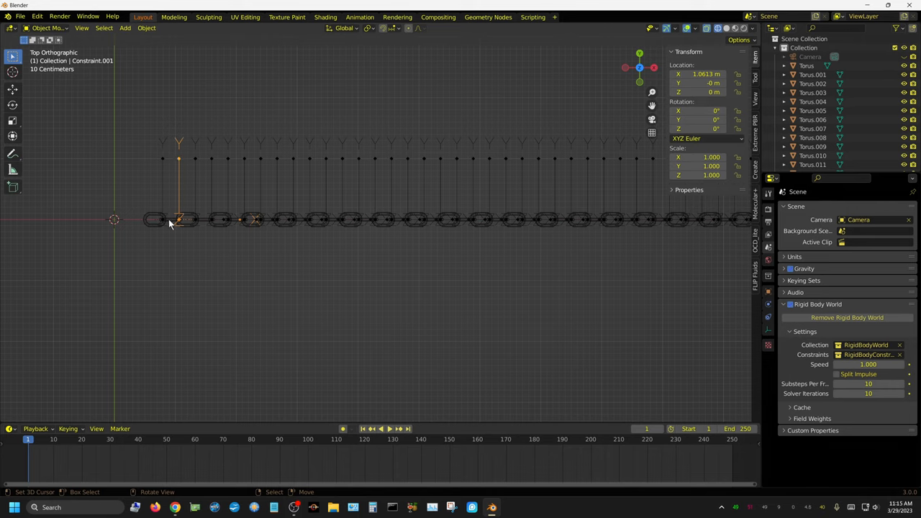
mouse_move(165, 222)
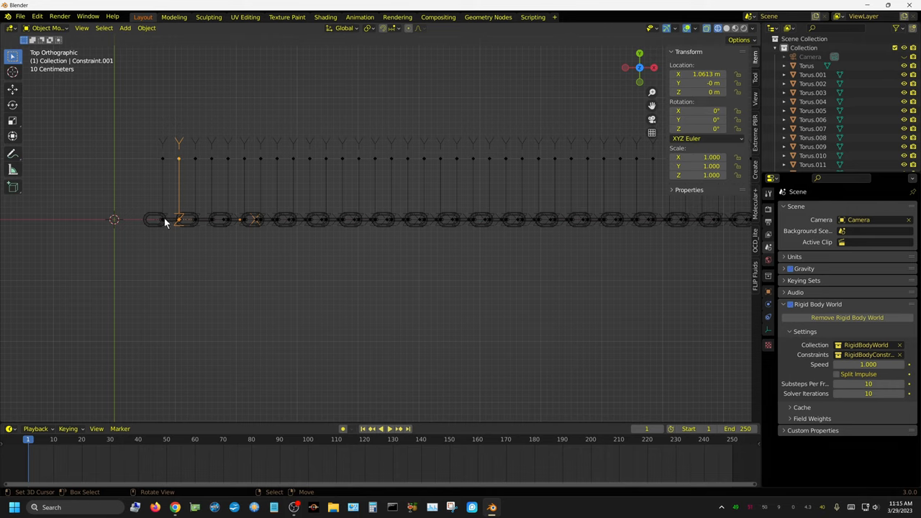
mouse_move(172, 272)
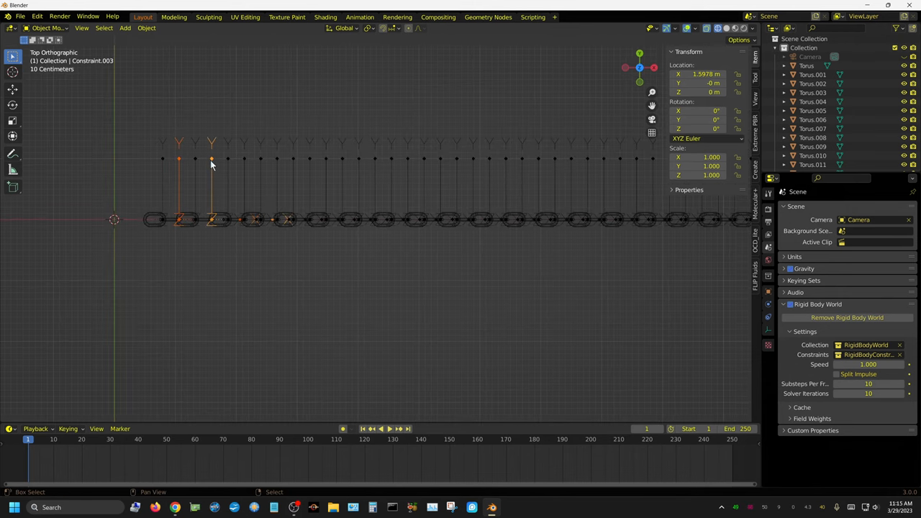
- Add six alternate constraint empties along the chain to the selection in top view
left_click(244, 159)
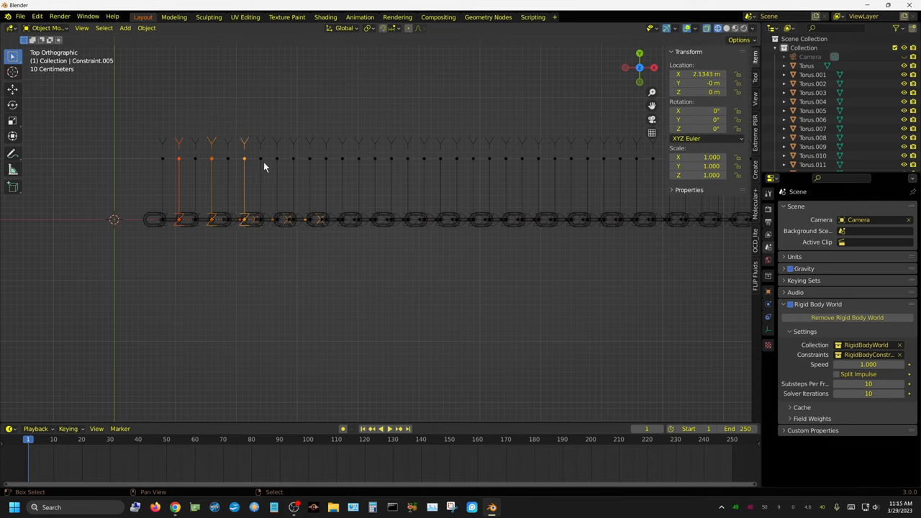
left_click(309, 159)
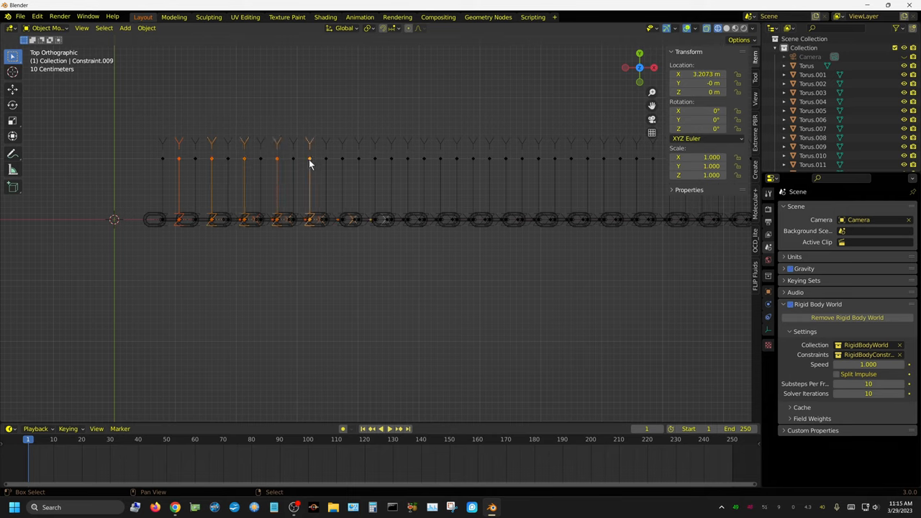
left_click(374, 159)
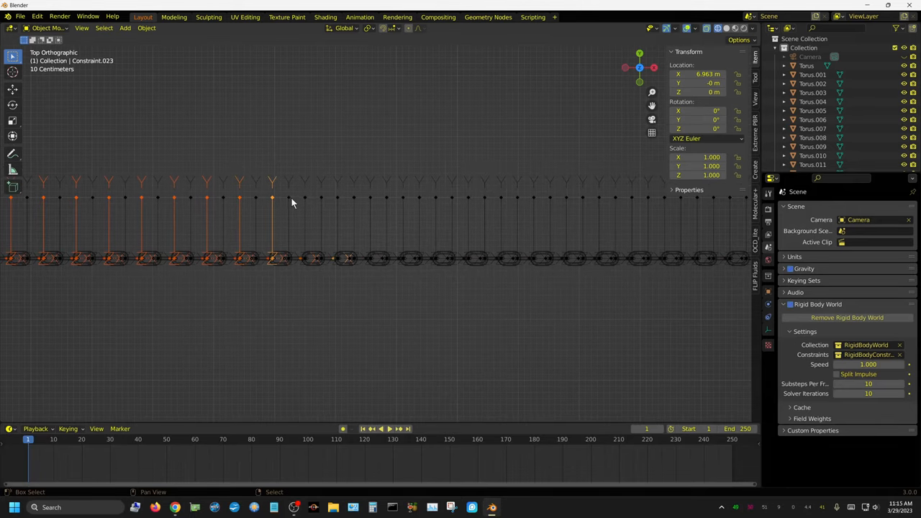
left_click(304, 197)
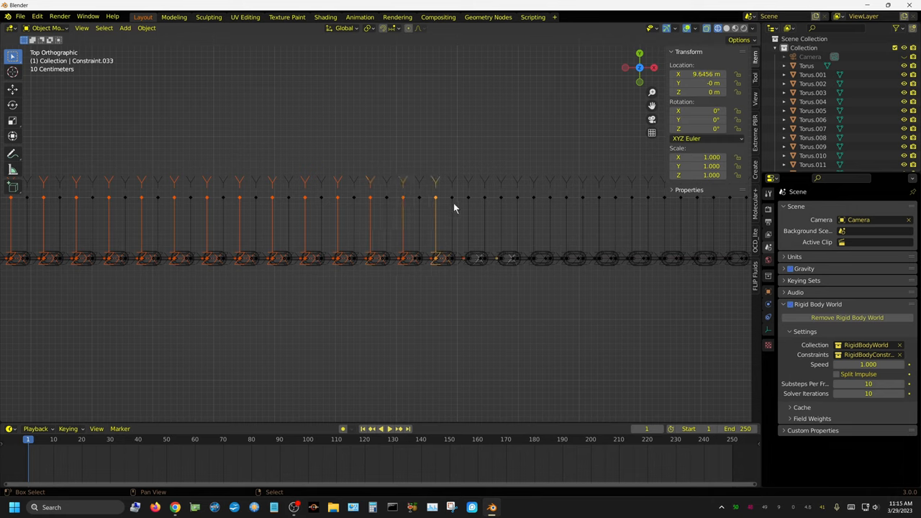
left_click(502, 199)
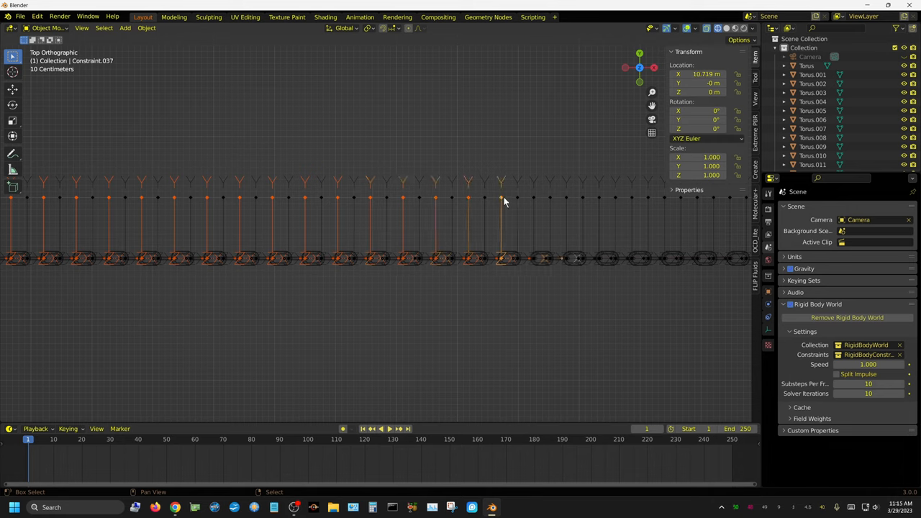
left_click(568, 199)
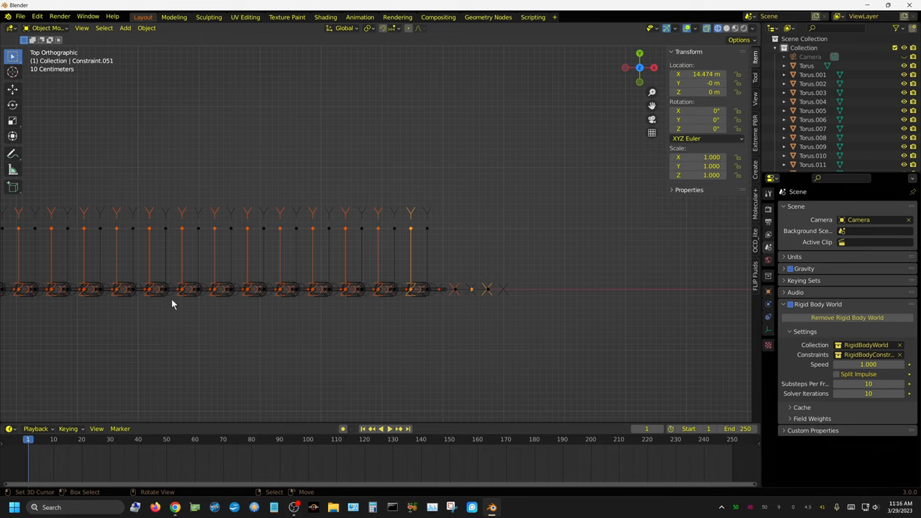
mouse_move(420, 240)
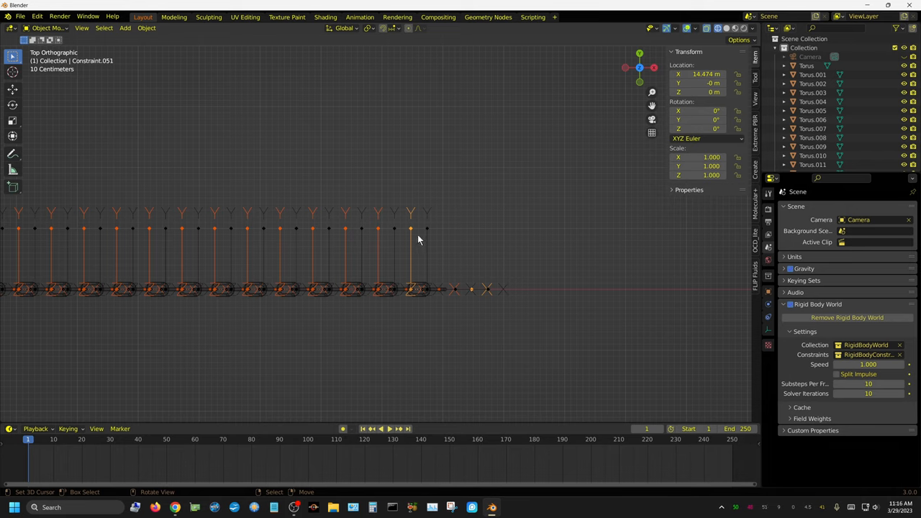
mouse_move(480, 336)
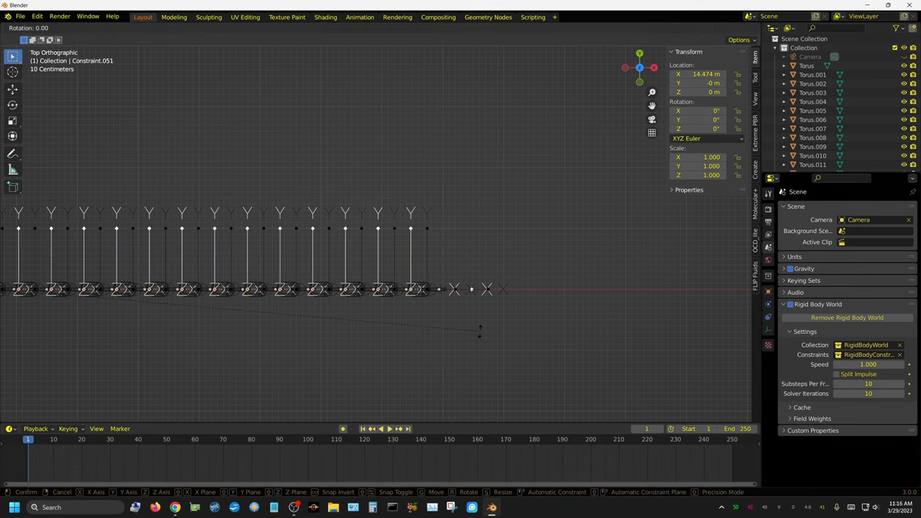
- Rotate the selected constraint empties 90° about the X axis
key("x")
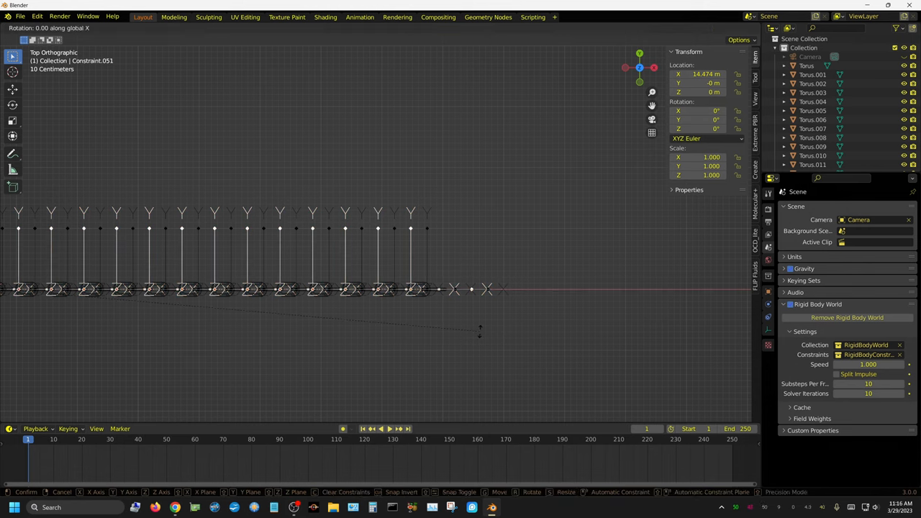
type("90°")
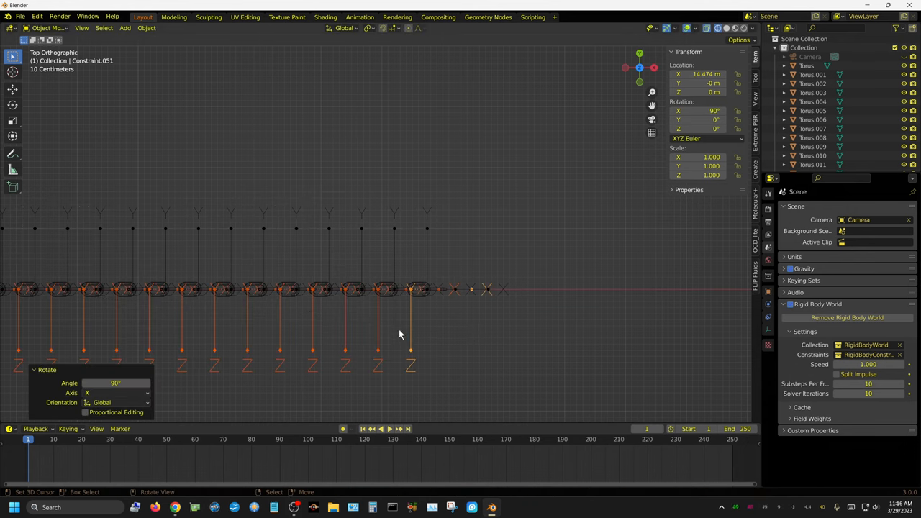
mouse_move(443, 297)
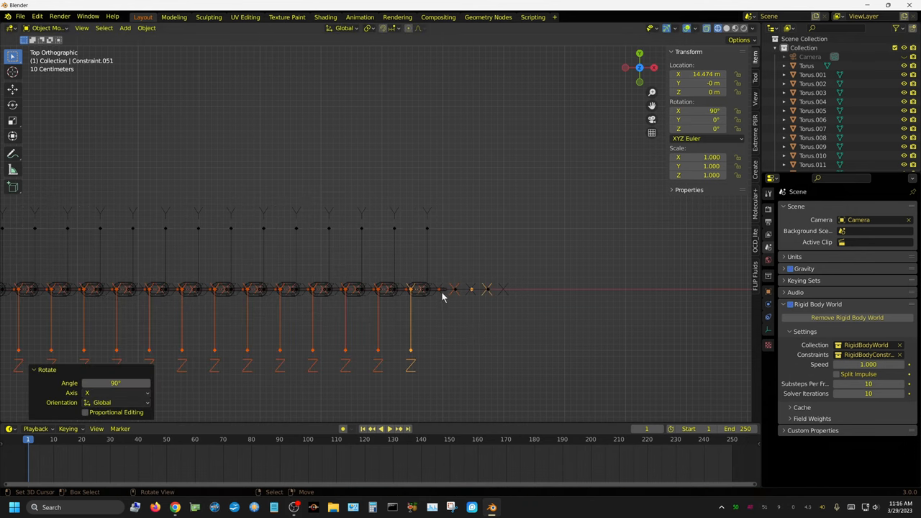
mouse_move(423, 291)
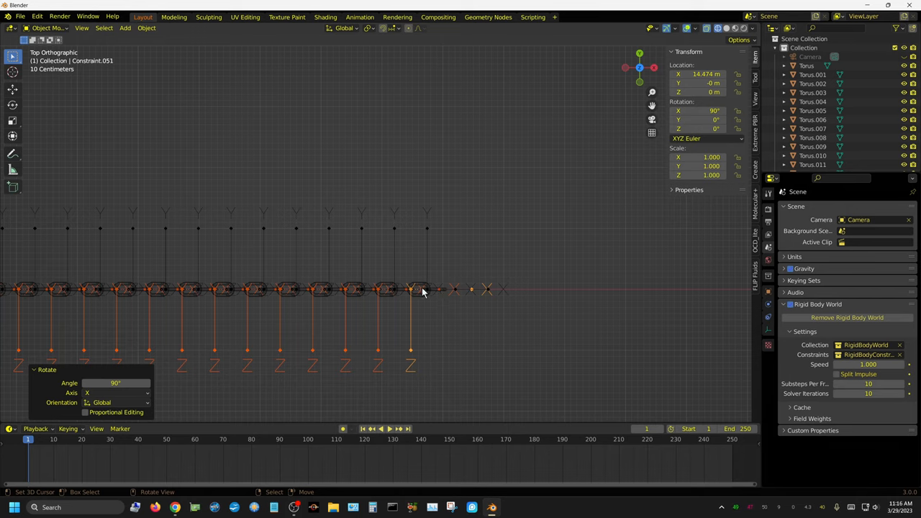
mouse_move(419, 298)
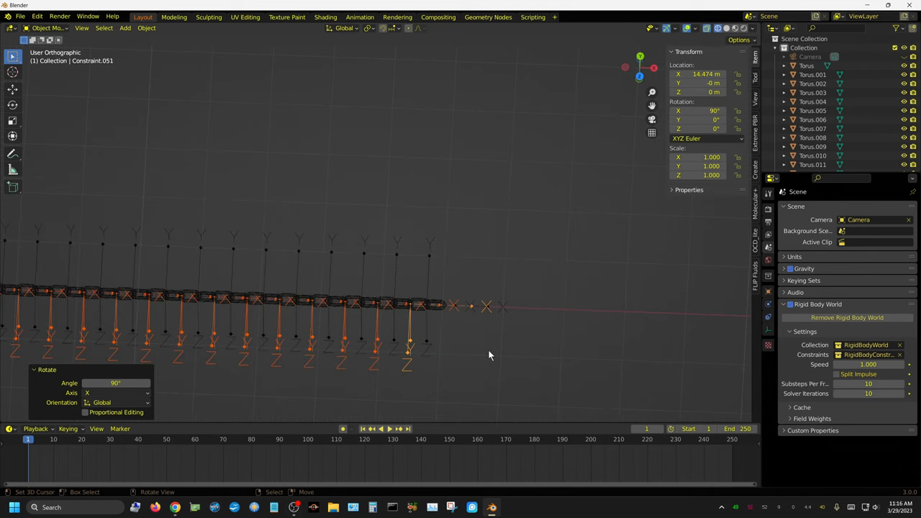
mouse_move(477, 365)
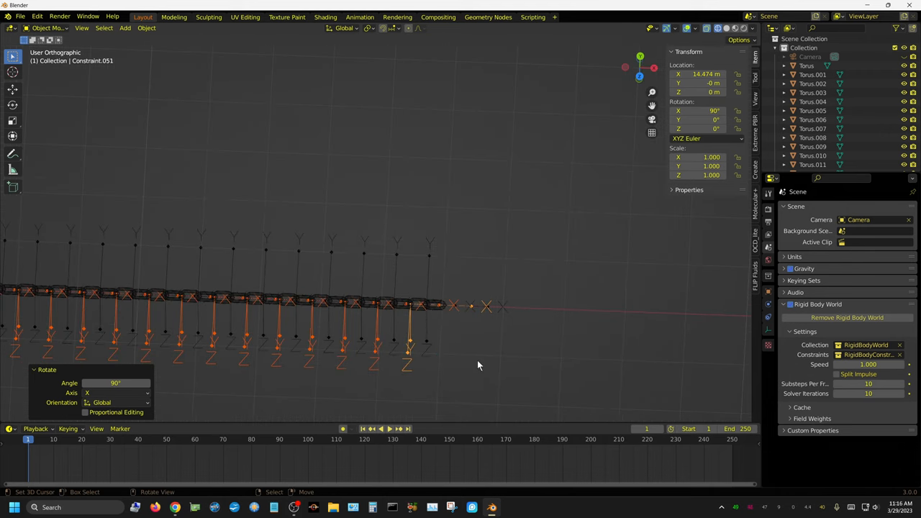
mouse_move(482, 360)
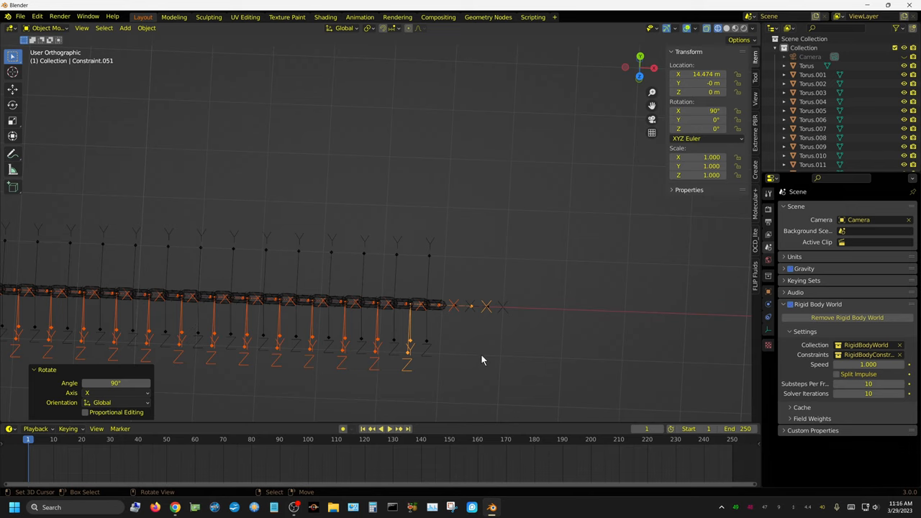
mouse_move(490, 358)
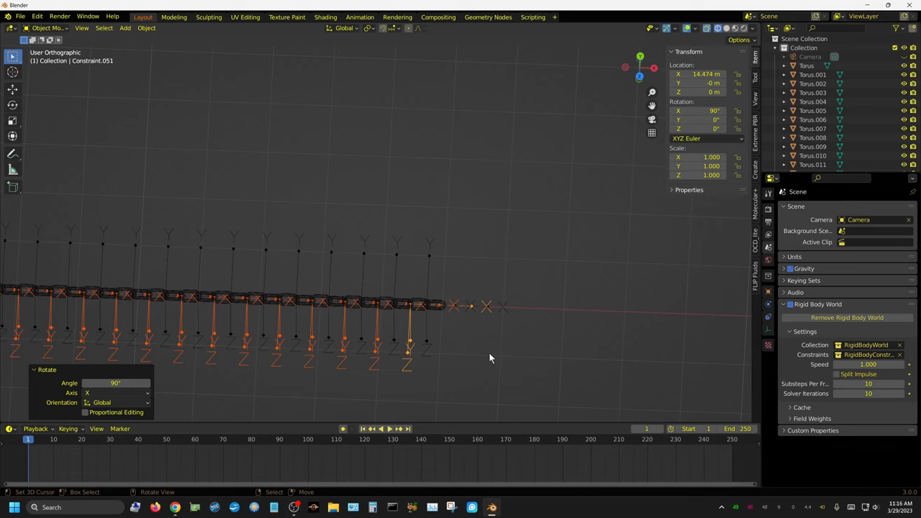
mouse_move(490, 354)
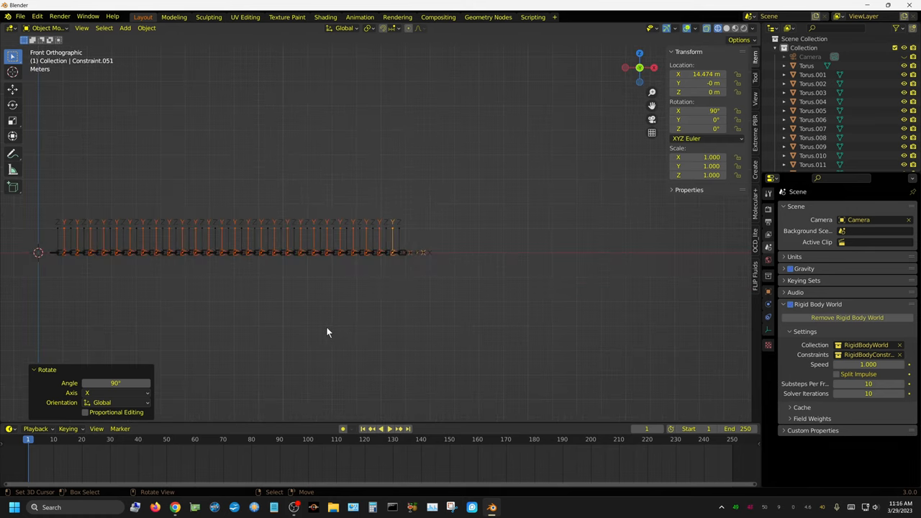
mouse_move(495, 184)
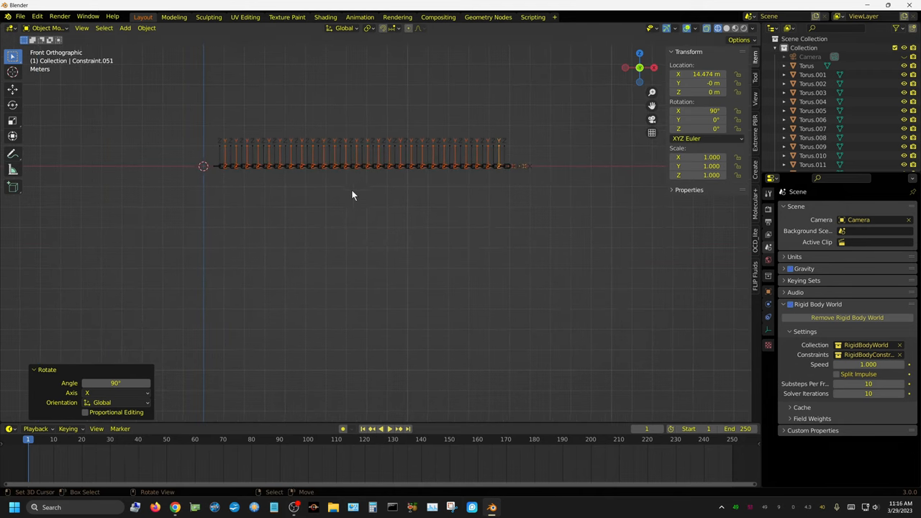
left_click(806, 65)
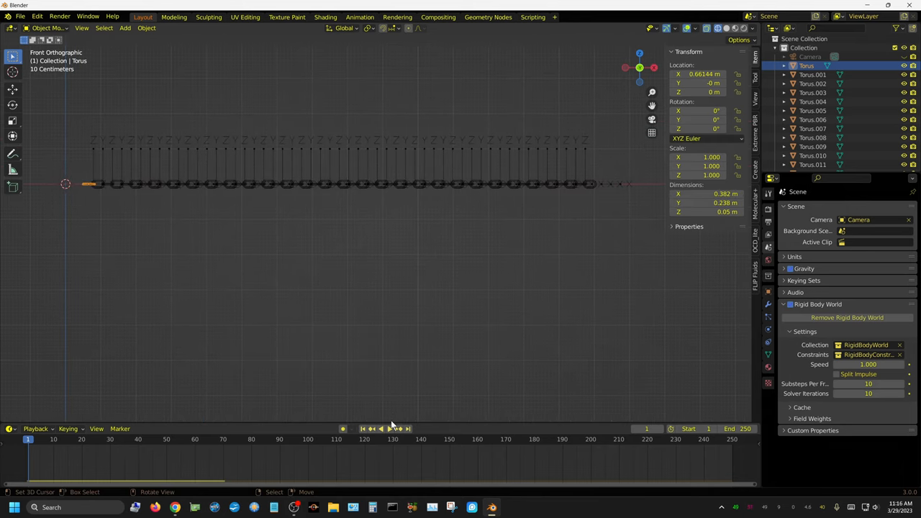
left_click(389, 429)
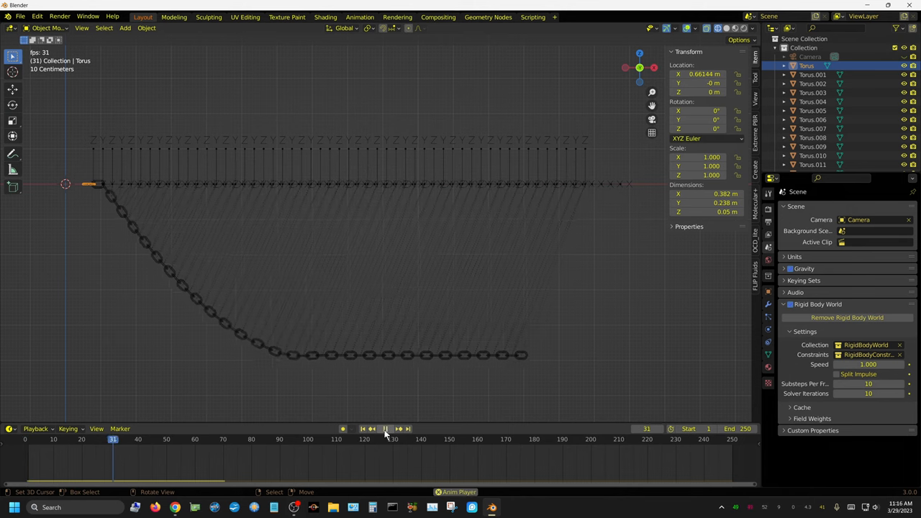
left_click(385, 428)
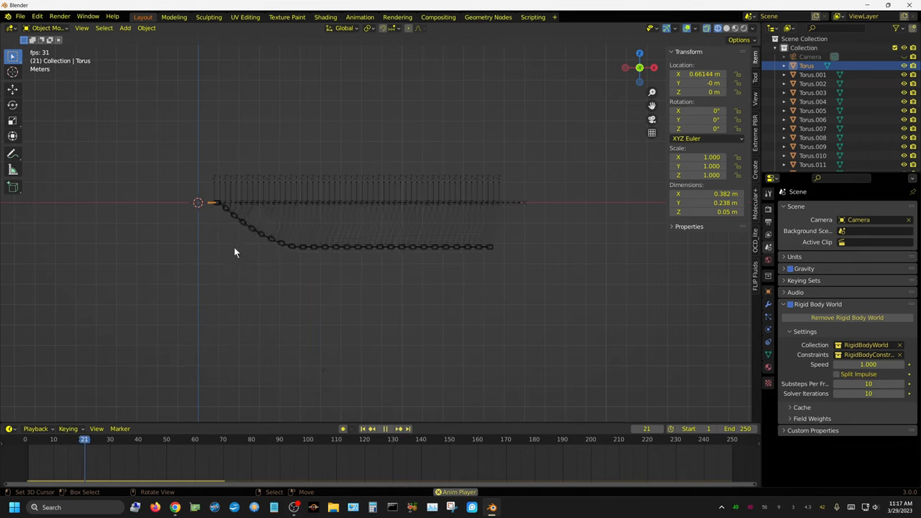
left_click(385, 429)
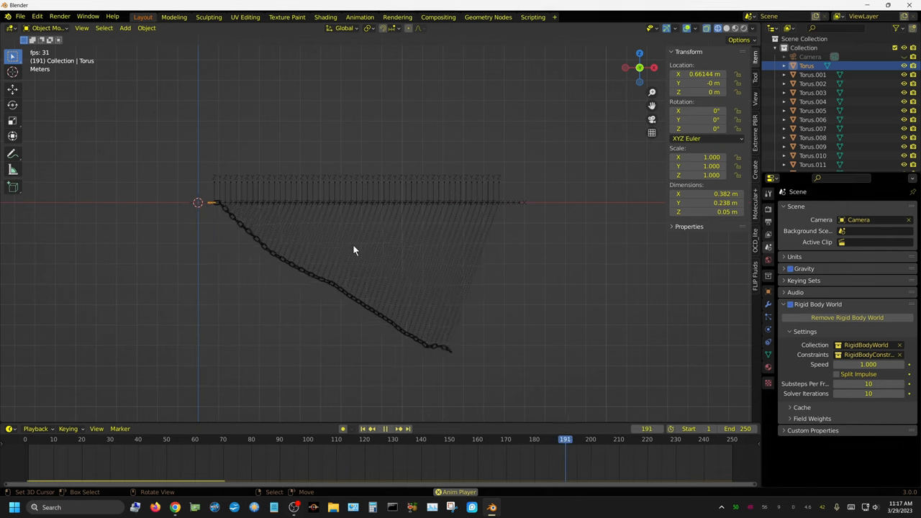
left_click(362, 428)
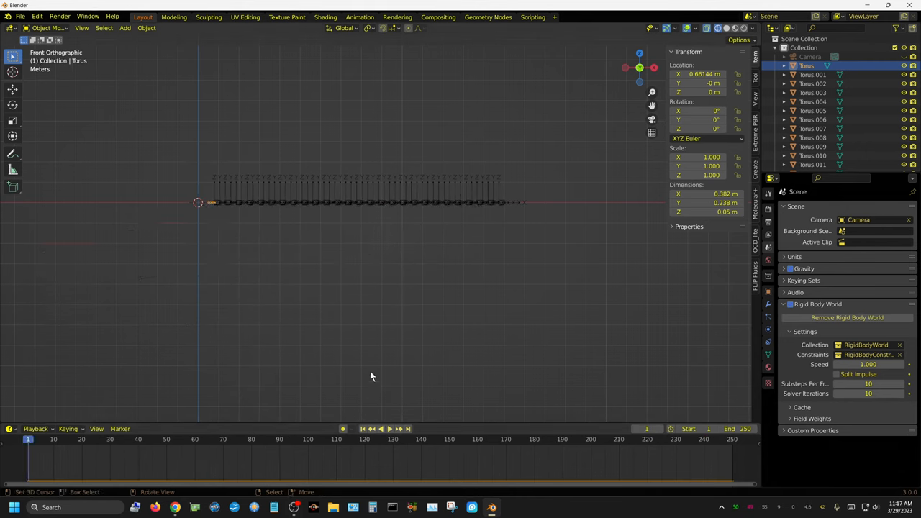
- Add a cylinder mesh, shrink it to a quarter size, and begin scaling it along Z
left_click(125, 27)
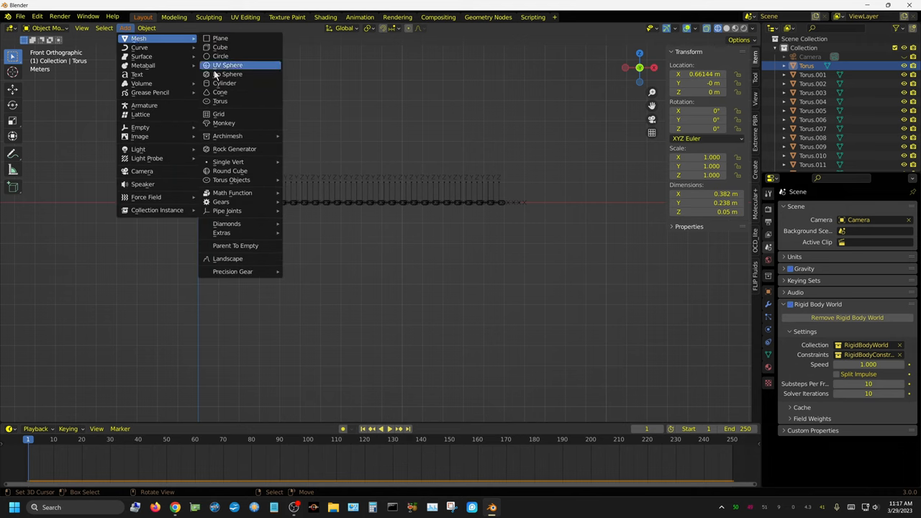
left_click(224, 82)
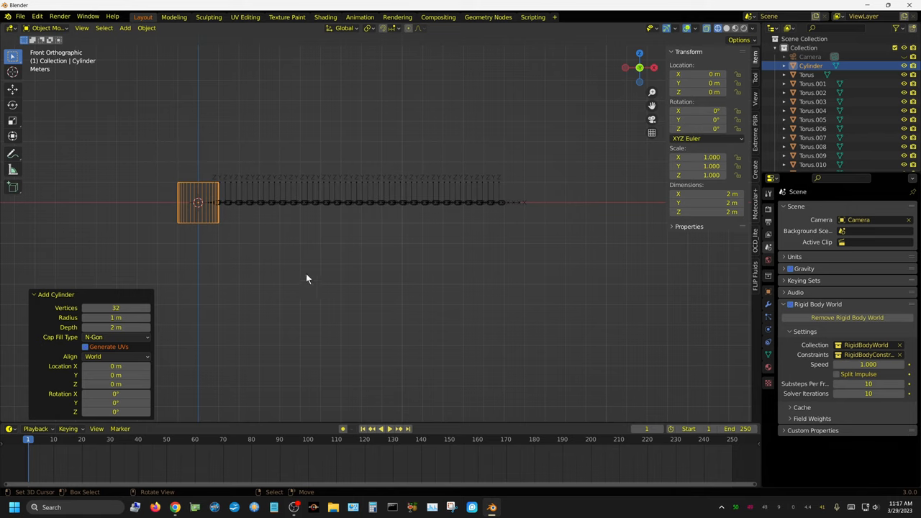
key("s")
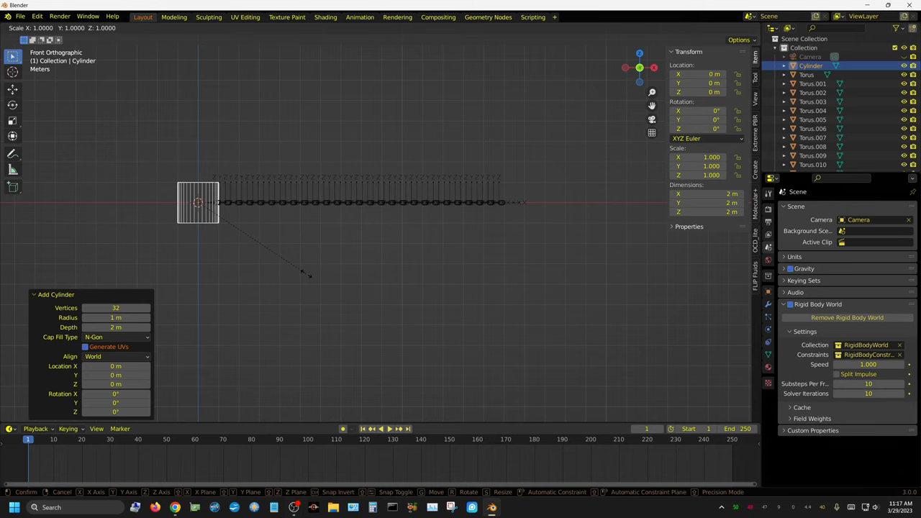
left_click(308, 278)
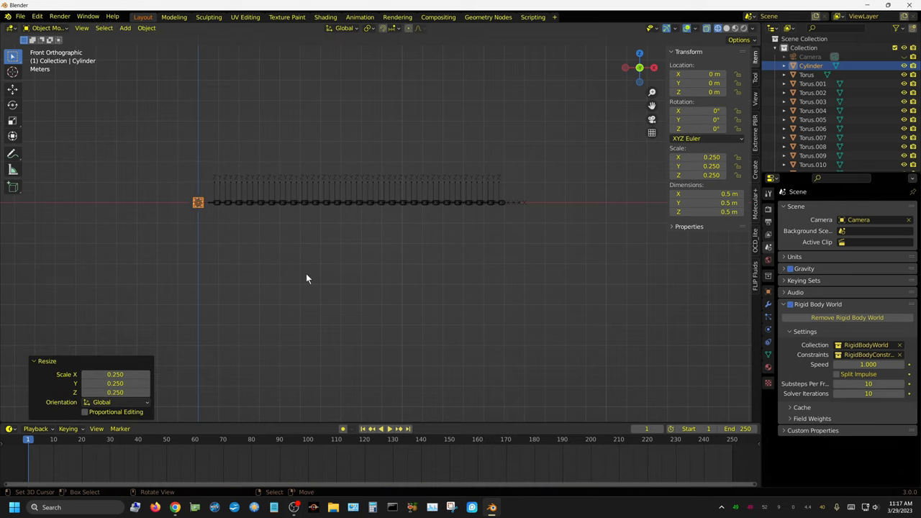
key("s")
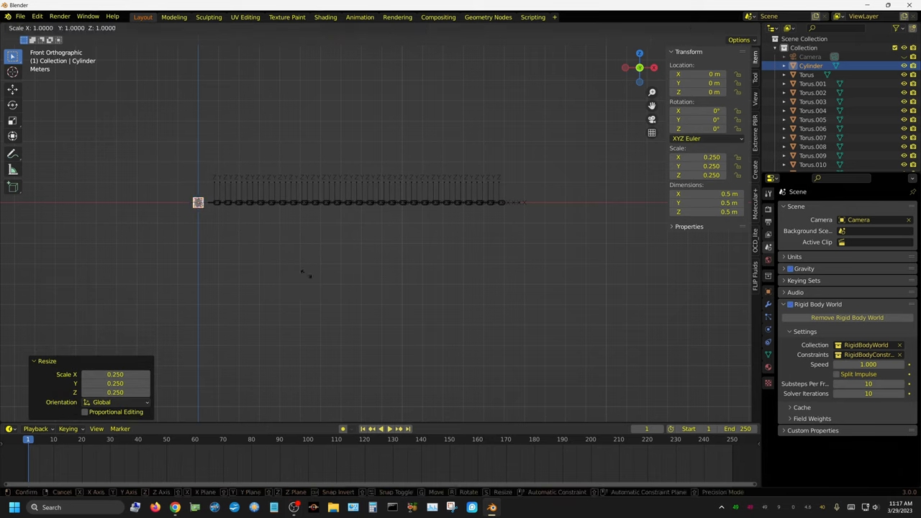
key("z")
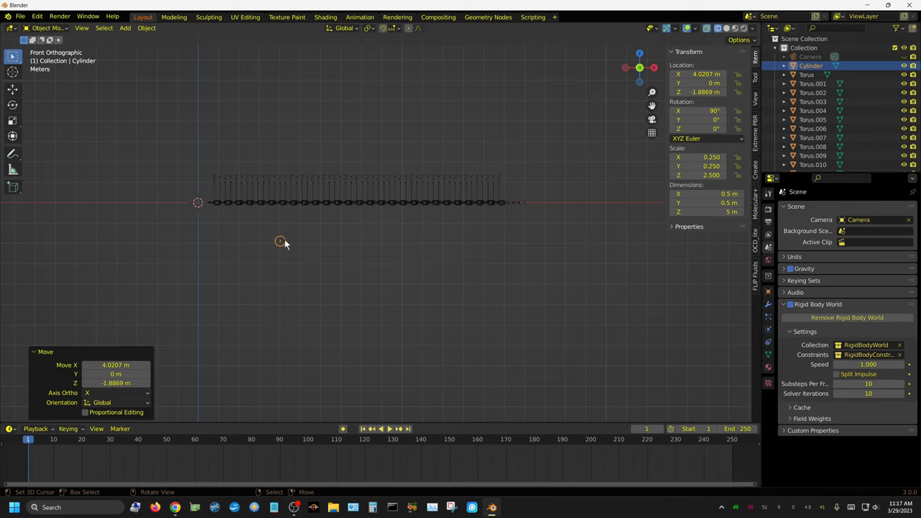
mouse_move(385, 258)
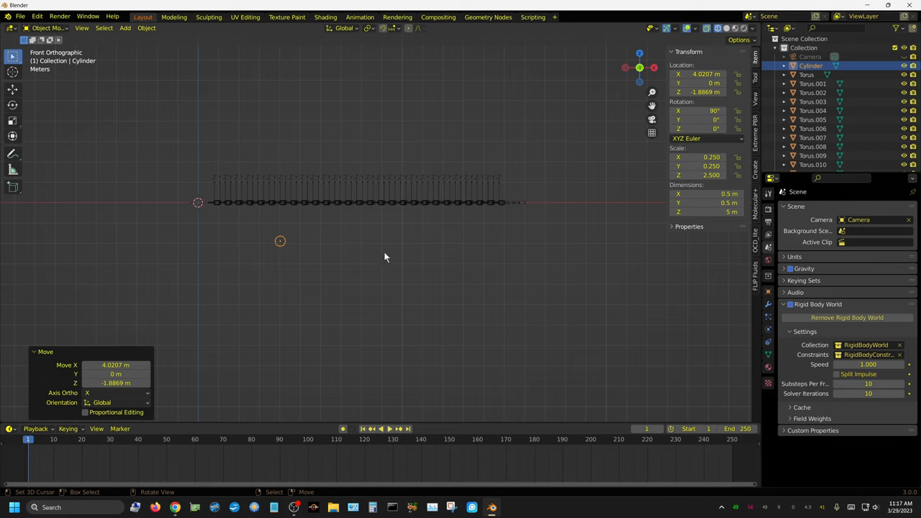
mouse_move(372, 281)
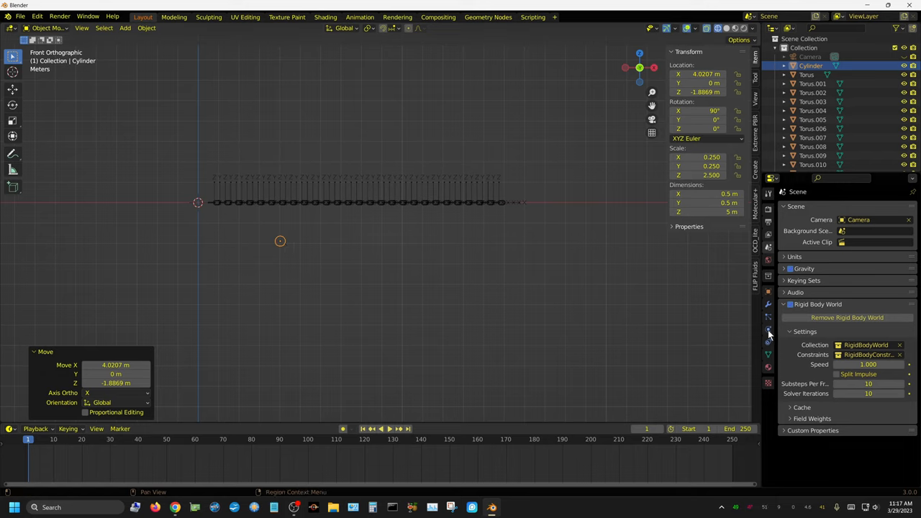
- Make the cylinder a Passive rigid body, play the chain draping over it, then rewind
left_click(767, 328)
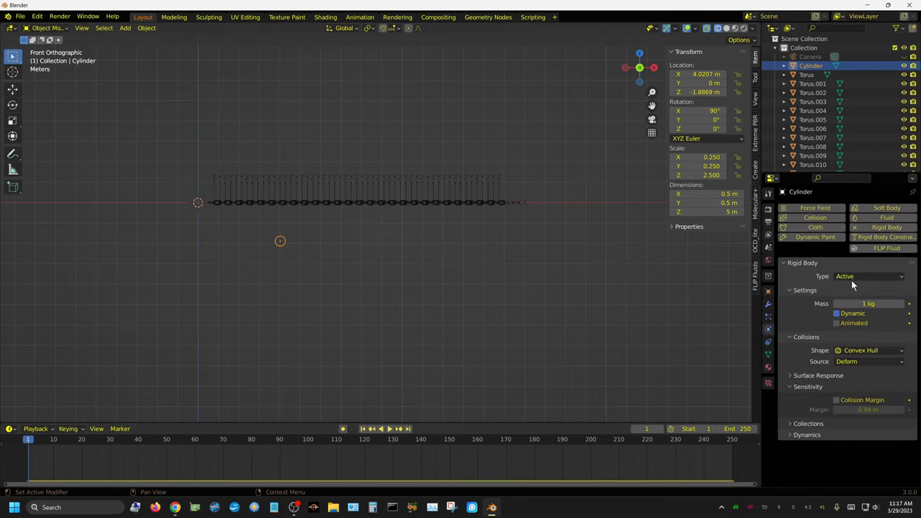
left_click(867, 276)
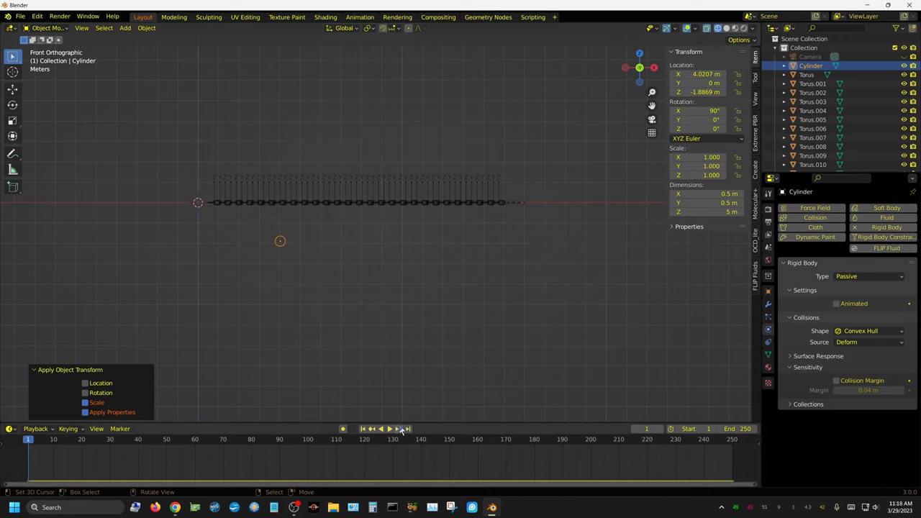
left_click(390, 429)
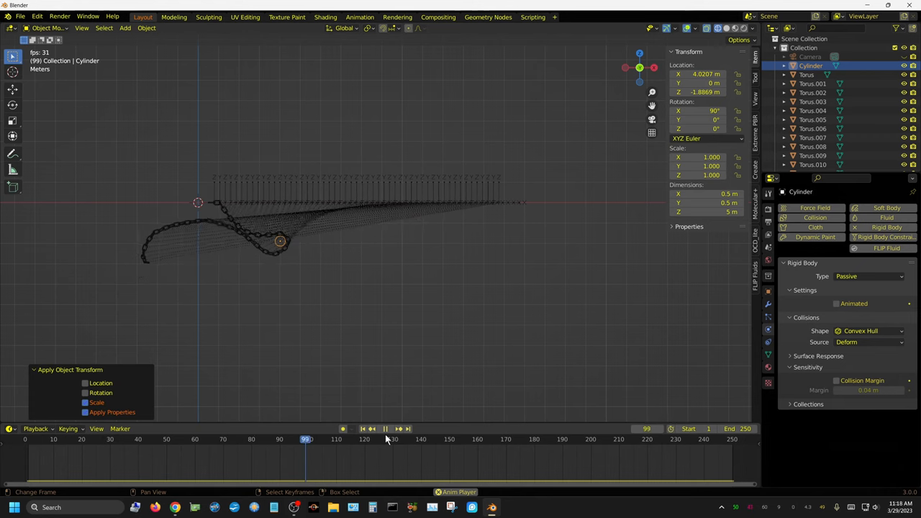
left_click(385, 429)
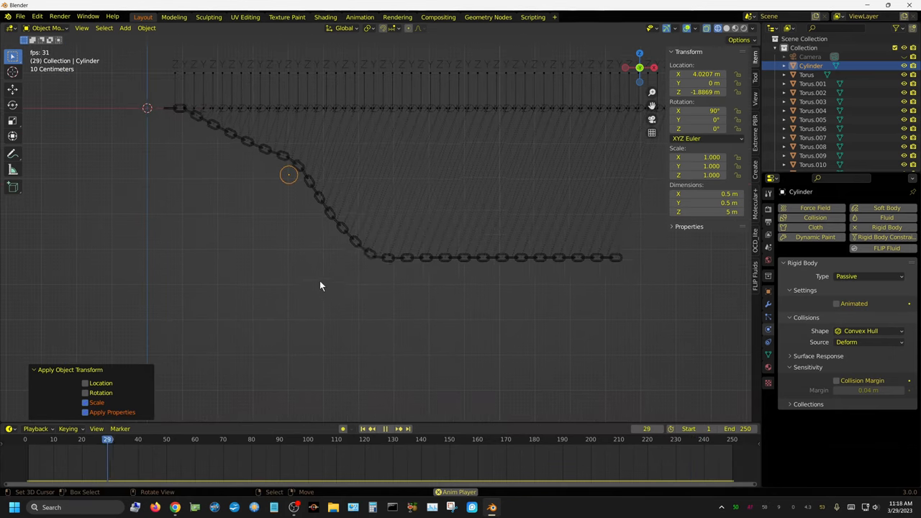
left_click(277, 438)
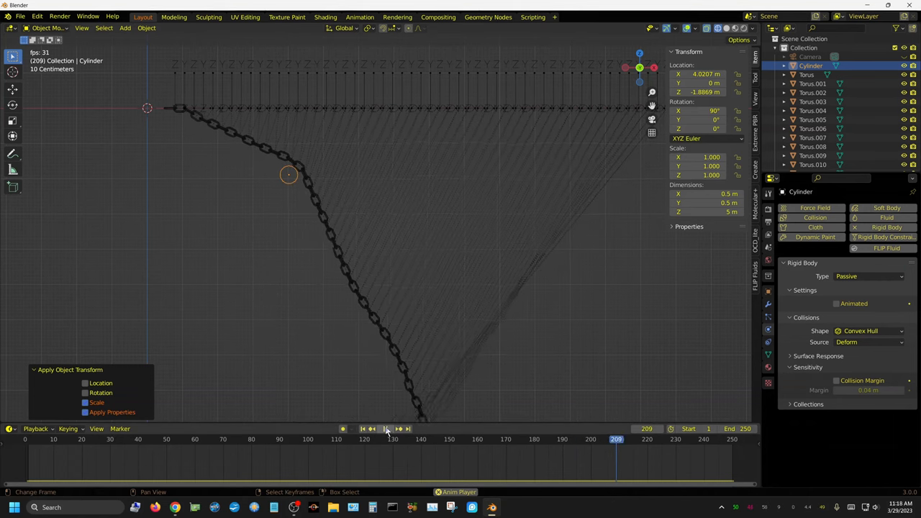
left_click(362, 428)
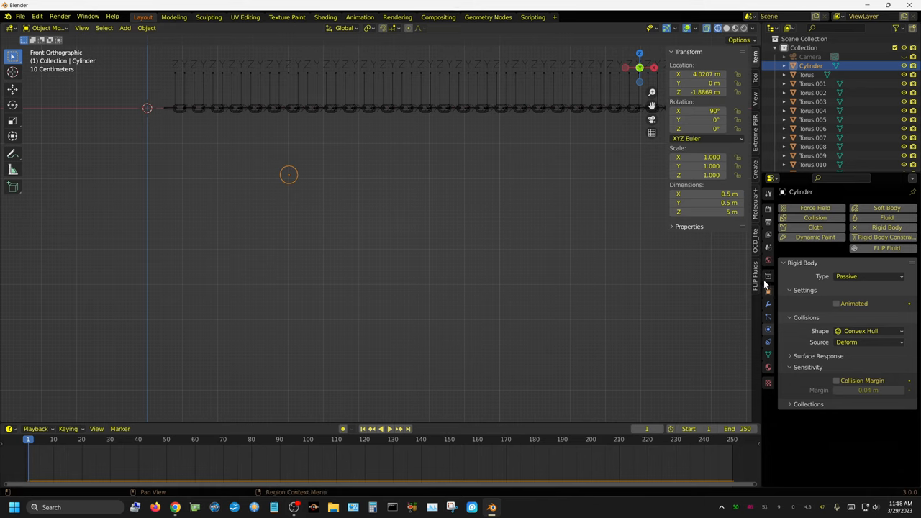
- Set Rigid Body World Solver Iterations to 25 and restart the simulation playback
left_click(768, 207)
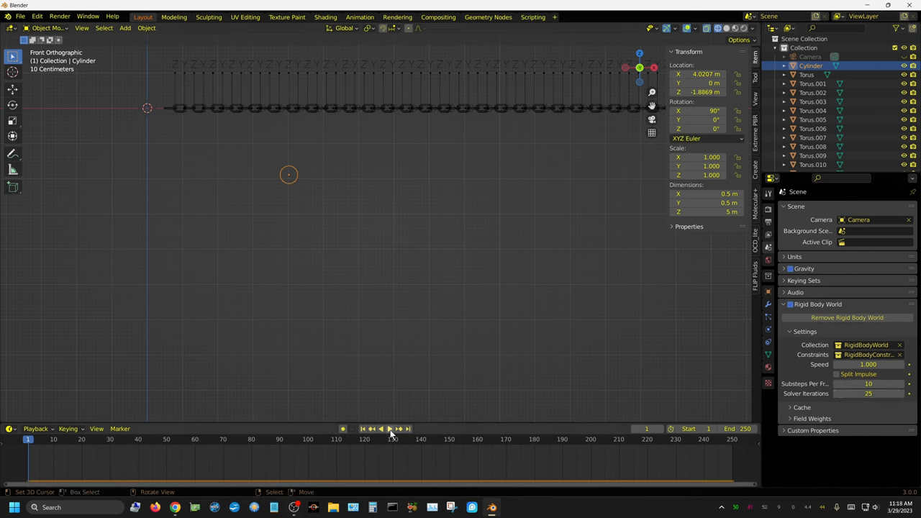
left_click(389, 429)
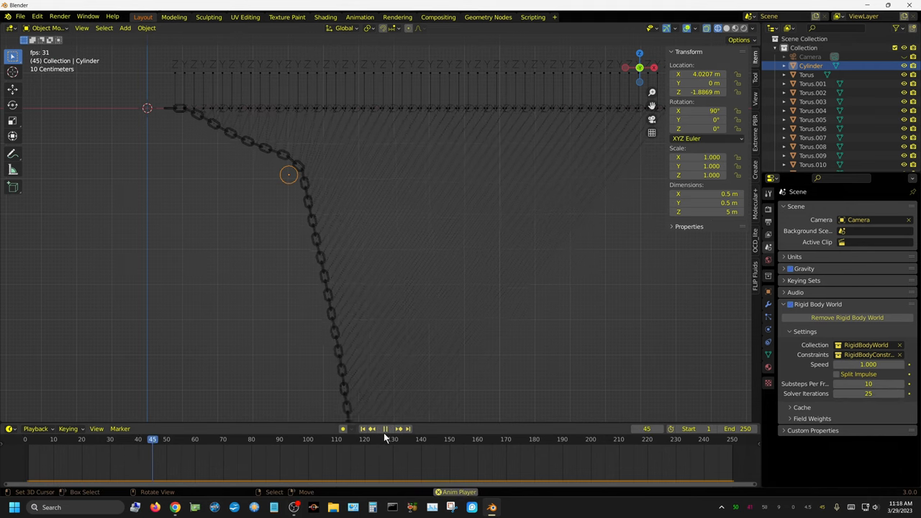
left_click(384, 428)
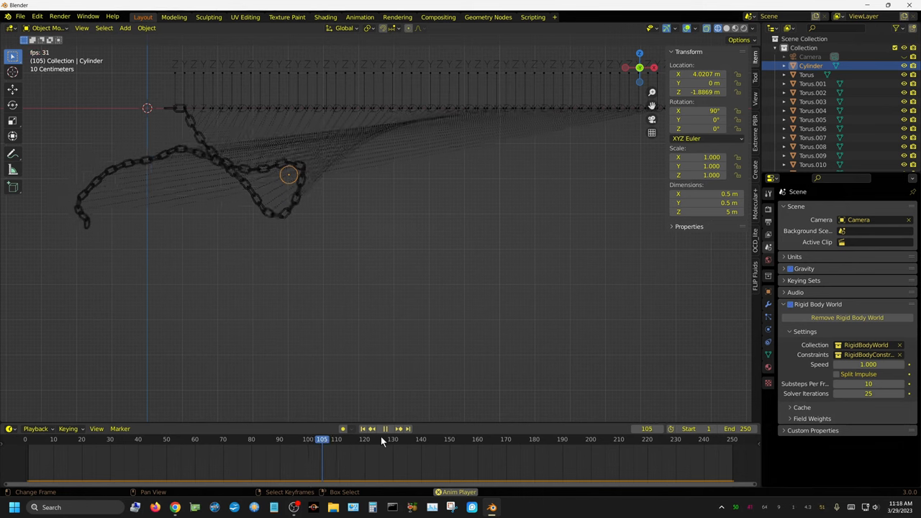
left_click(385, 429)
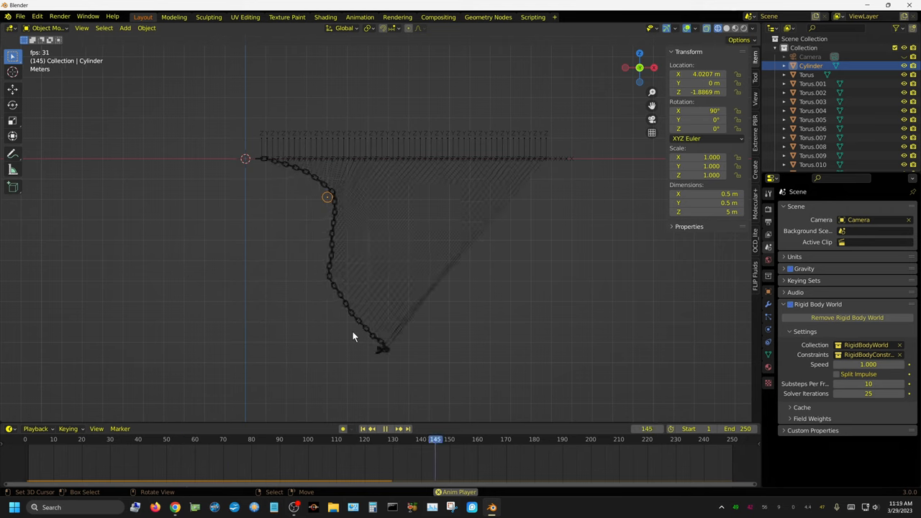
- Replay the animation to watch the chain catch on the cylinder and swing beneath
left_click(372, 429)
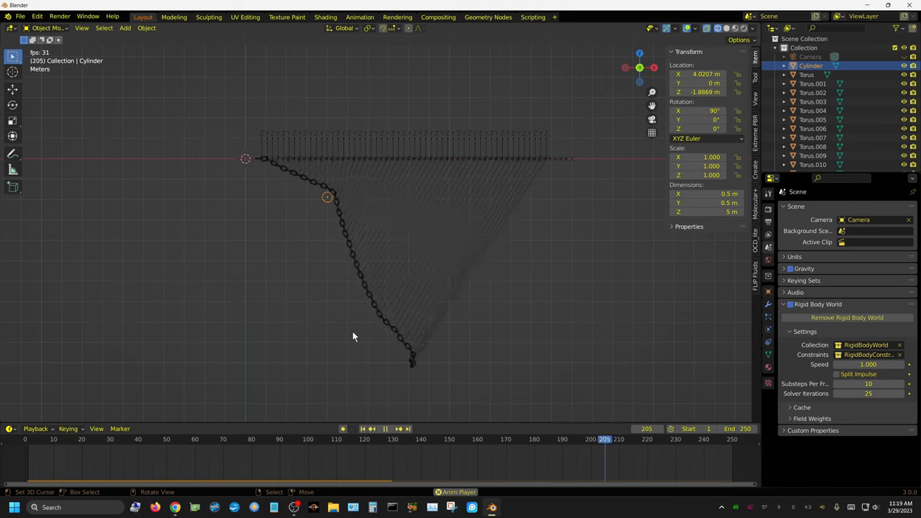
left_click(67, 439)
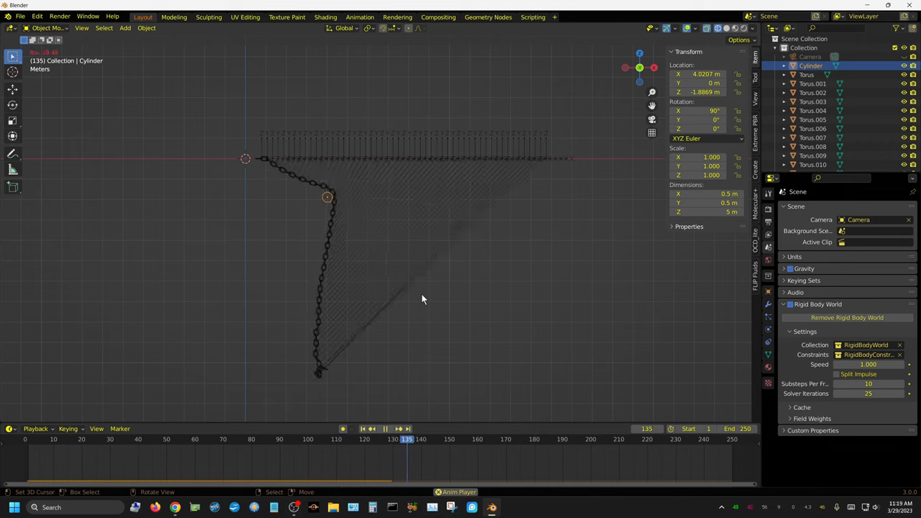
left_click(363, 428)
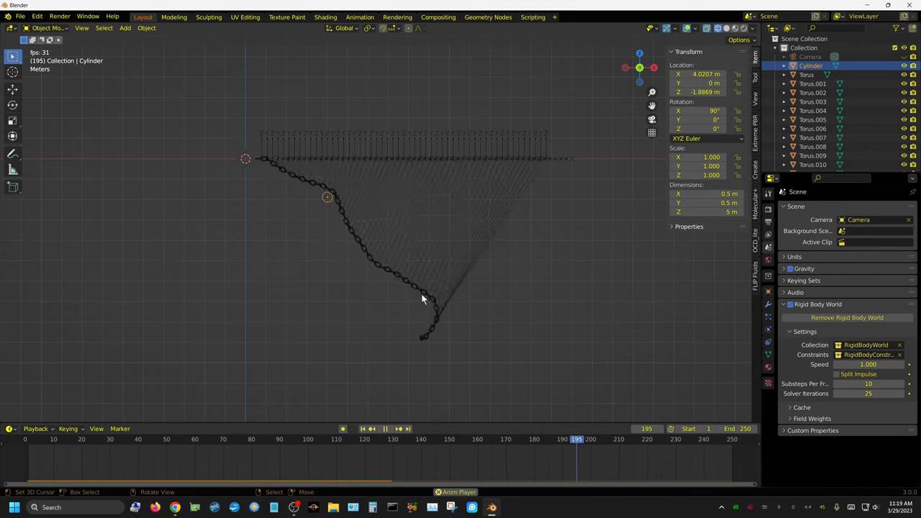
left_click(363, 429)
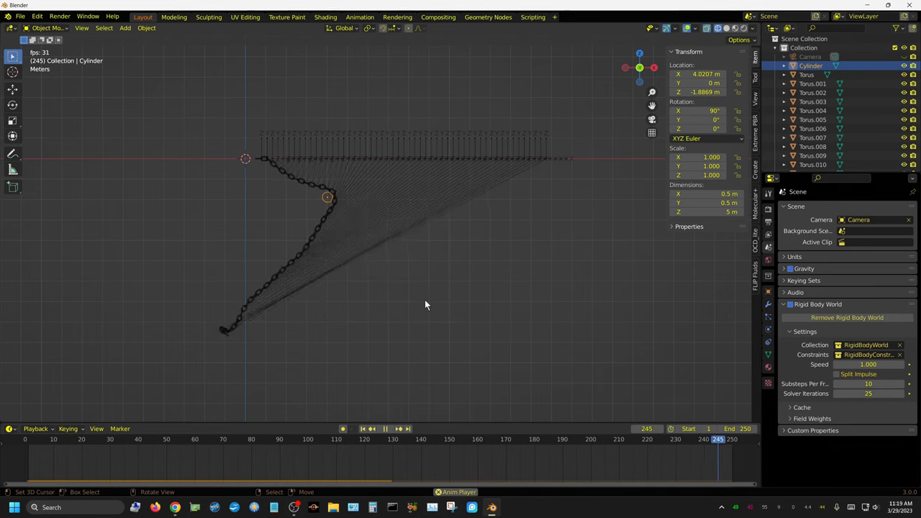
left_click(180, 439)
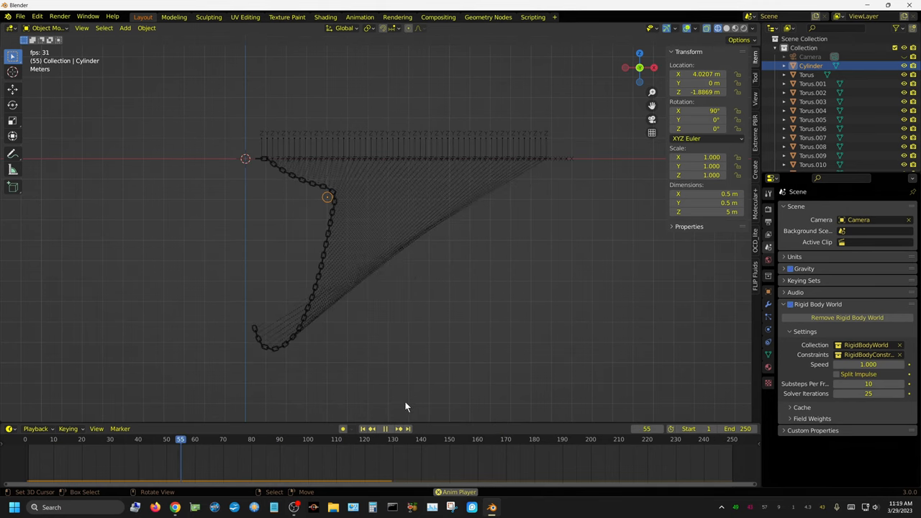